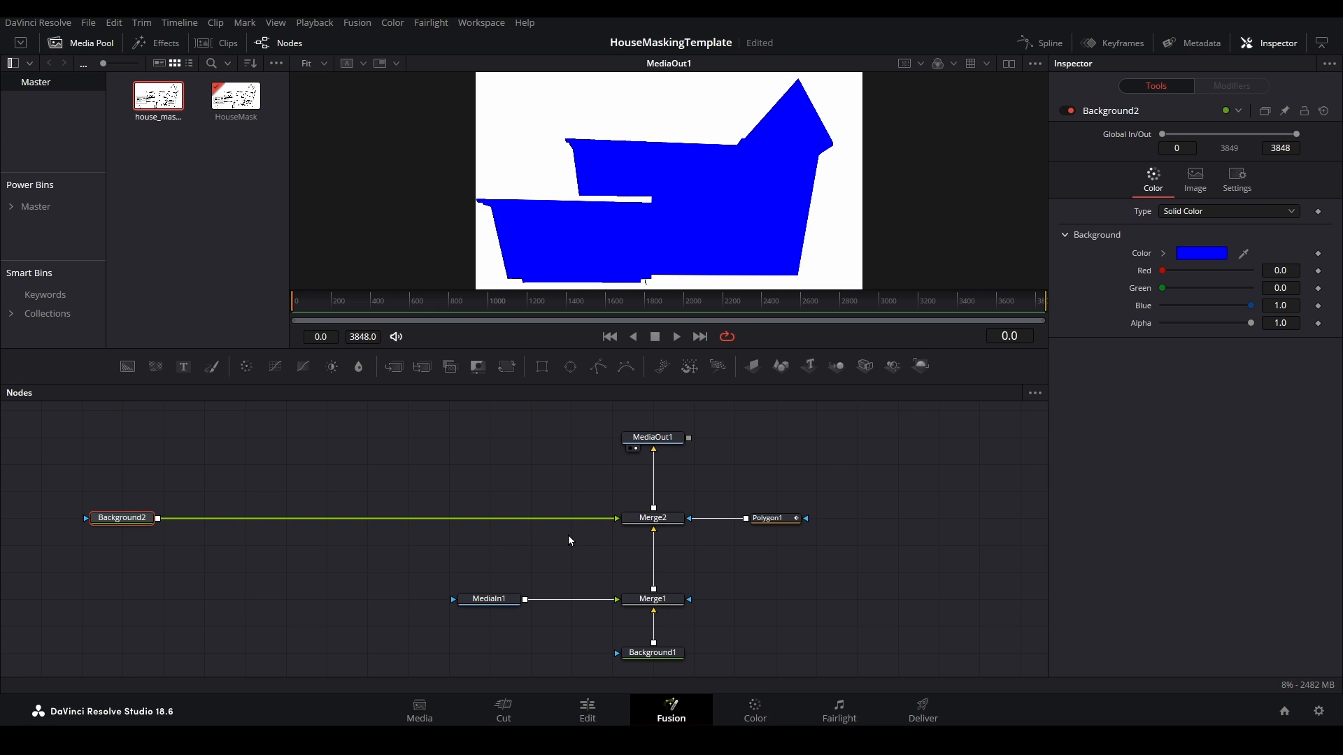
Switch from the Fusion composite to the Edit page.
click(586, 710)
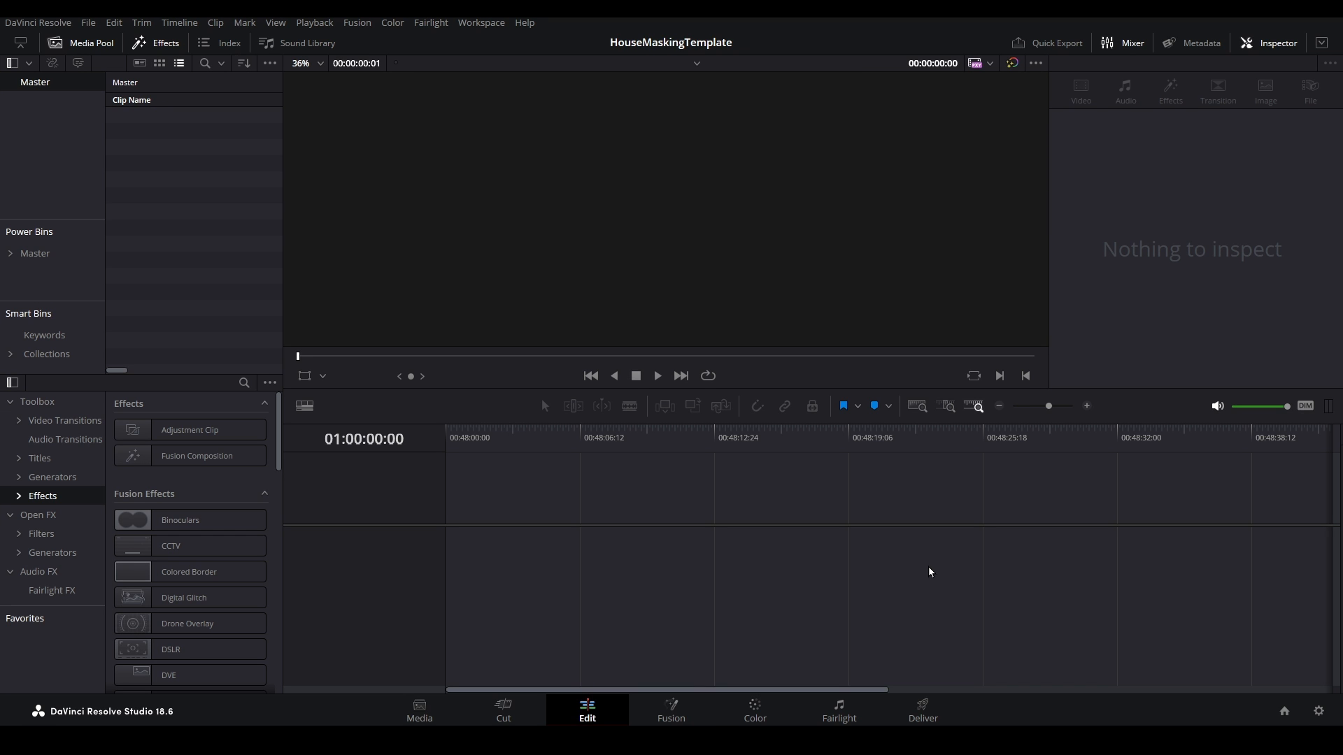
mouse_move(575, 537)
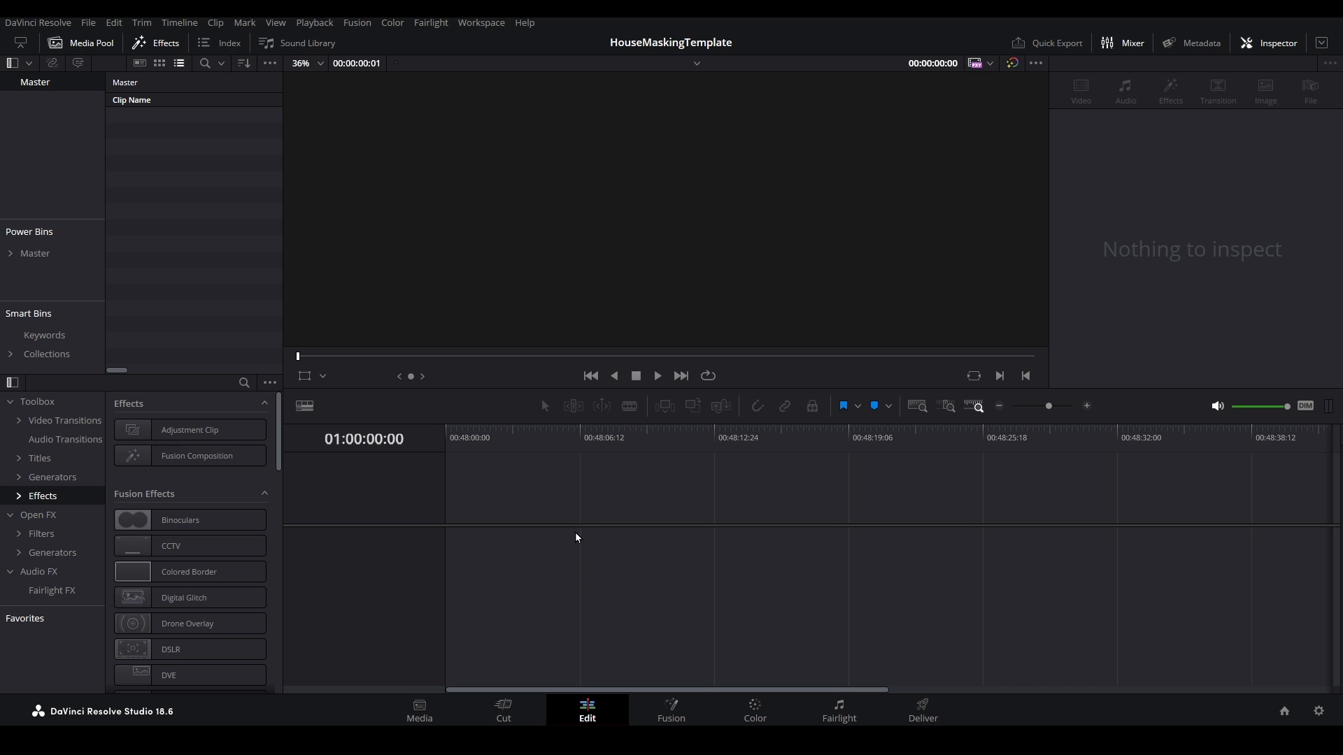
Create a new timeline named HouseMask via File > New Timeline with project settings.
click(86, 23)
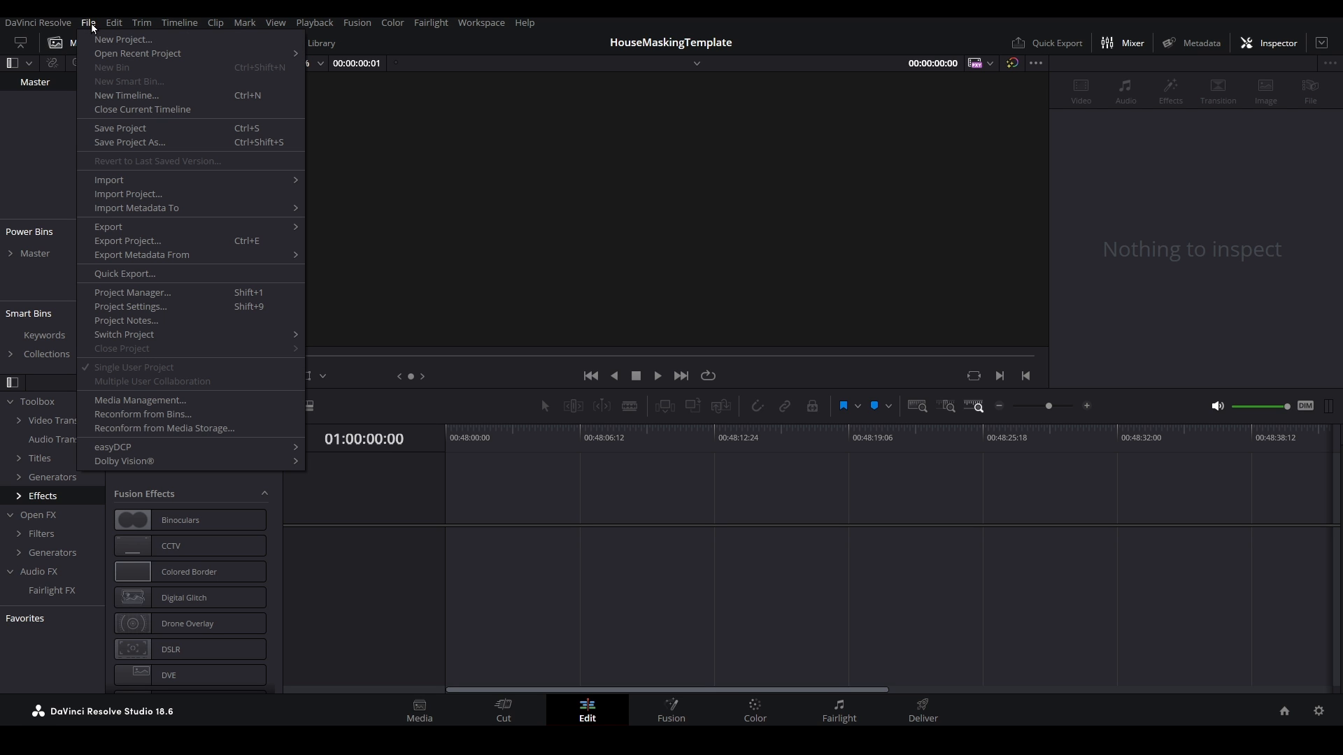
click(126, 95)
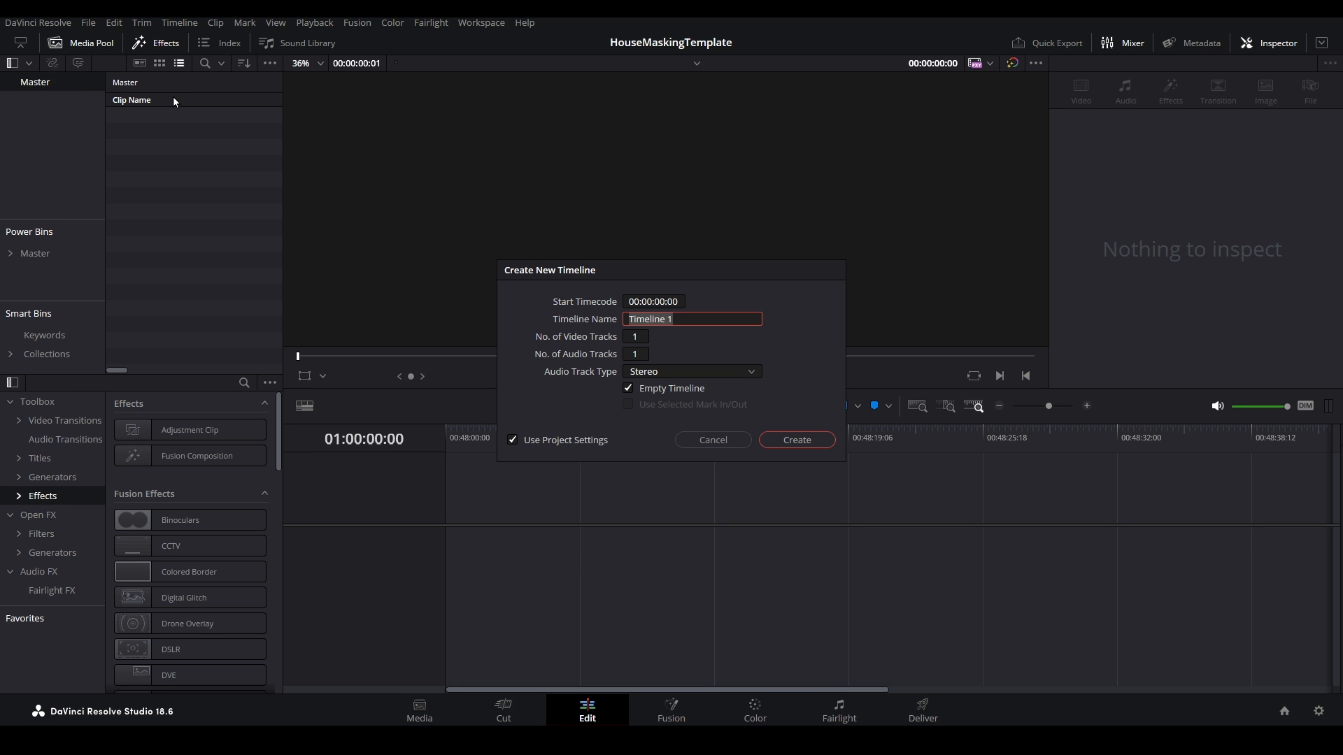
text(HouseMask)
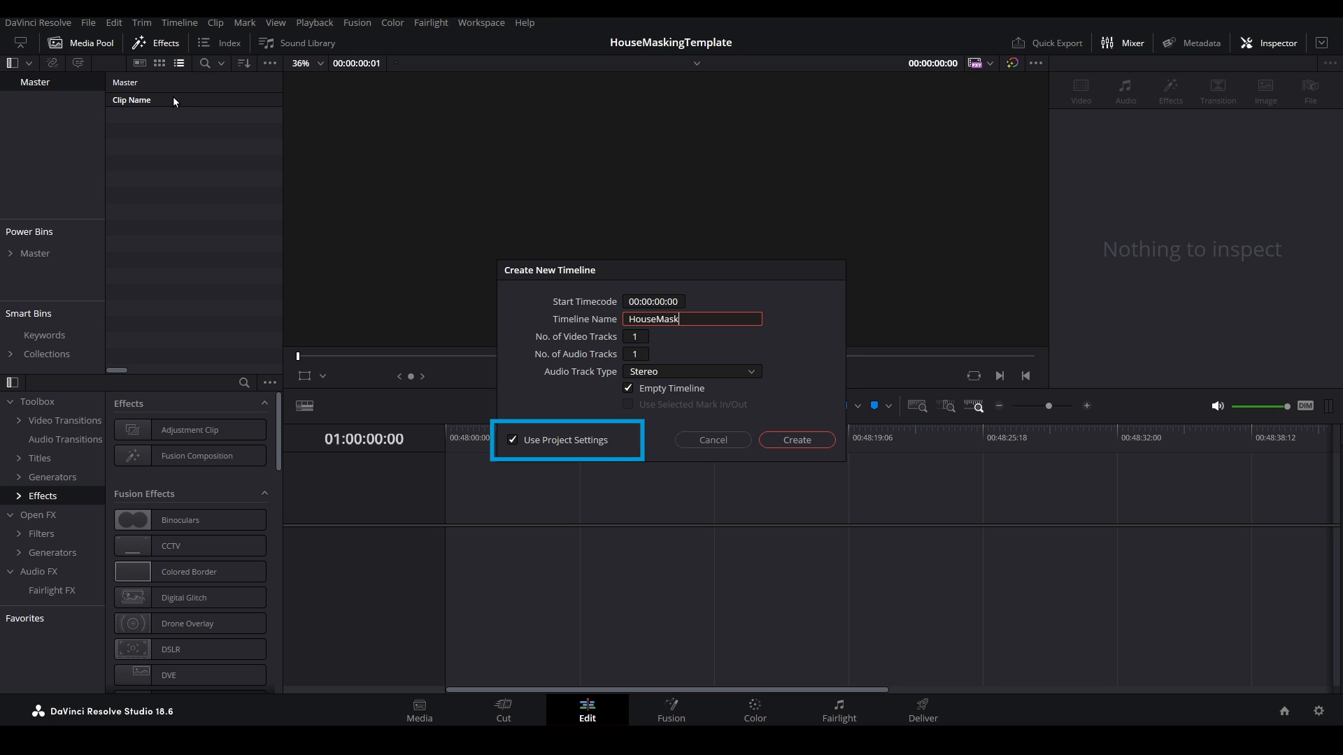
mouse_move(700, 310)
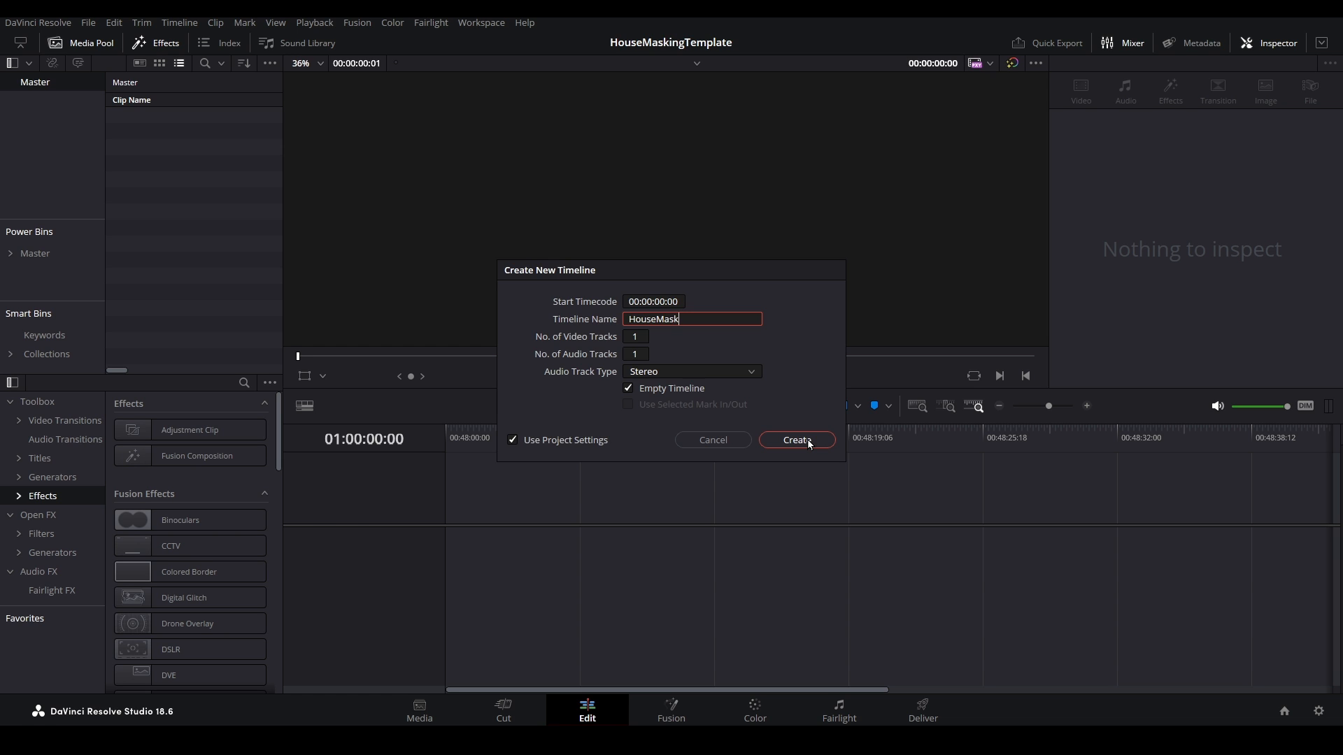
click(794, 439)
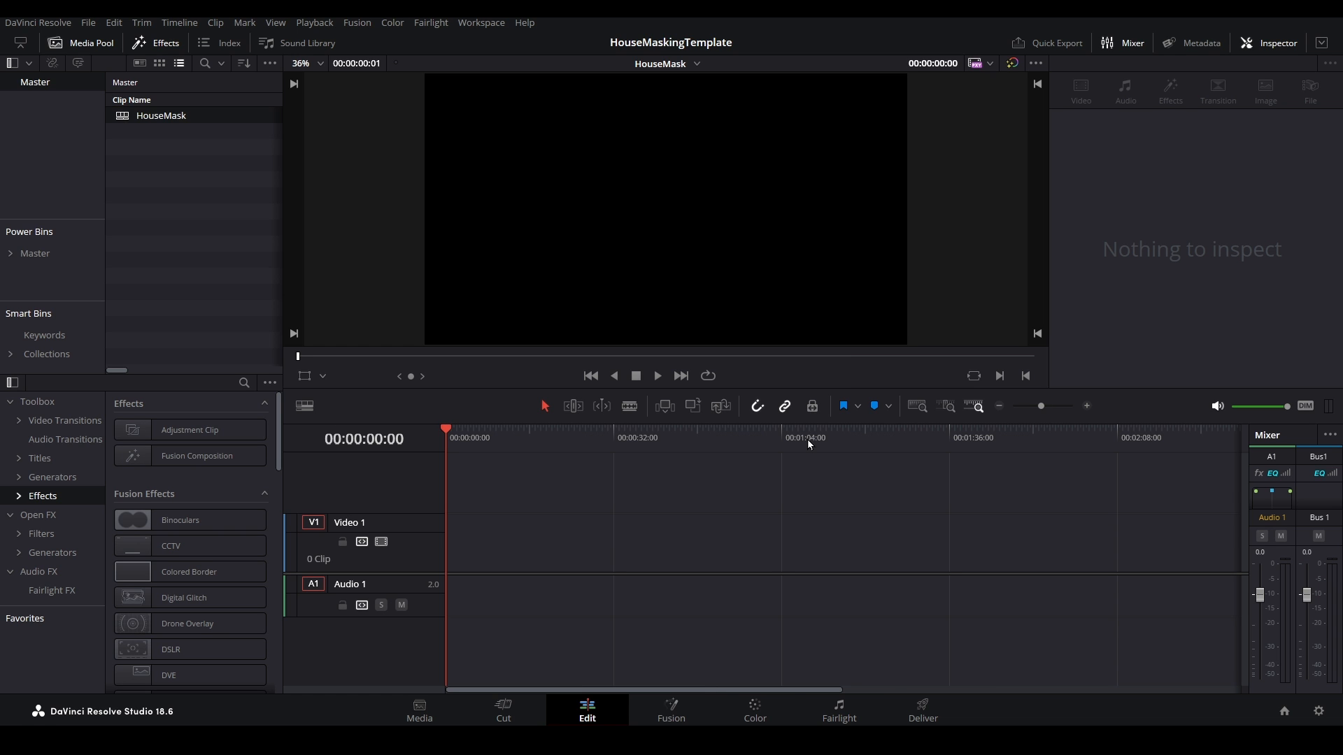
mouse_move(428, 577)
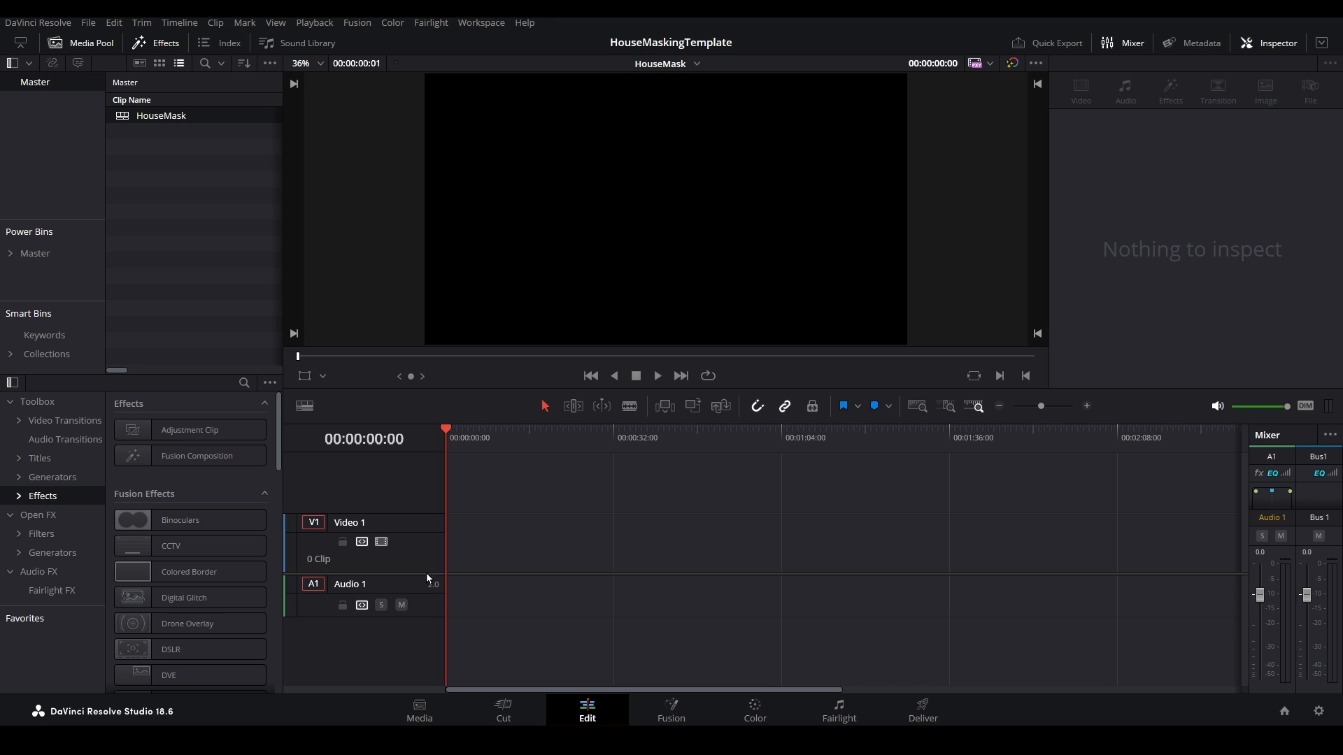
mouse_move(547, 548)
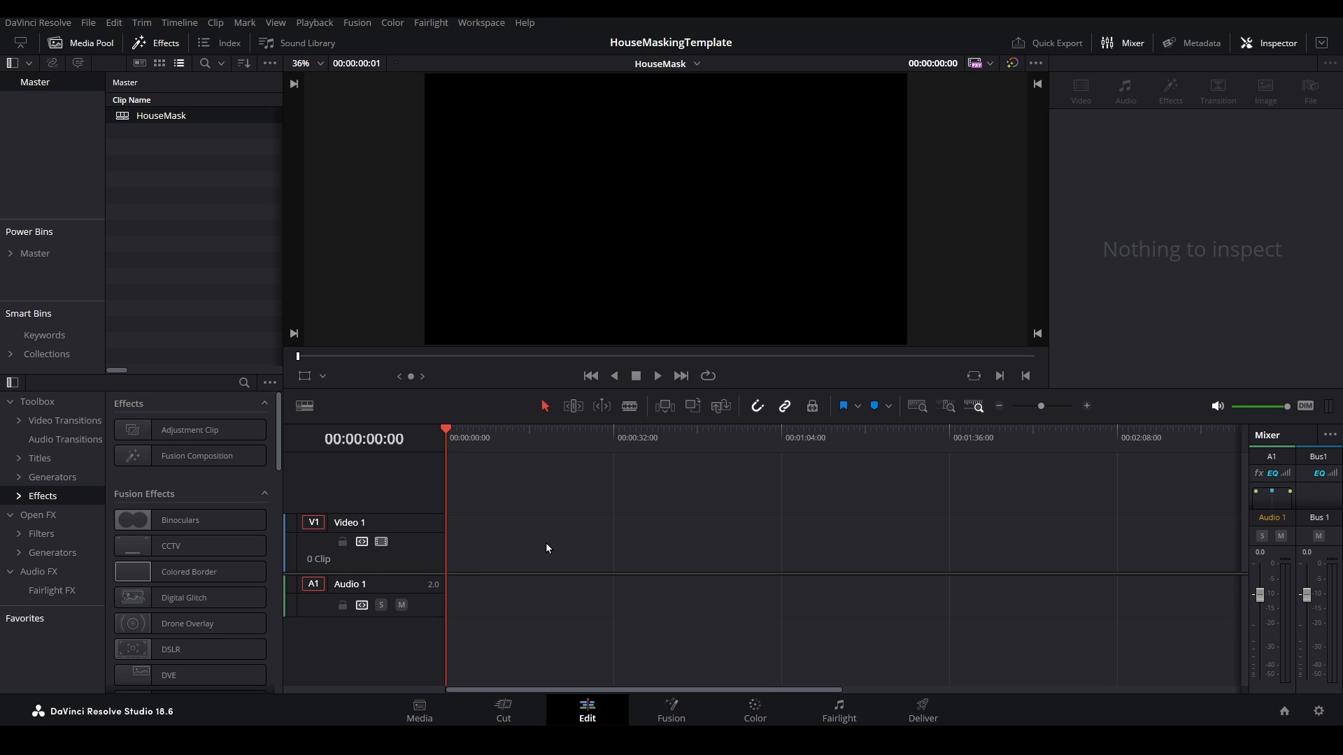
mouse_move(414, 532)
text(BaseLayer)
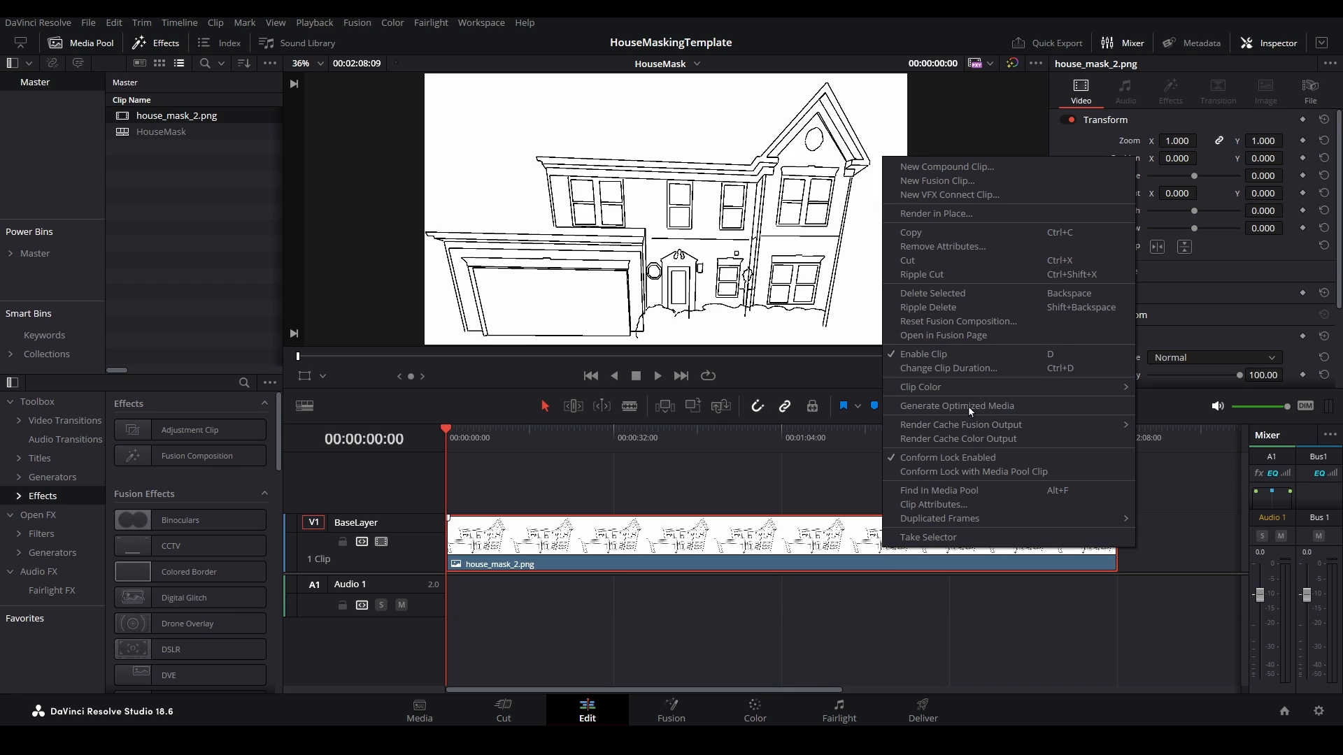
mouse_move(944, 334)
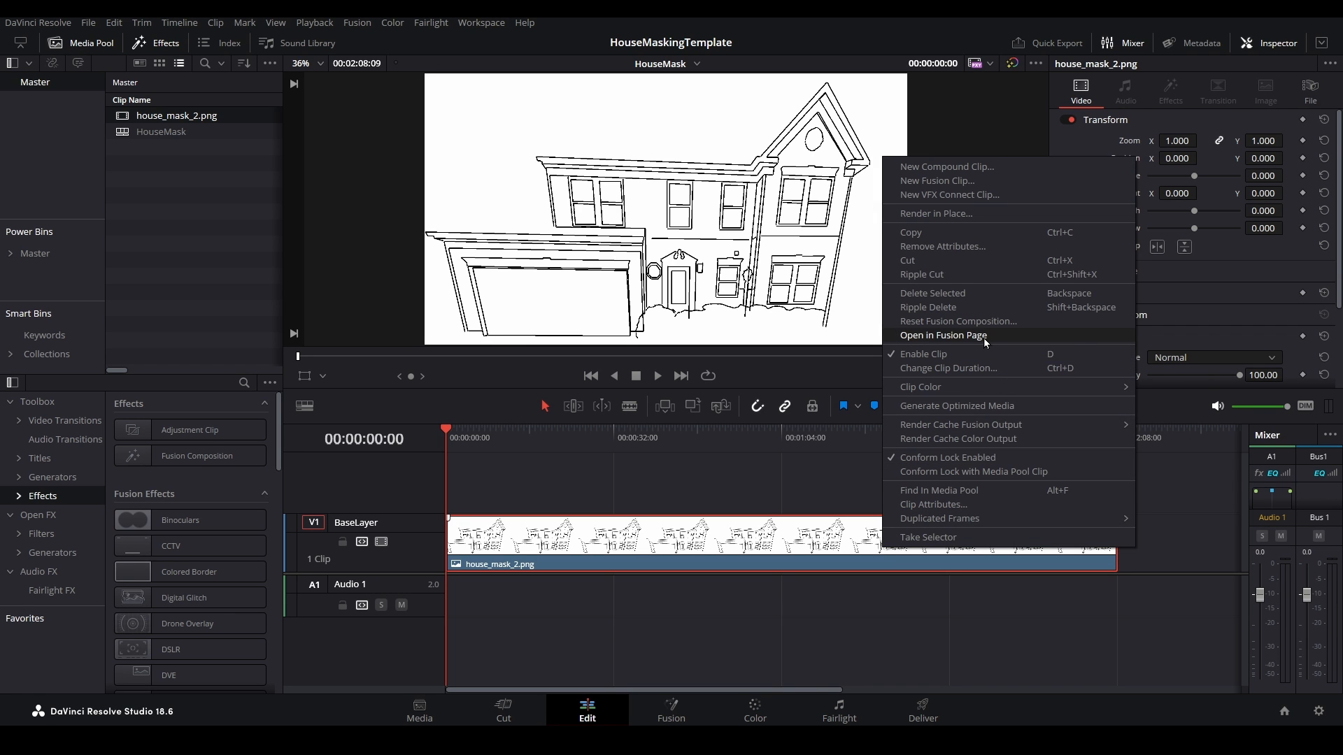
Open the house drawing clip in the Fusion page from its context menu.
click(942, 334)
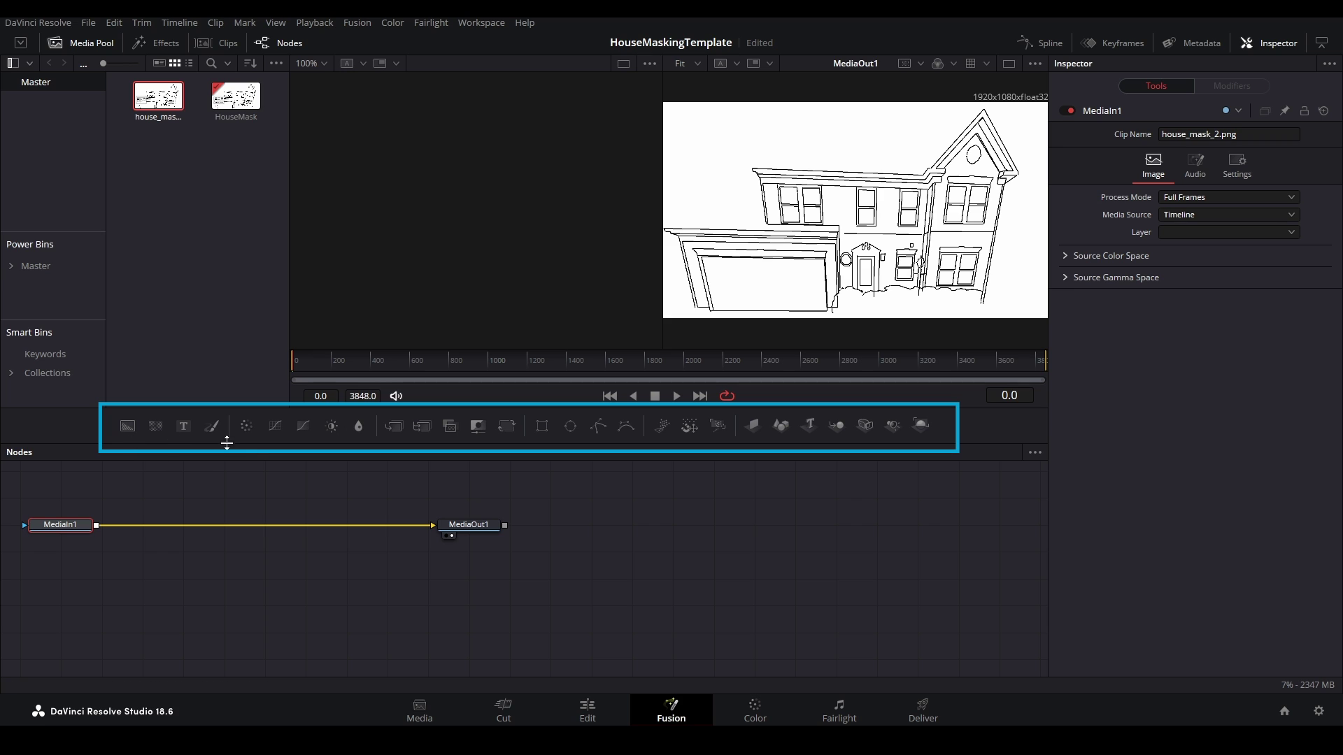
mouse_move(938, 432)
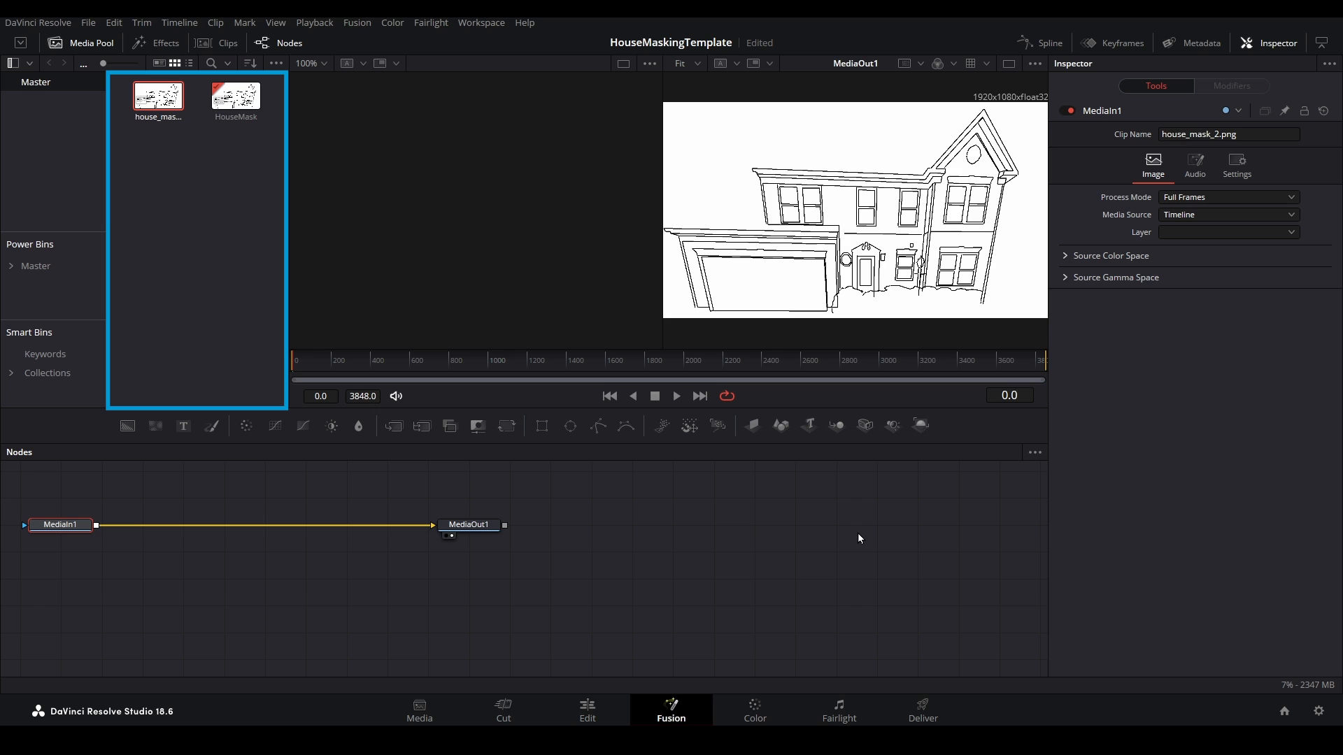
mouse_move(211, 288)
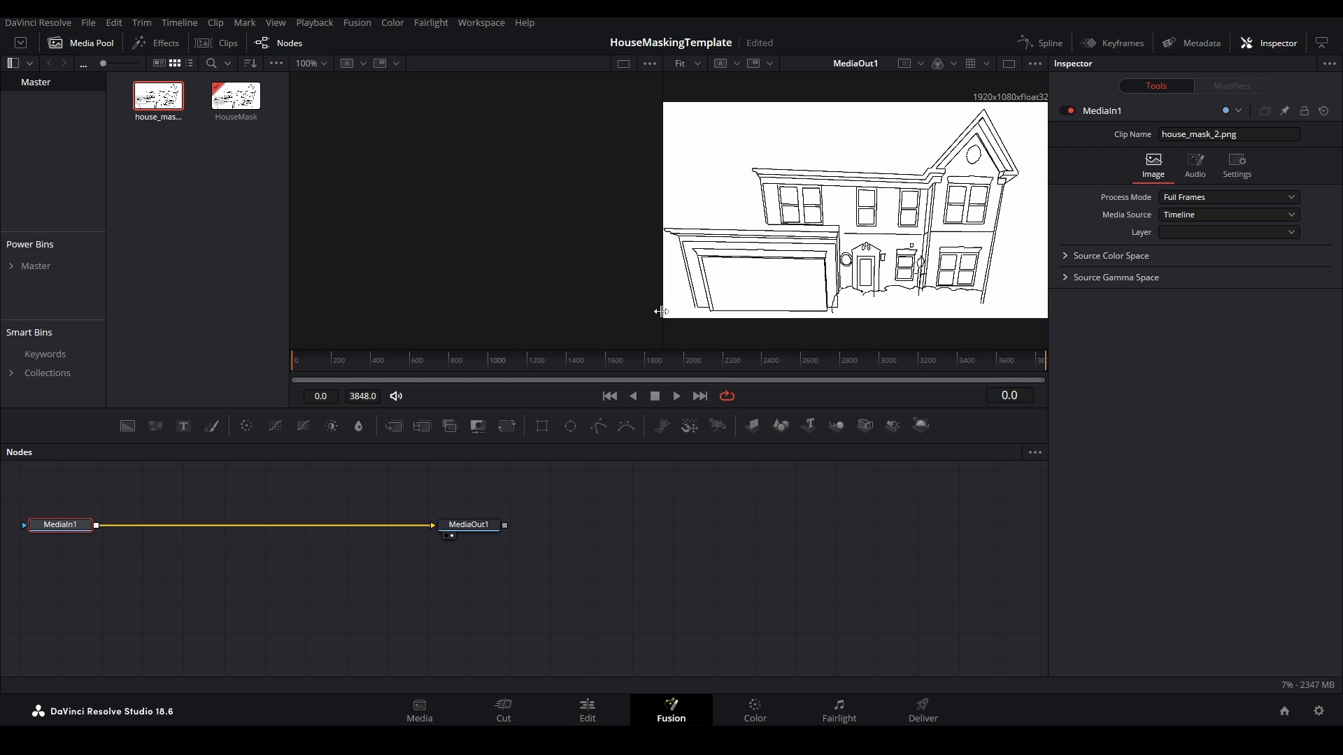
mouse_move(474, 534)
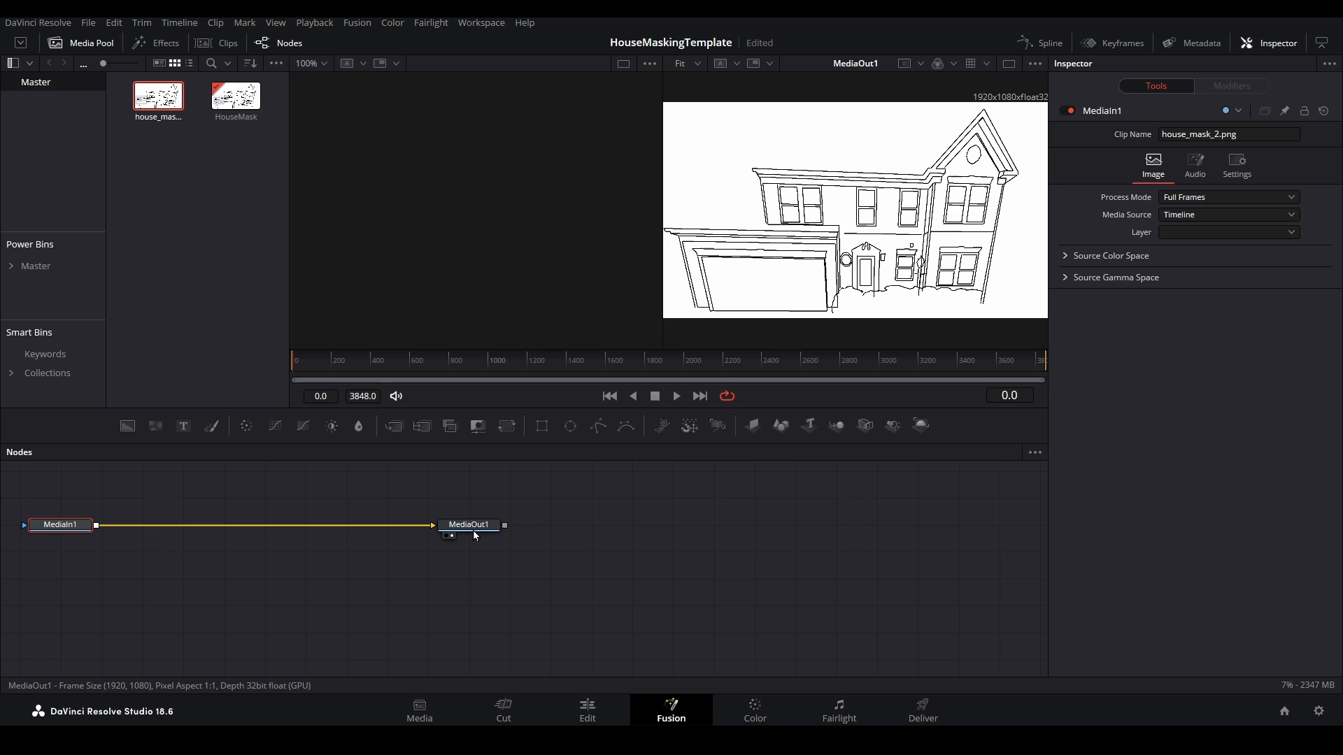
Fit the house drawing in the viewer and switch to a single large viewer.
click(60, 525)
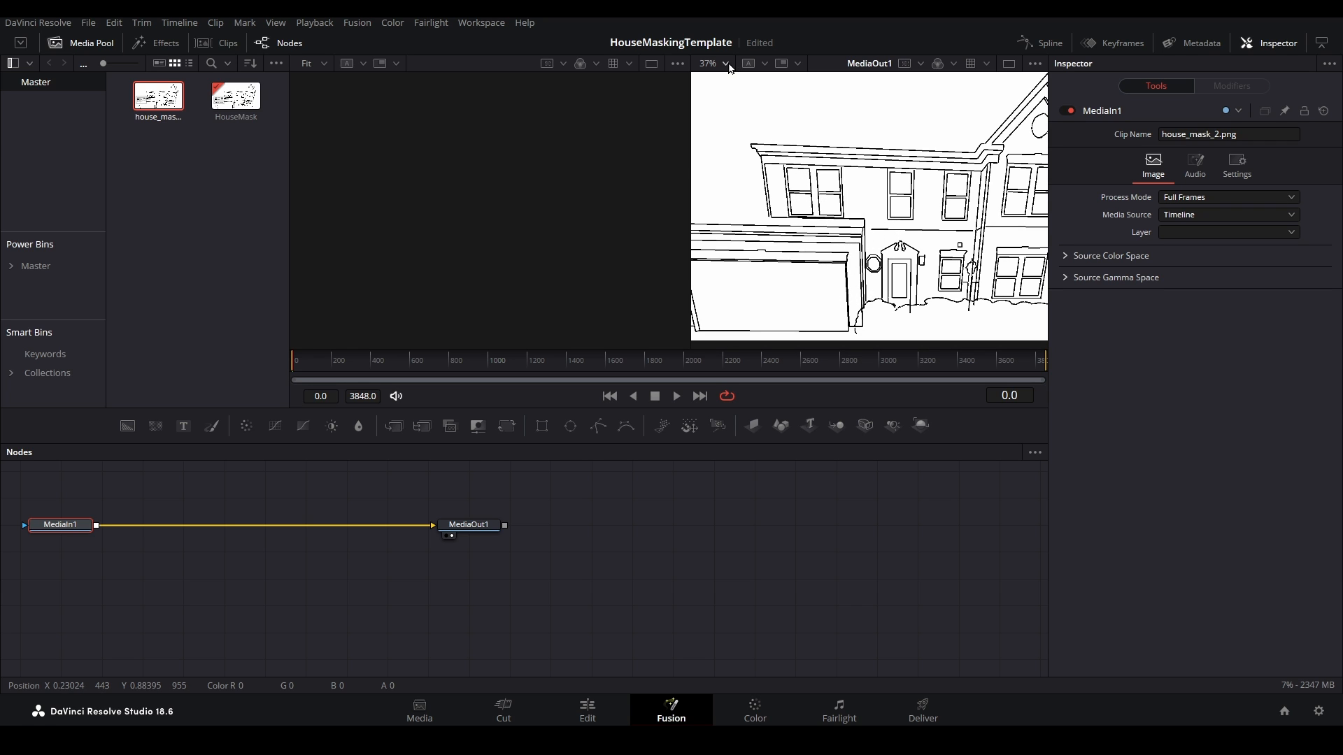
click(708, 63)
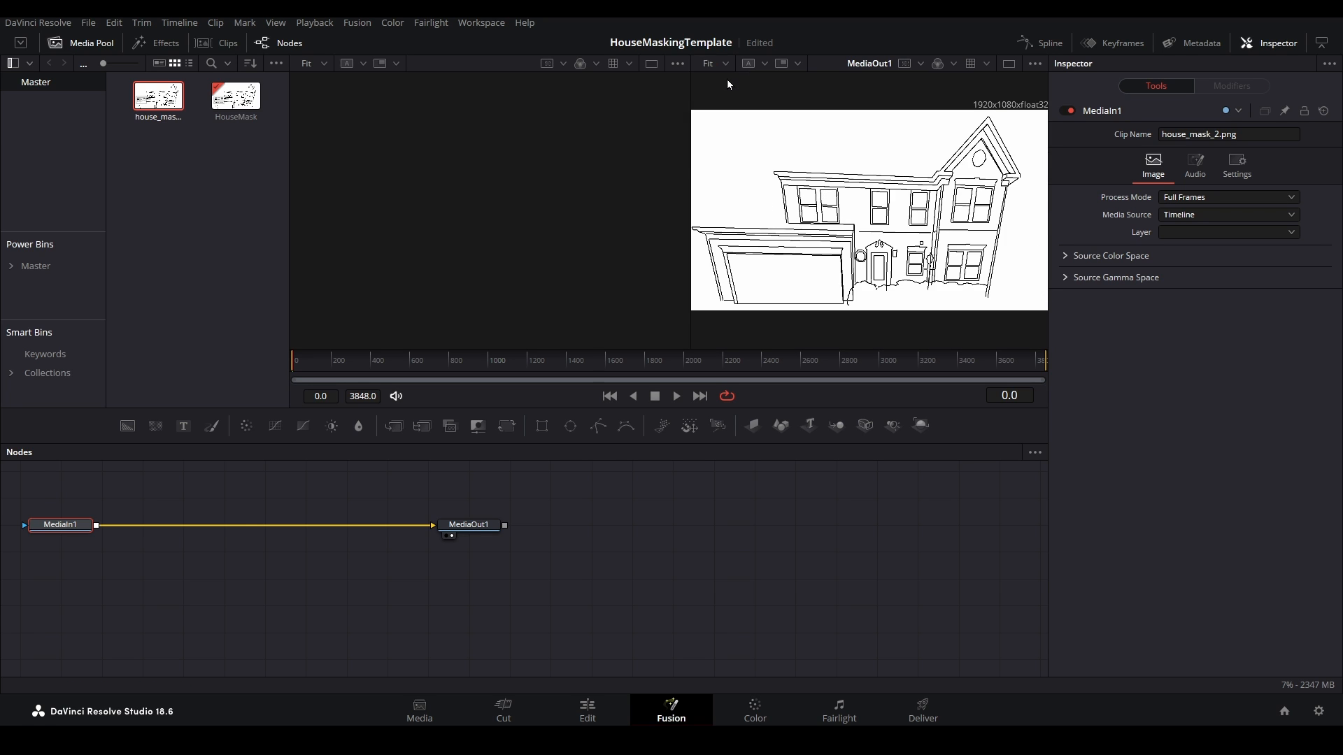
mouse_move(1008, 93)
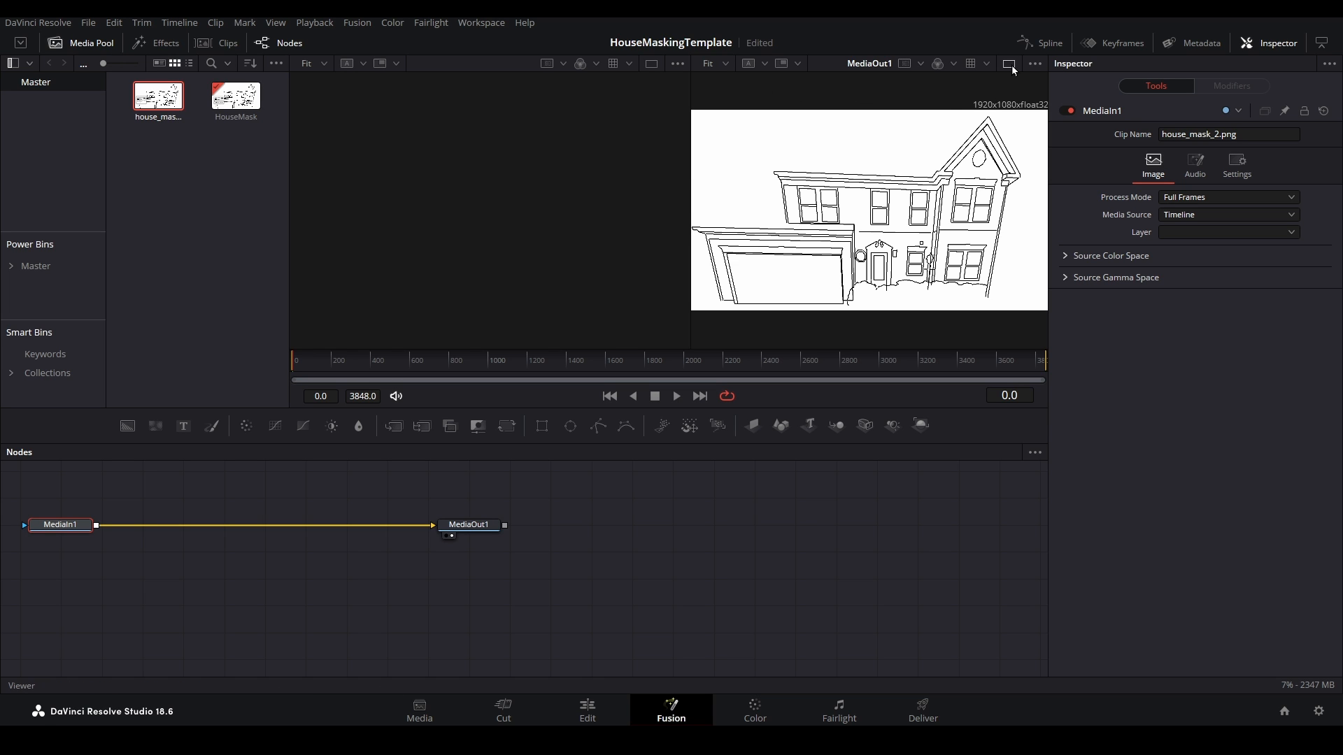
click(1009, 63)
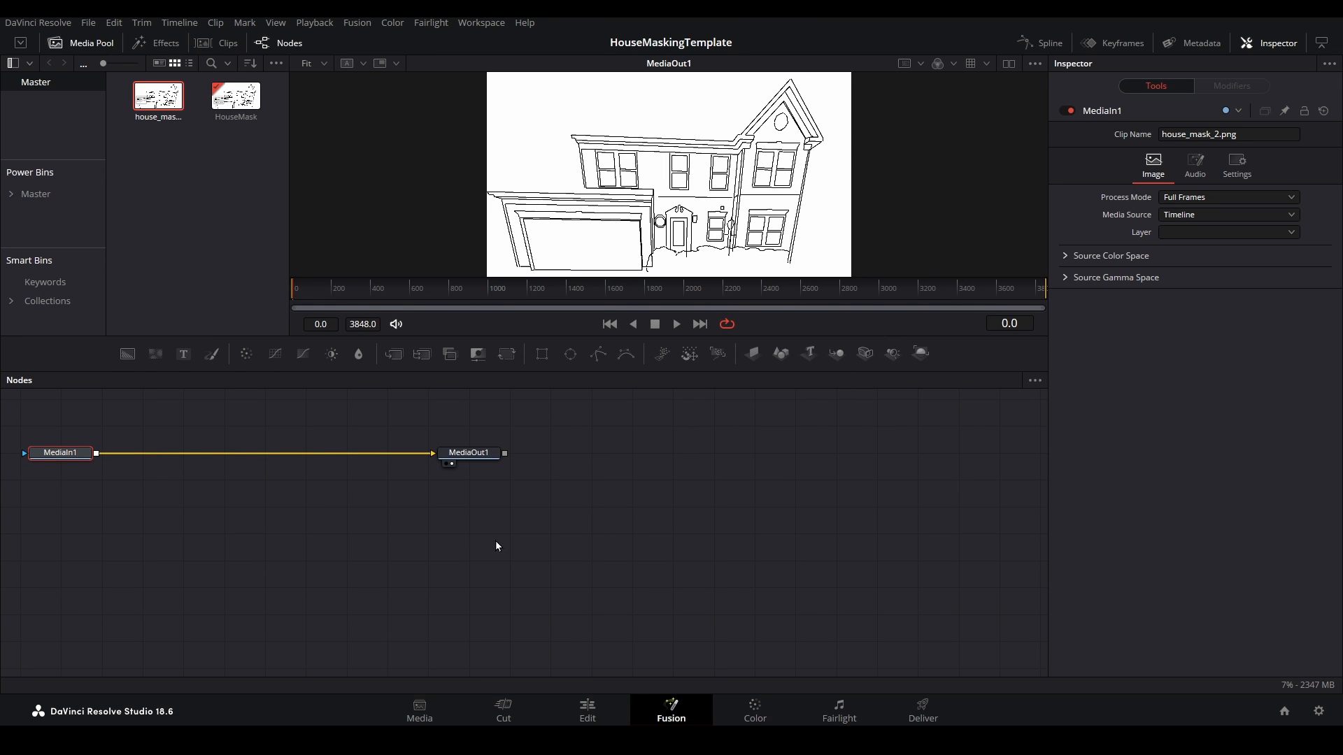
mouse_move(492, 540)
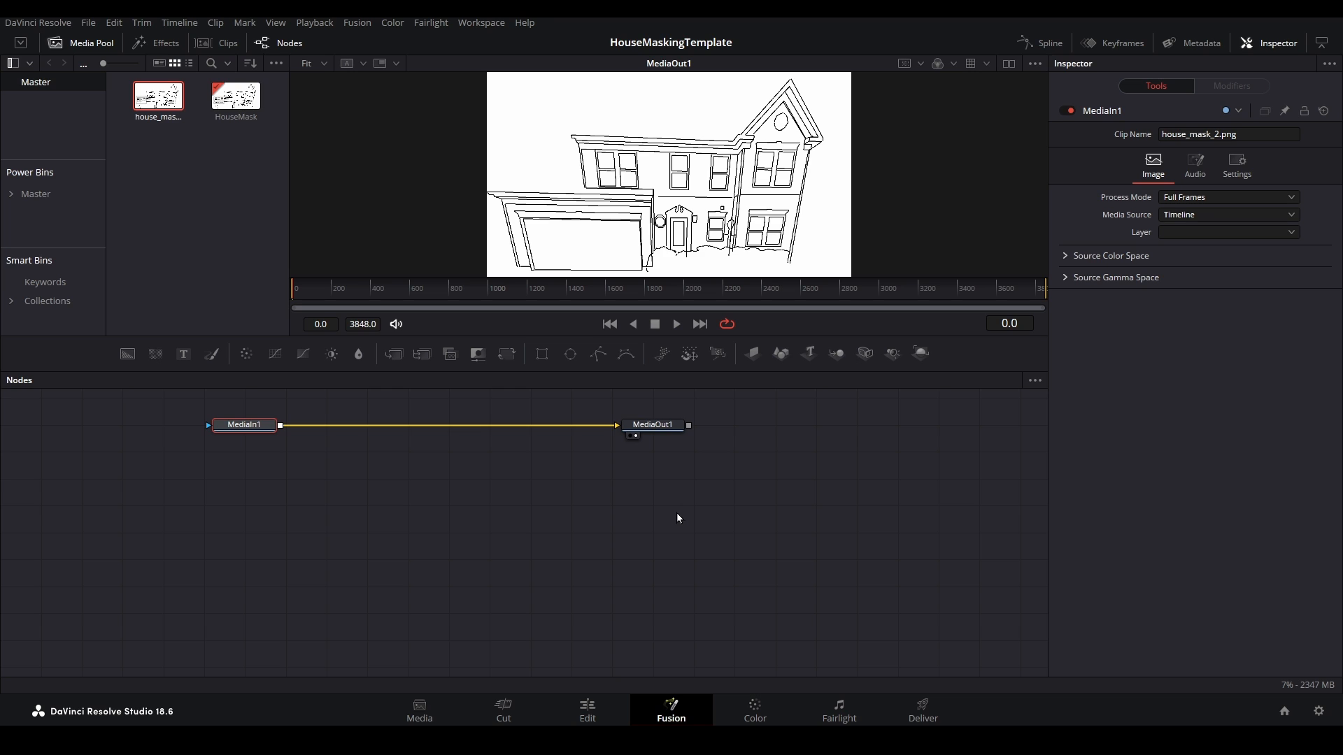
mouse_move(615, 428)
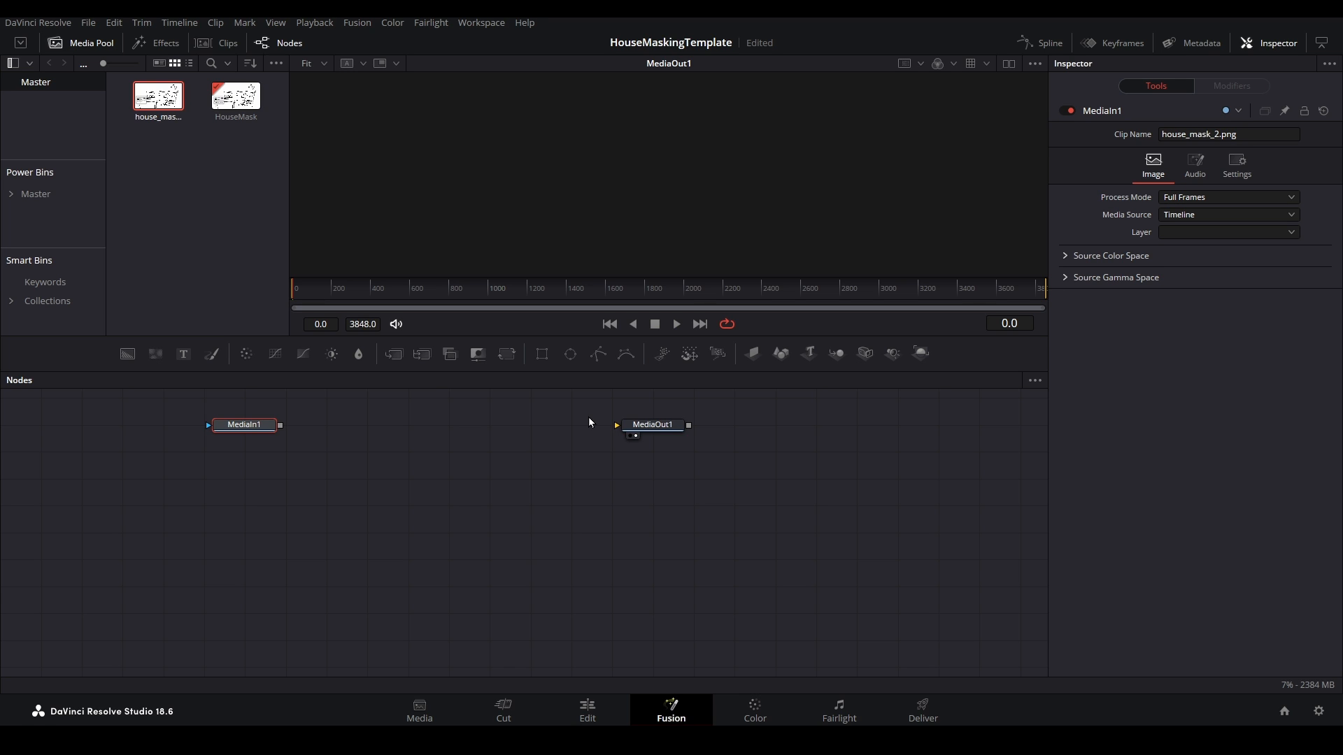
mouse_move(127, 354)
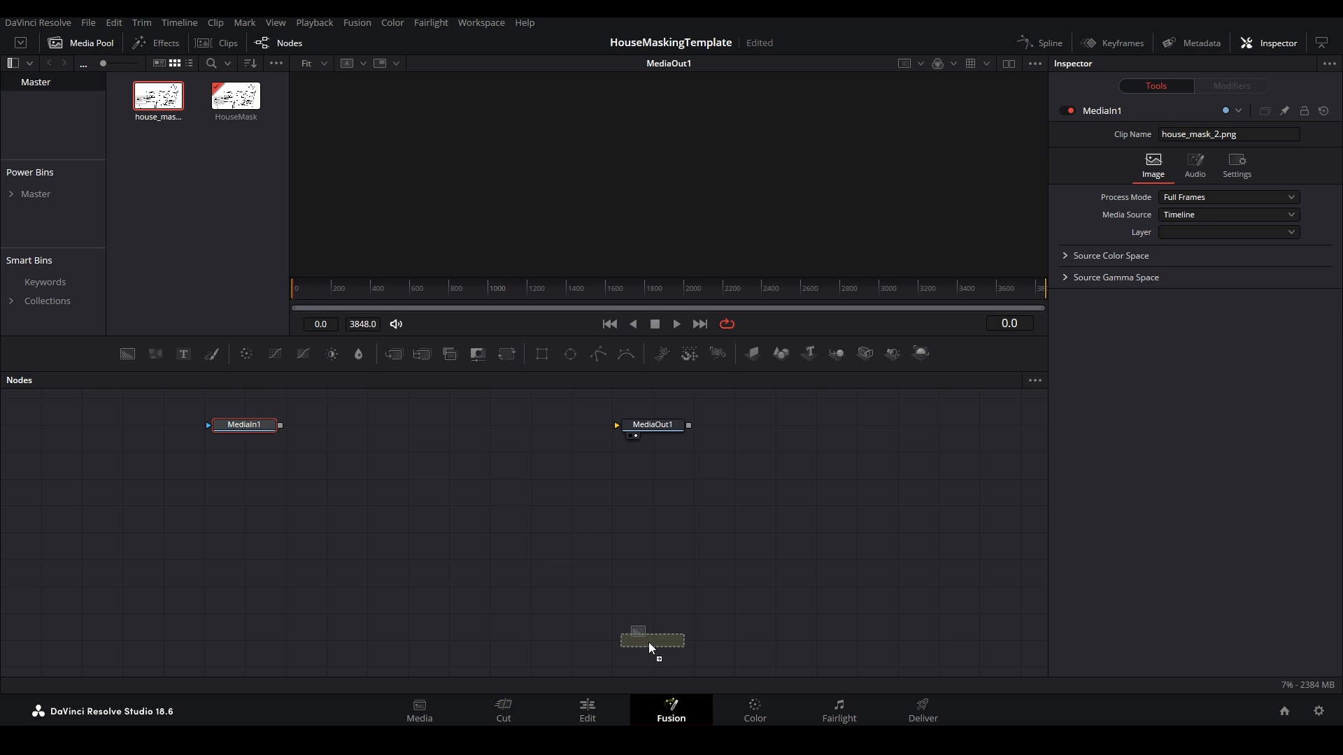
Wire the new transparent Background1 node into MediaOut1.
click(653, 639)
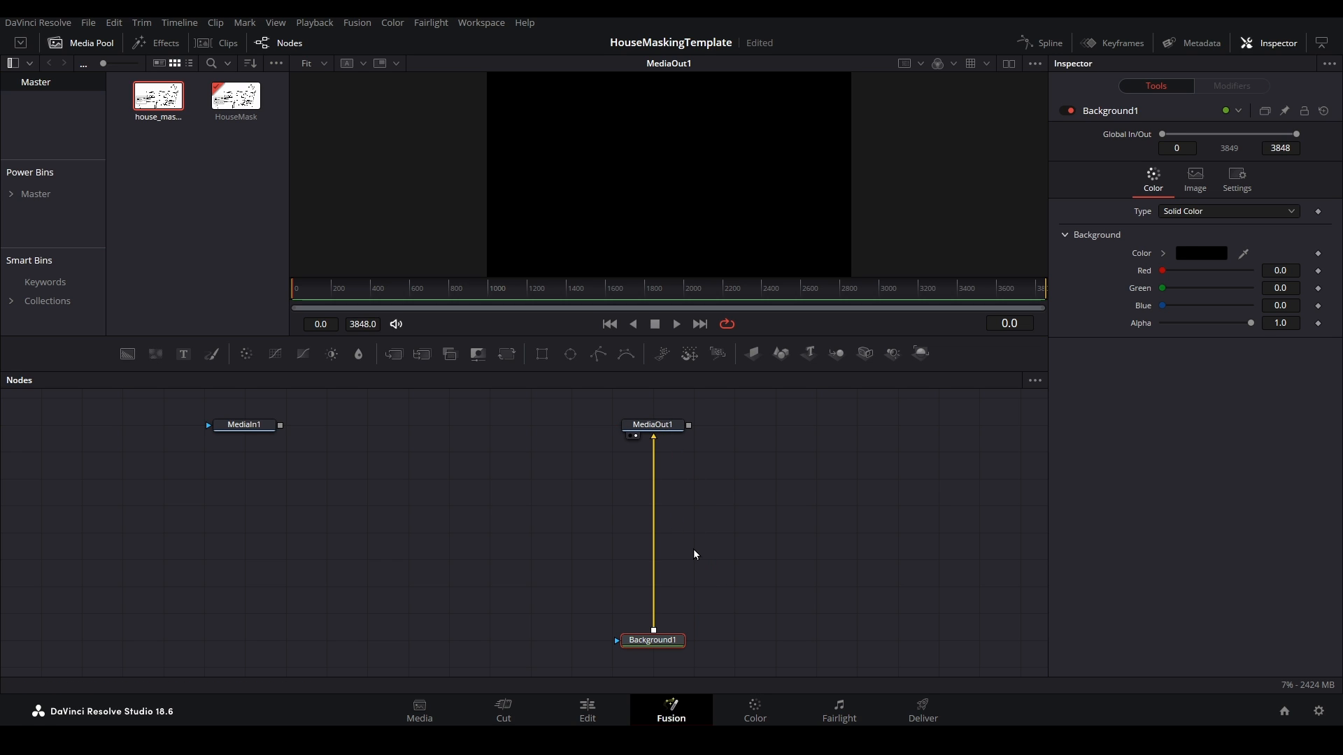
mouse_move(682, 623)
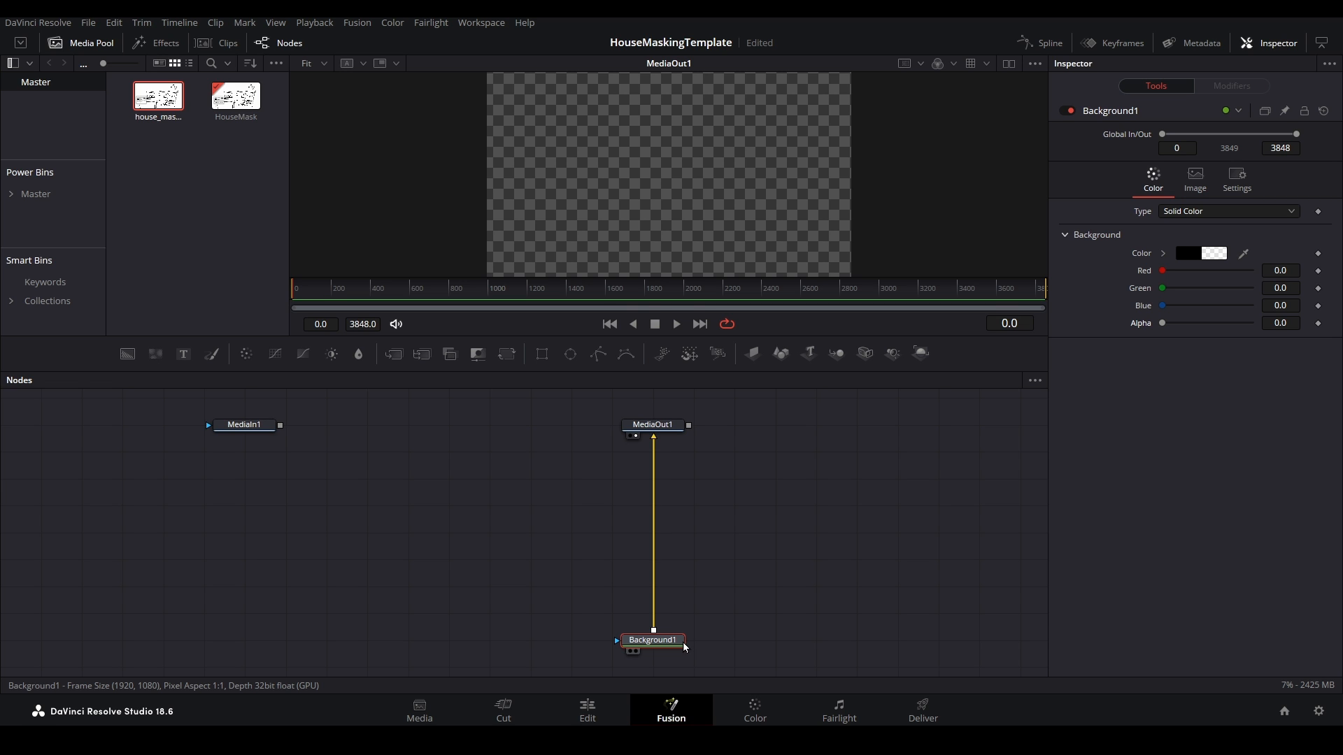
mouse_move(393, 354)
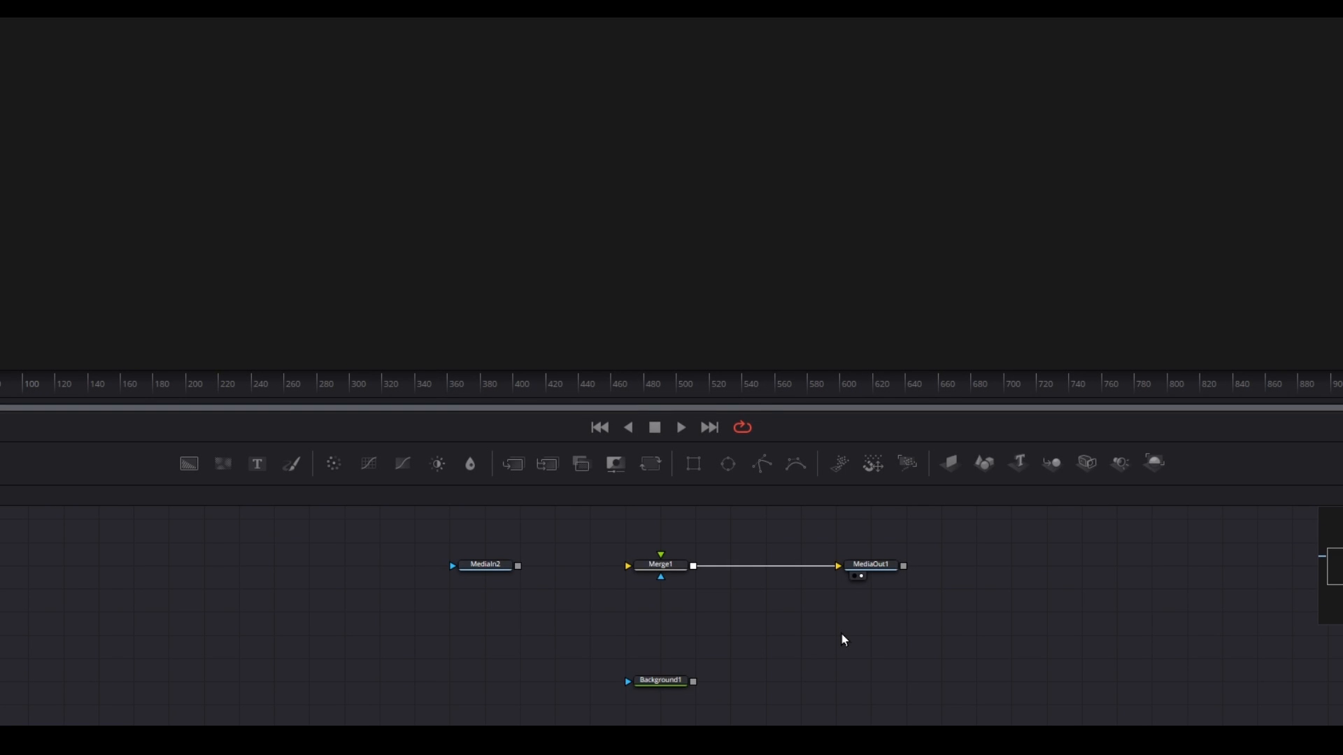
Merge MediaIn1 over Background1 in Merge1 and select Merge1 for a second merge.
click(659, 680)
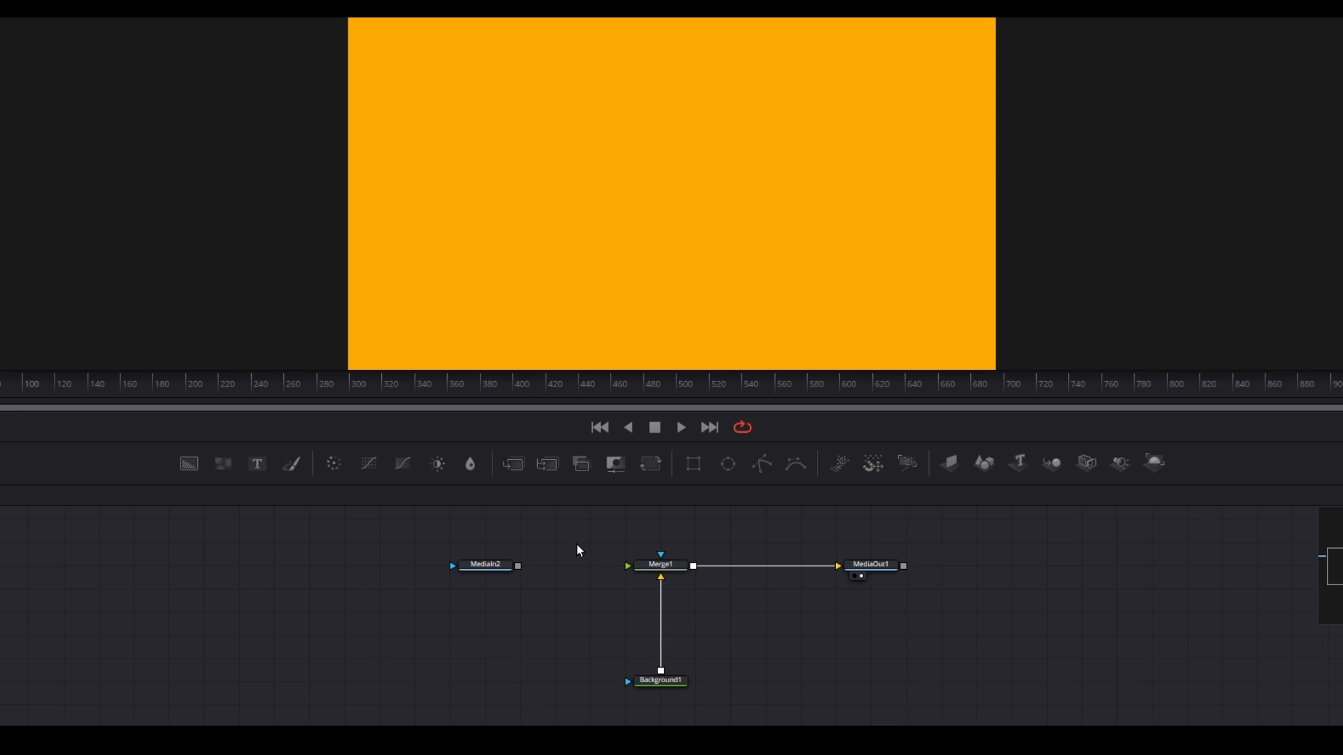
mouse_move(587, 598)
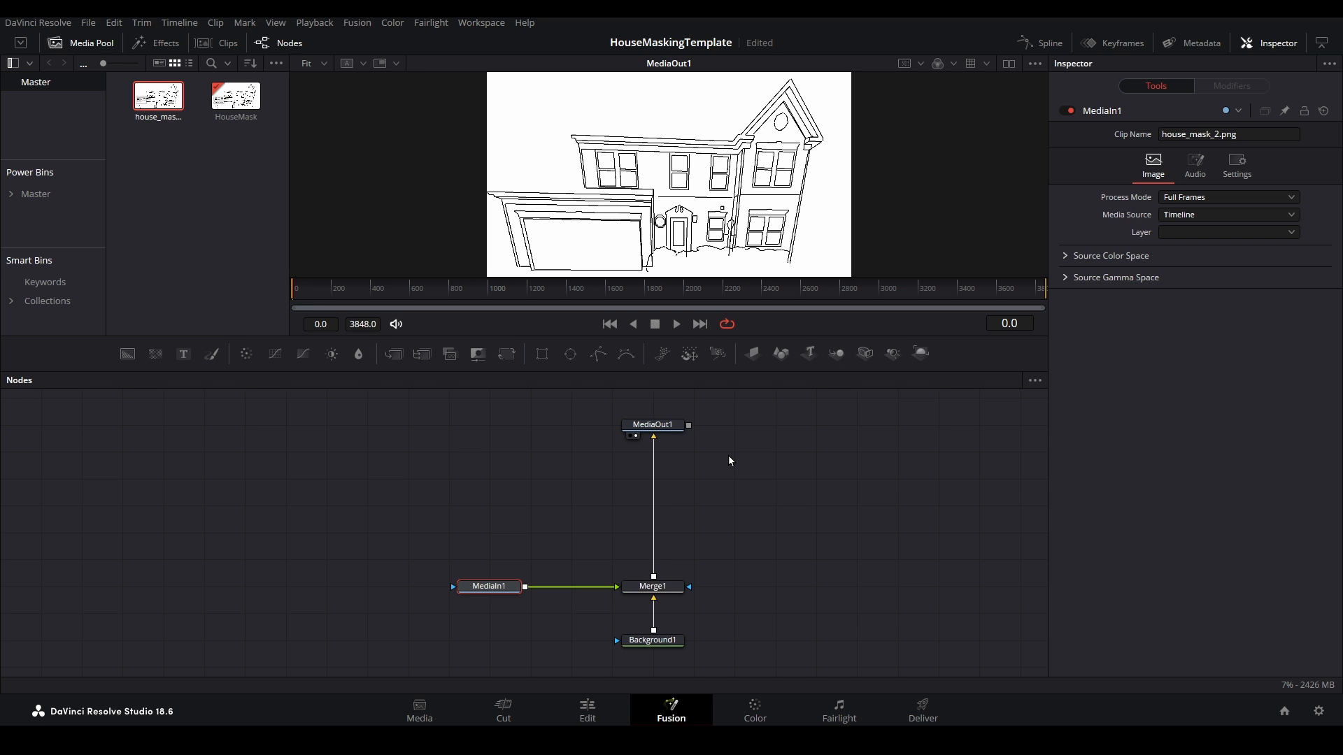
mouse_move(673, 586)
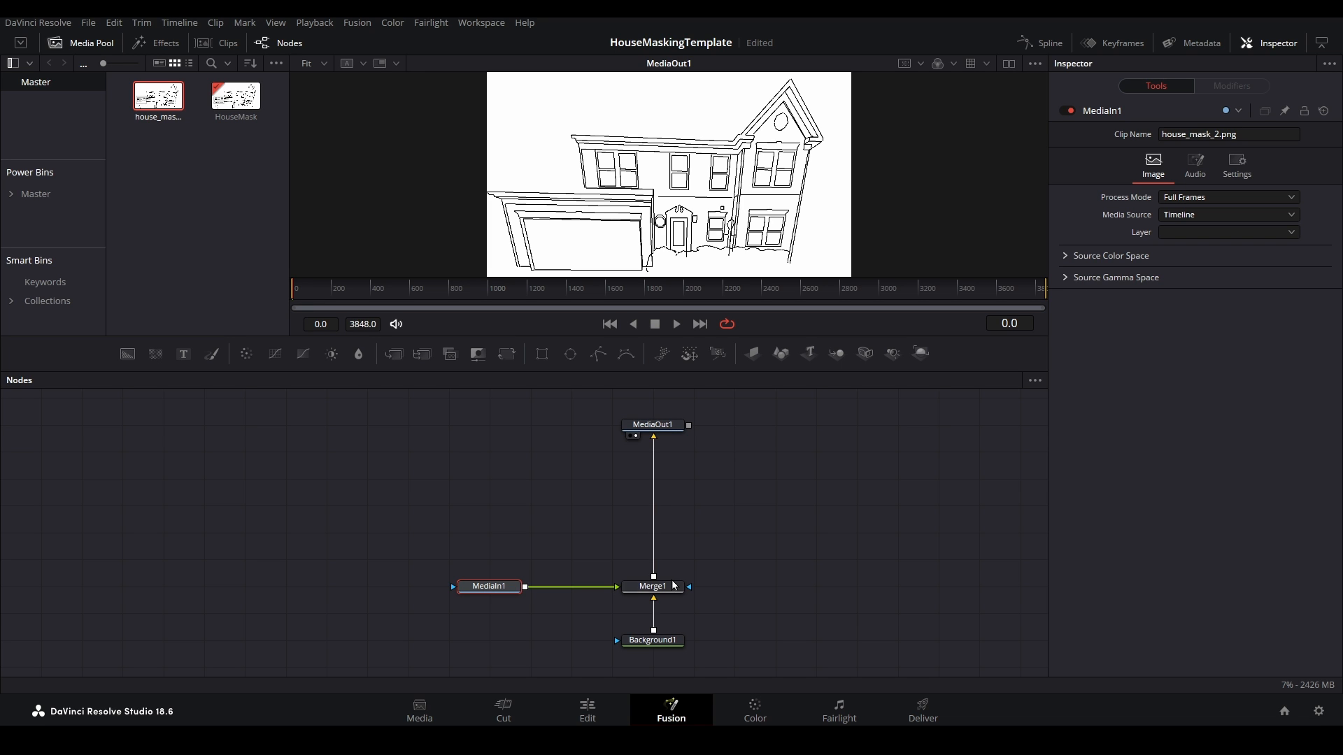
click(653, 586)
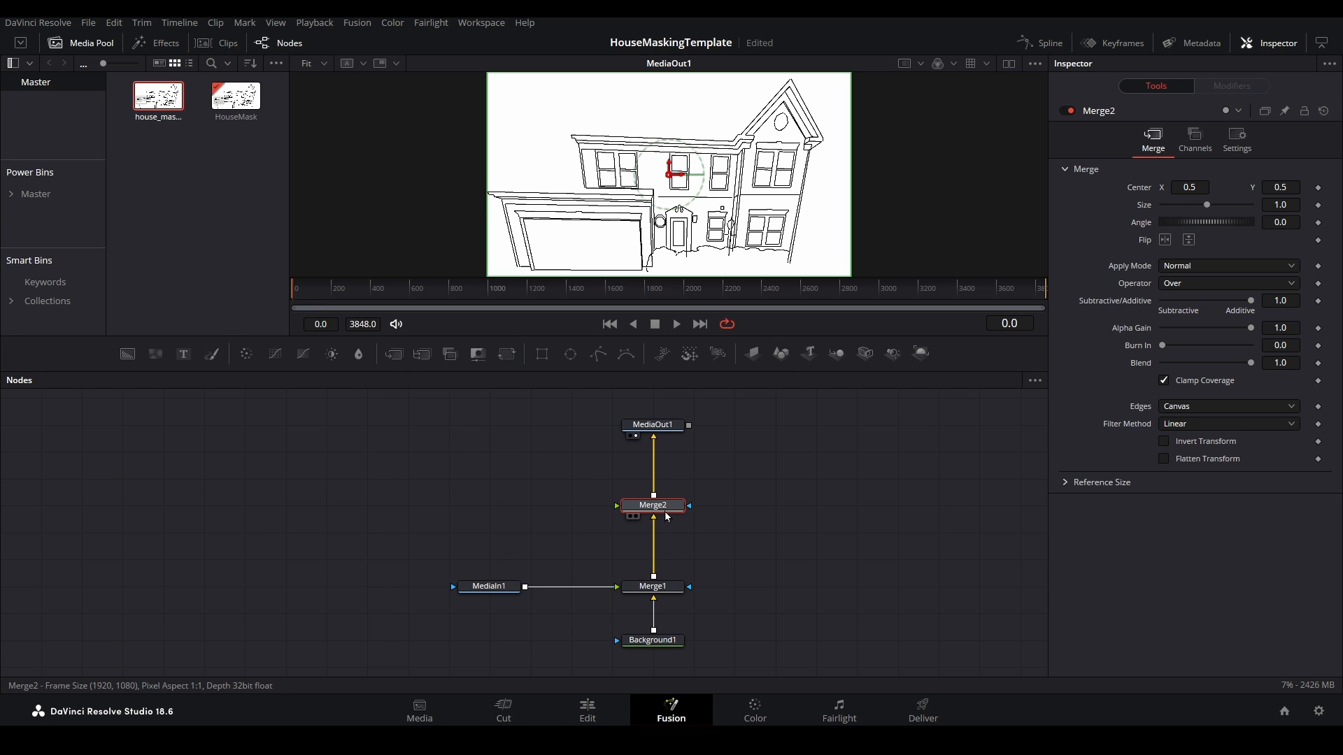
mouse_move(709, 525)
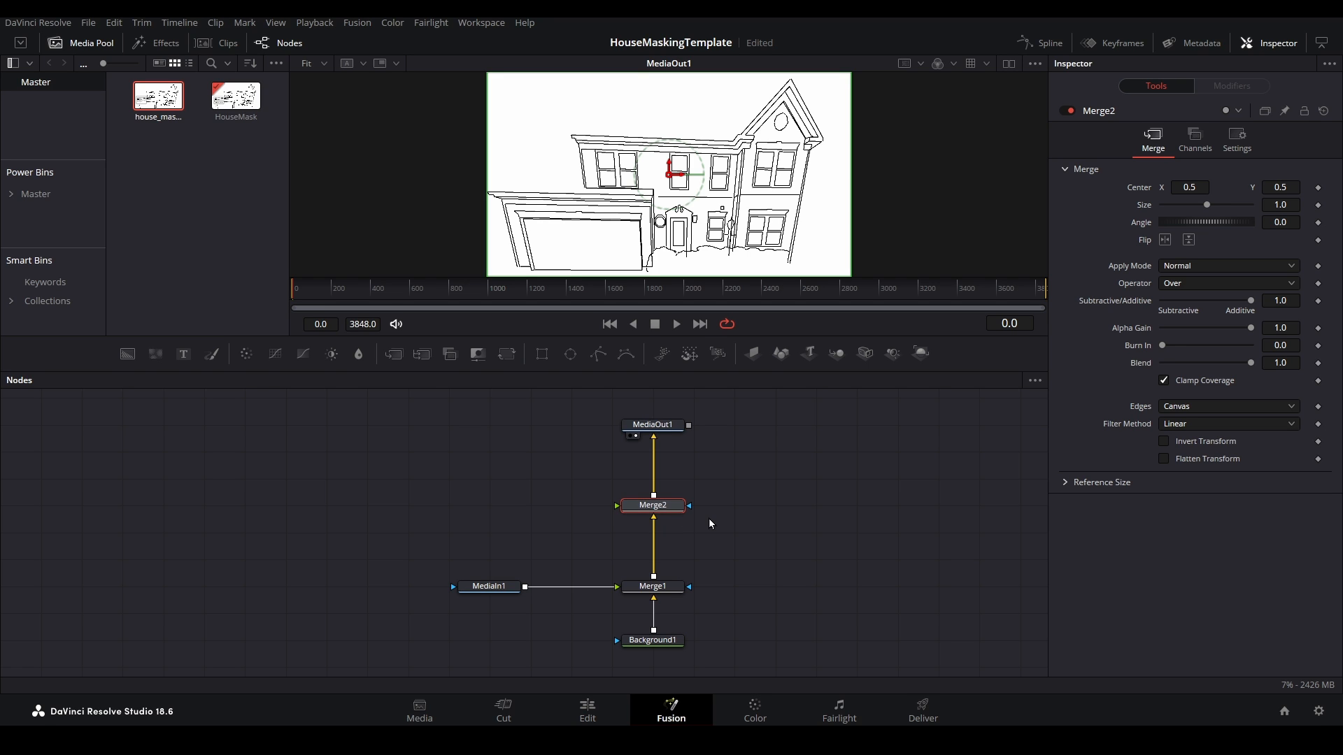
mouse_move(654, 529)
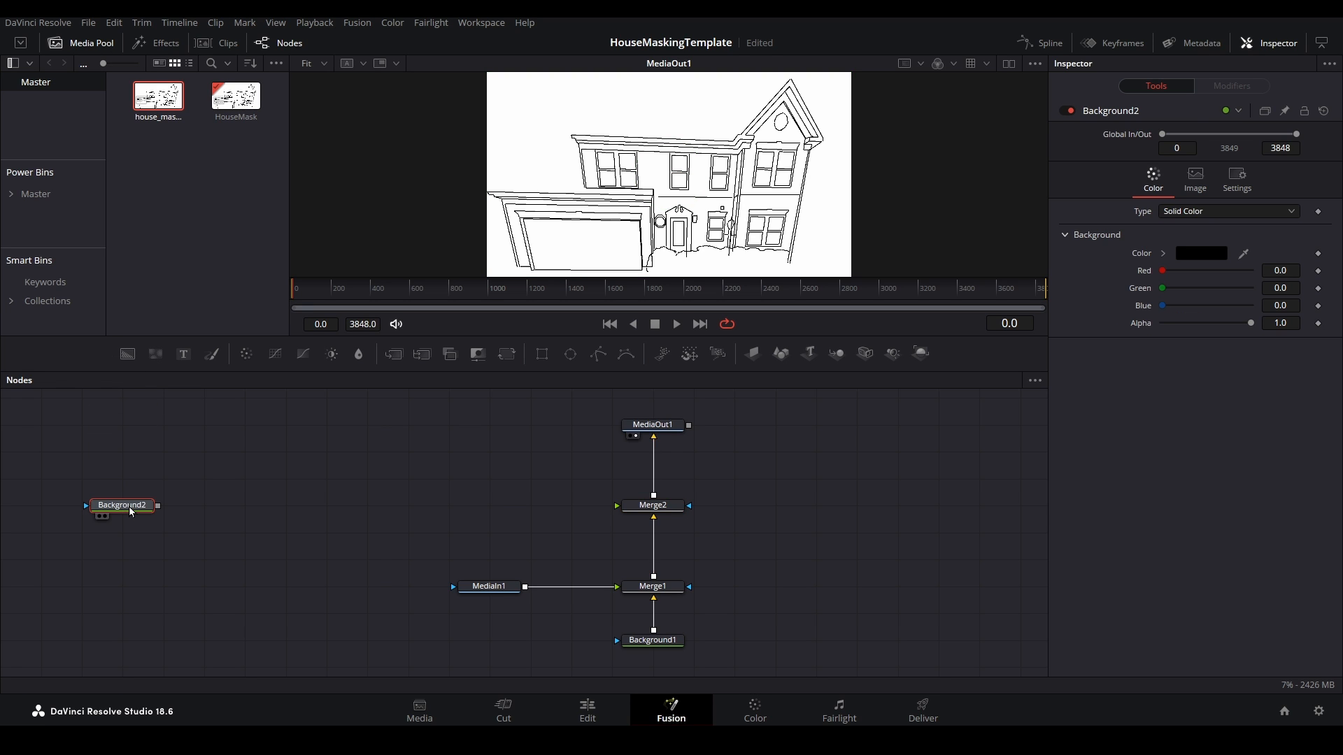
mouse_move(928, 467)
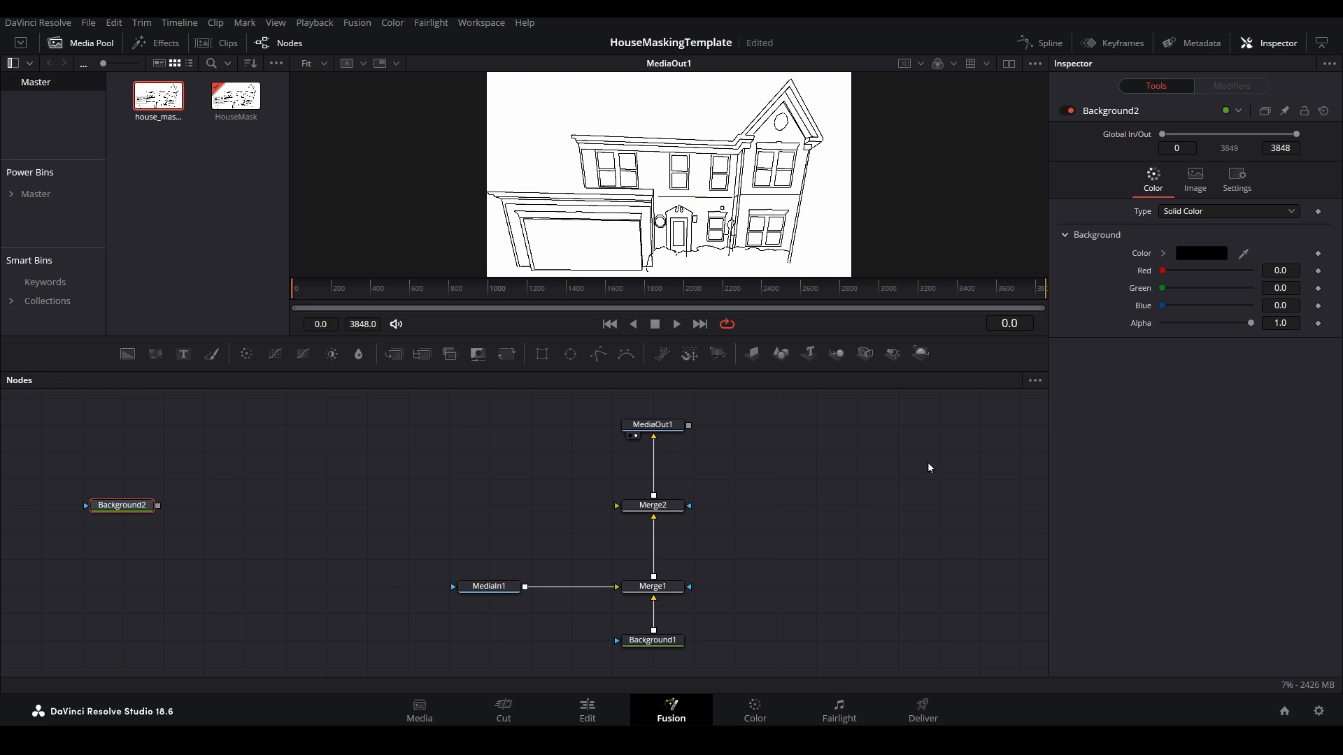
Colour Background2 pure blue and add a Polygon1 mask traced around the house outline.
click(1200, 254)
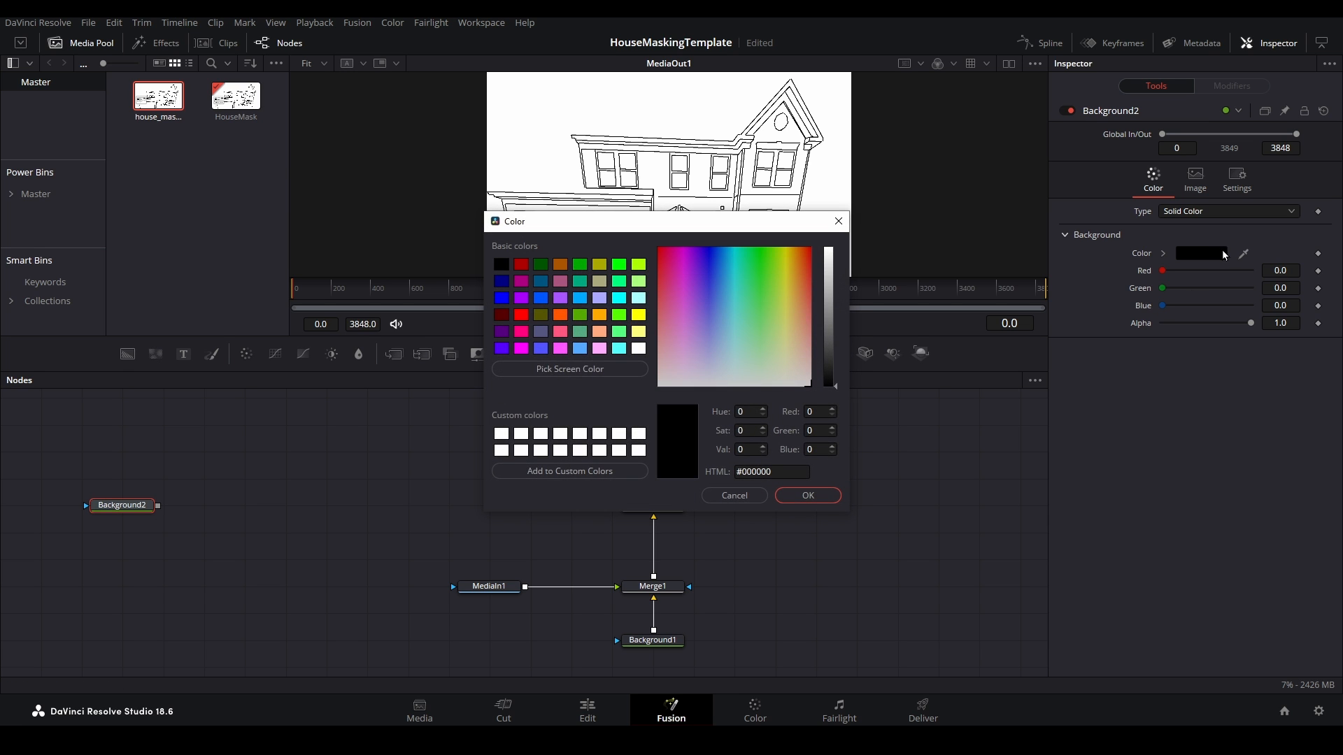
click(805, 495)
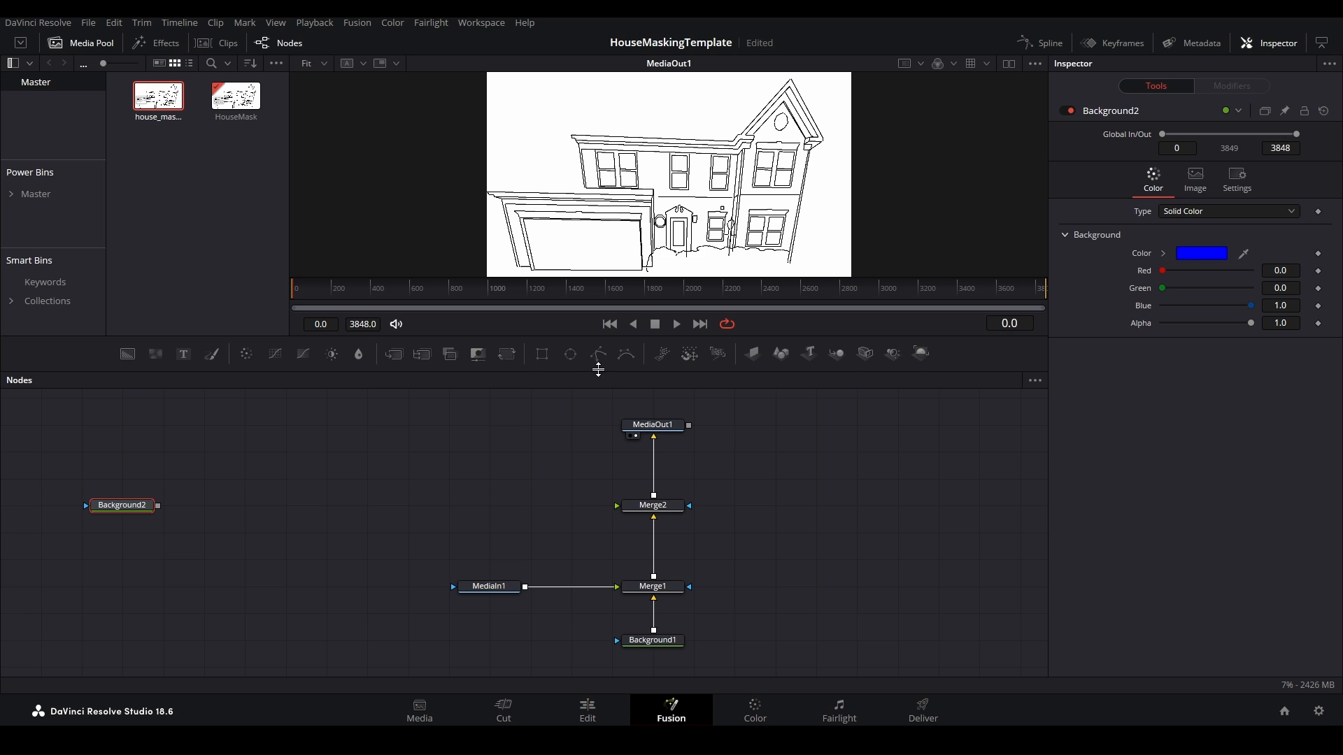
mouse_move(597, 354)
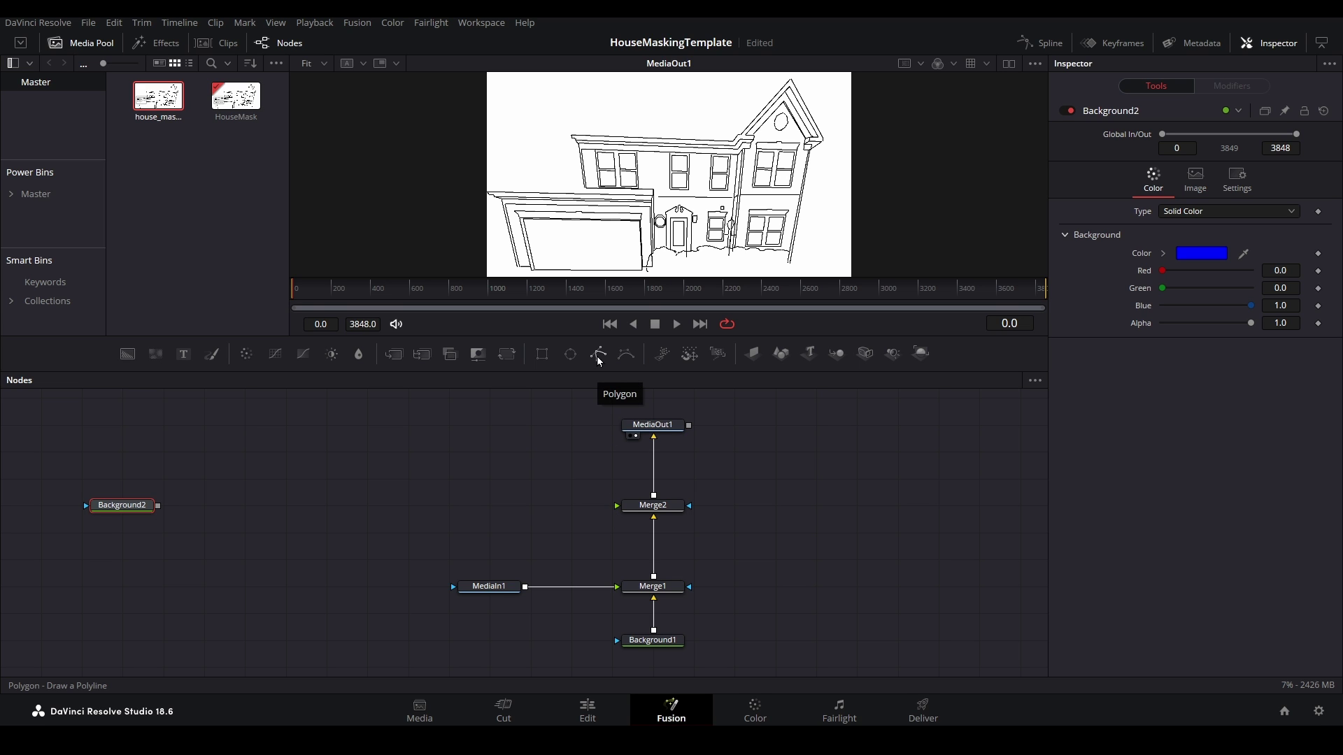
click(598, 354)
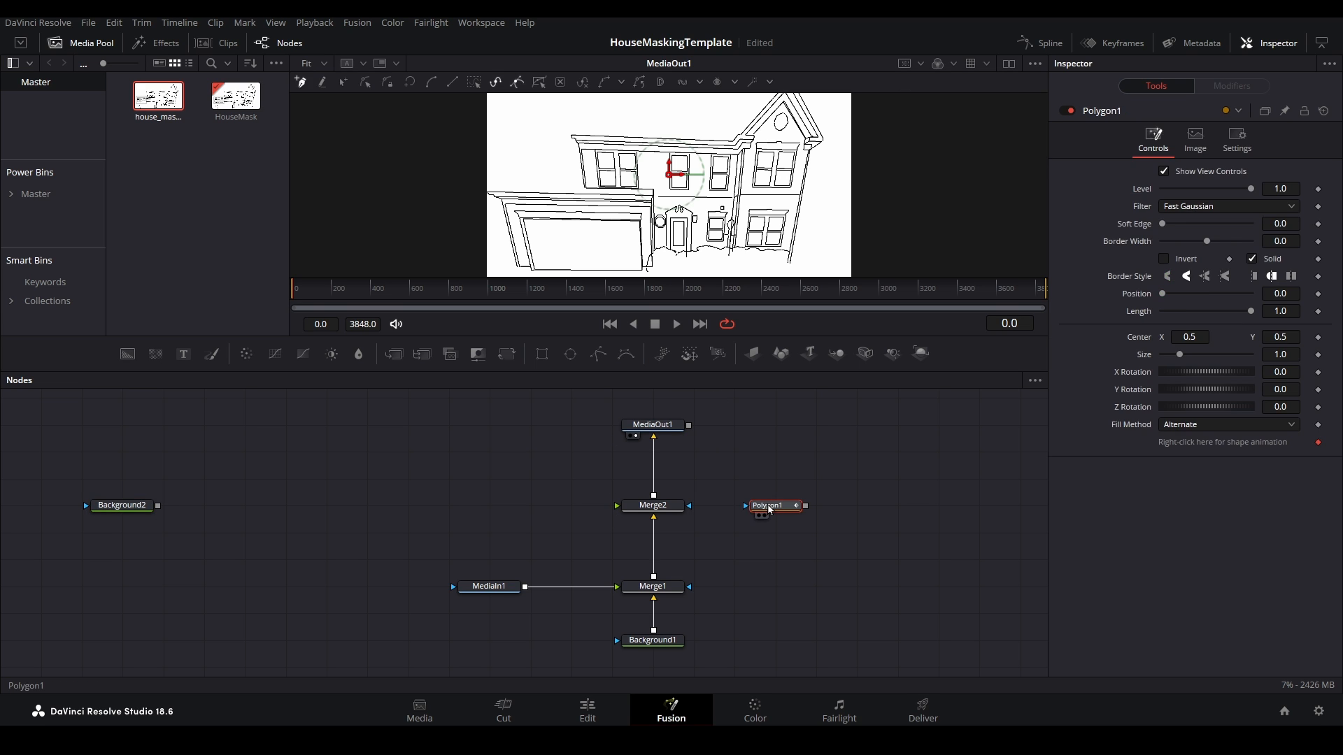
mouse_move(777, 353)
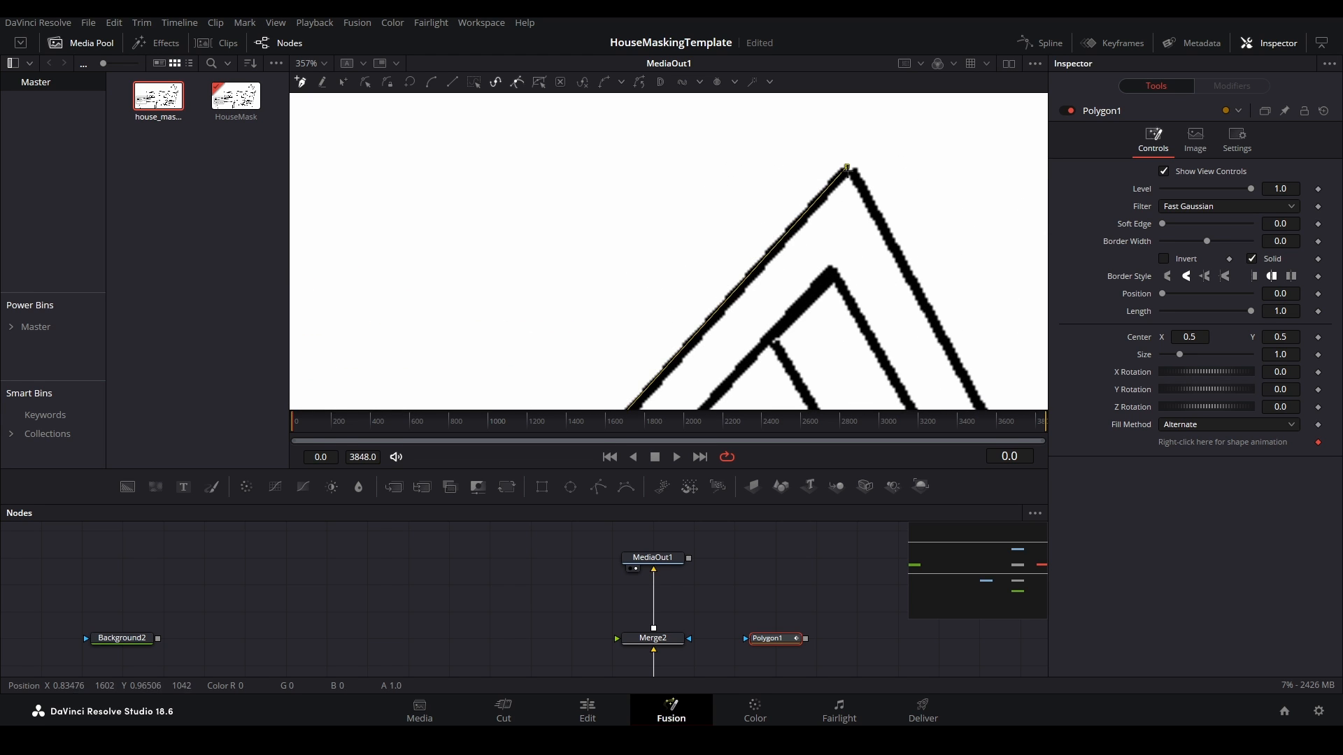
scroll(down, 3)
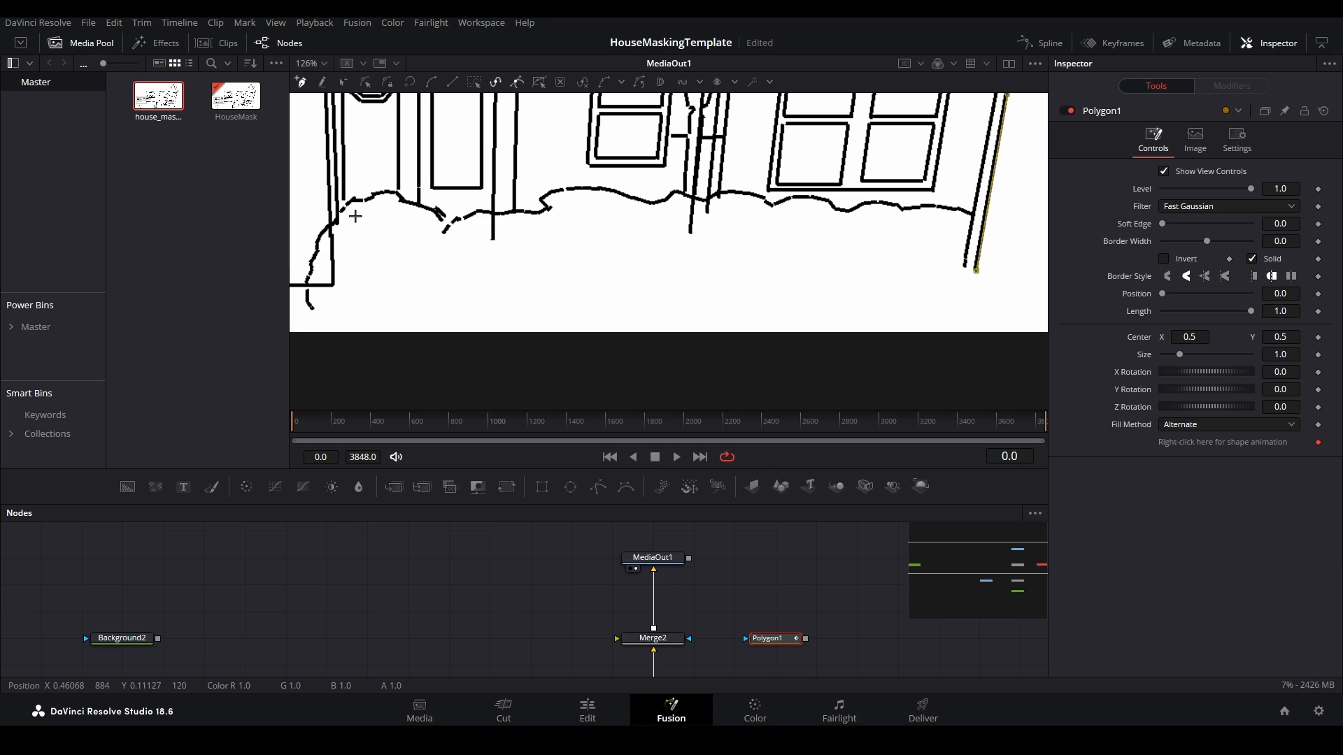
mouse_move(570, 186)
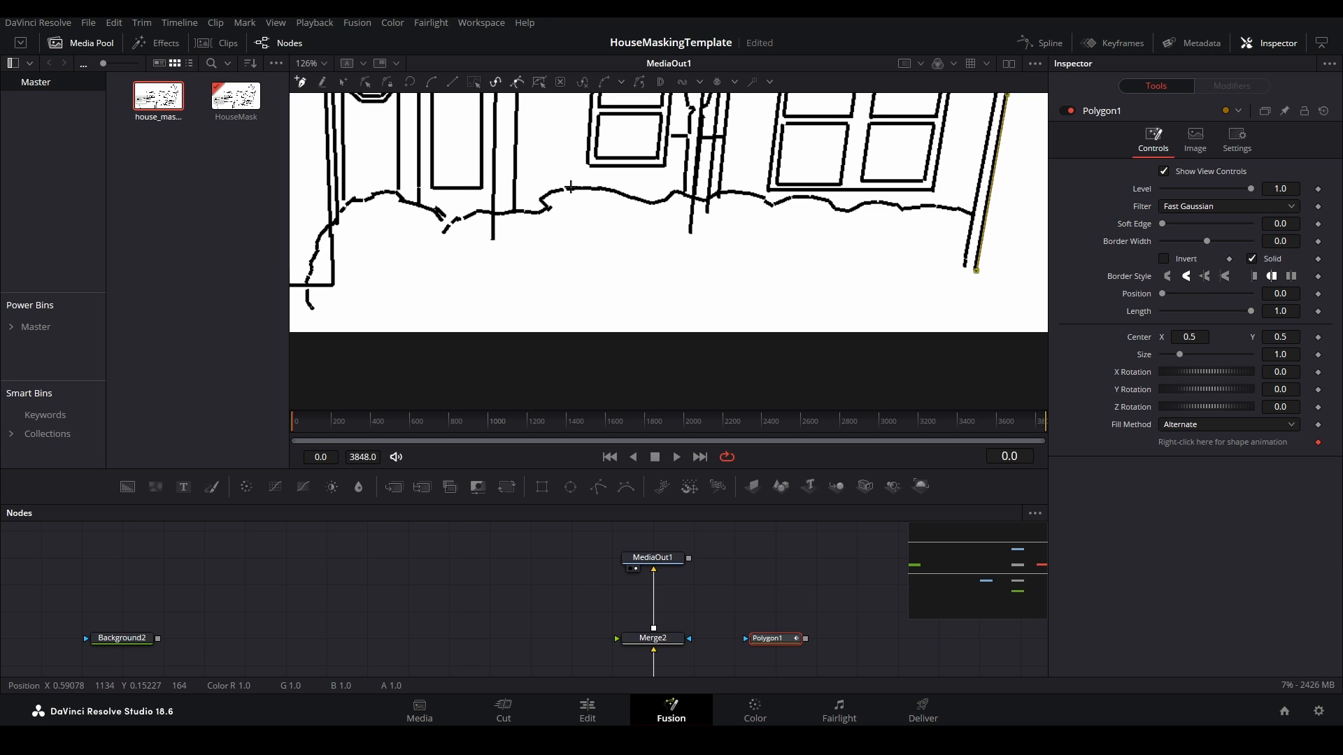
mouse_move(894, 211)
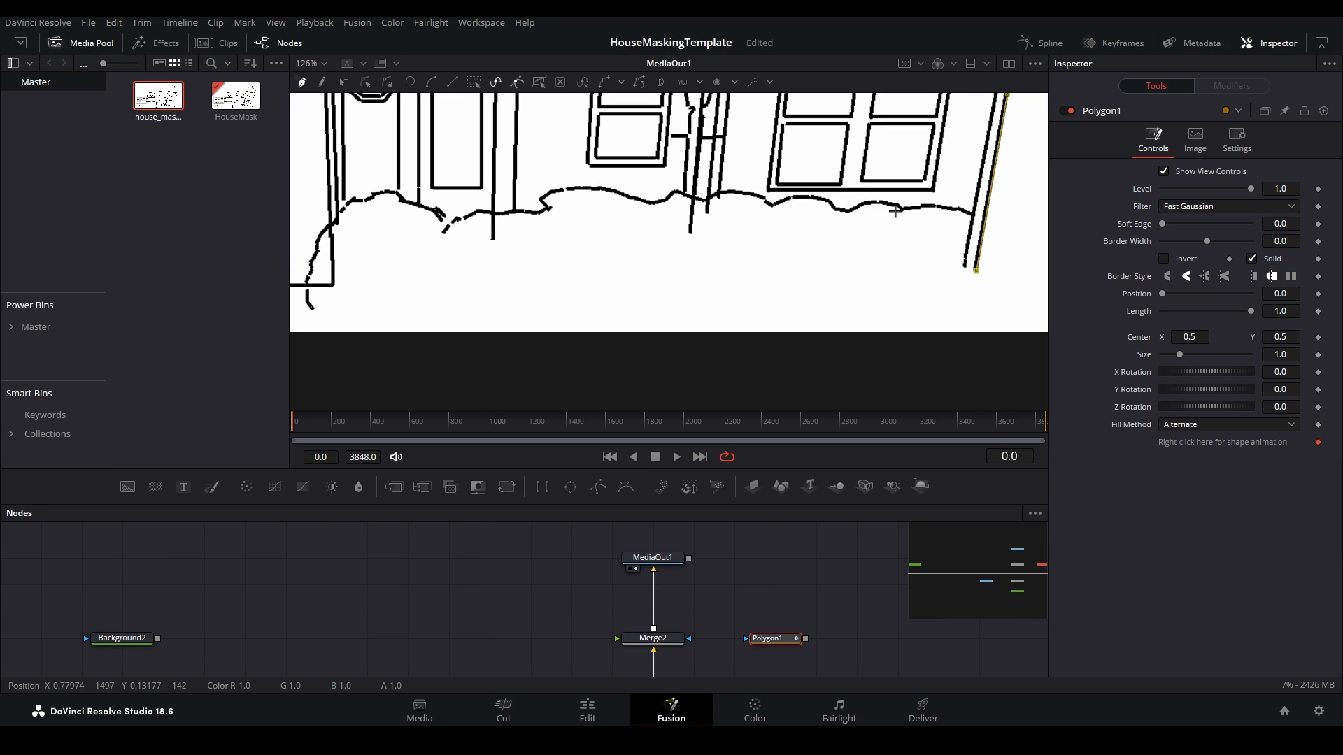
mouse_move(561, 284)
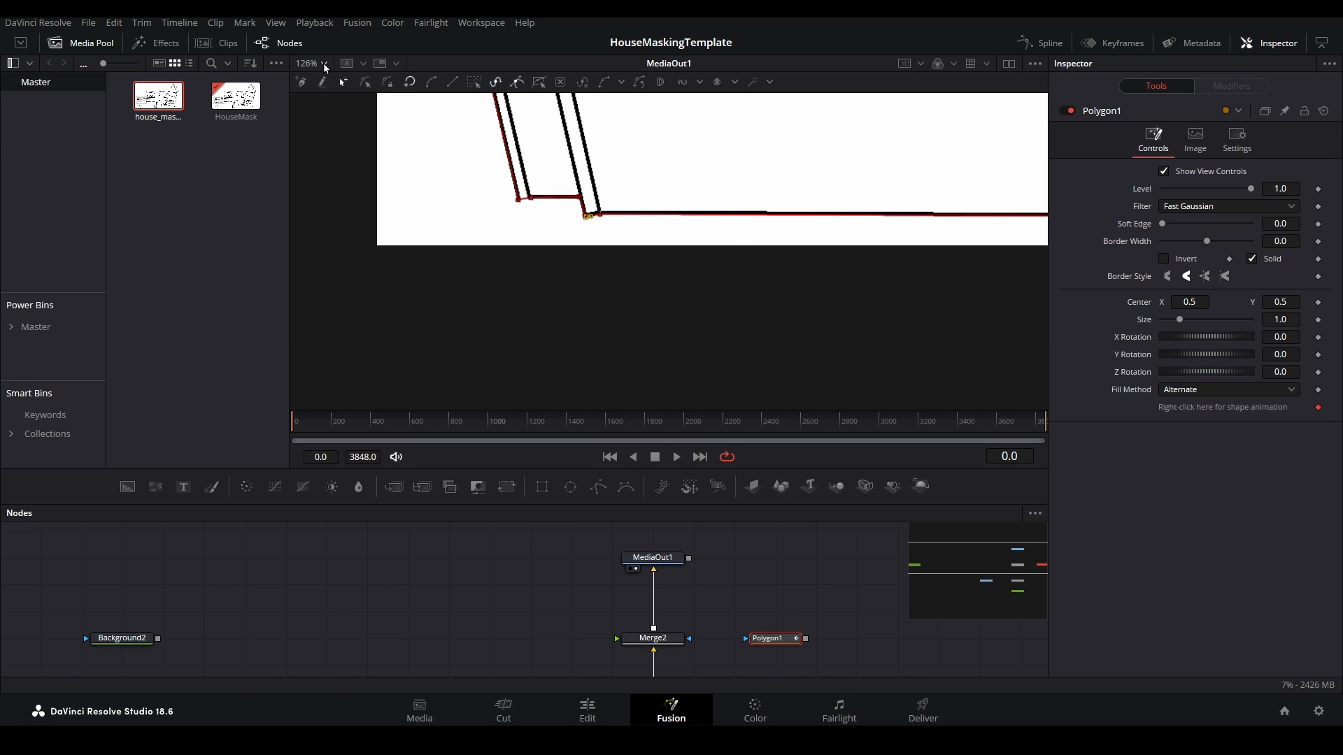
Connect Polygon1 as Merge2's mask and Background2 as its foreground, giving a blue house fill.
click(323, 63)
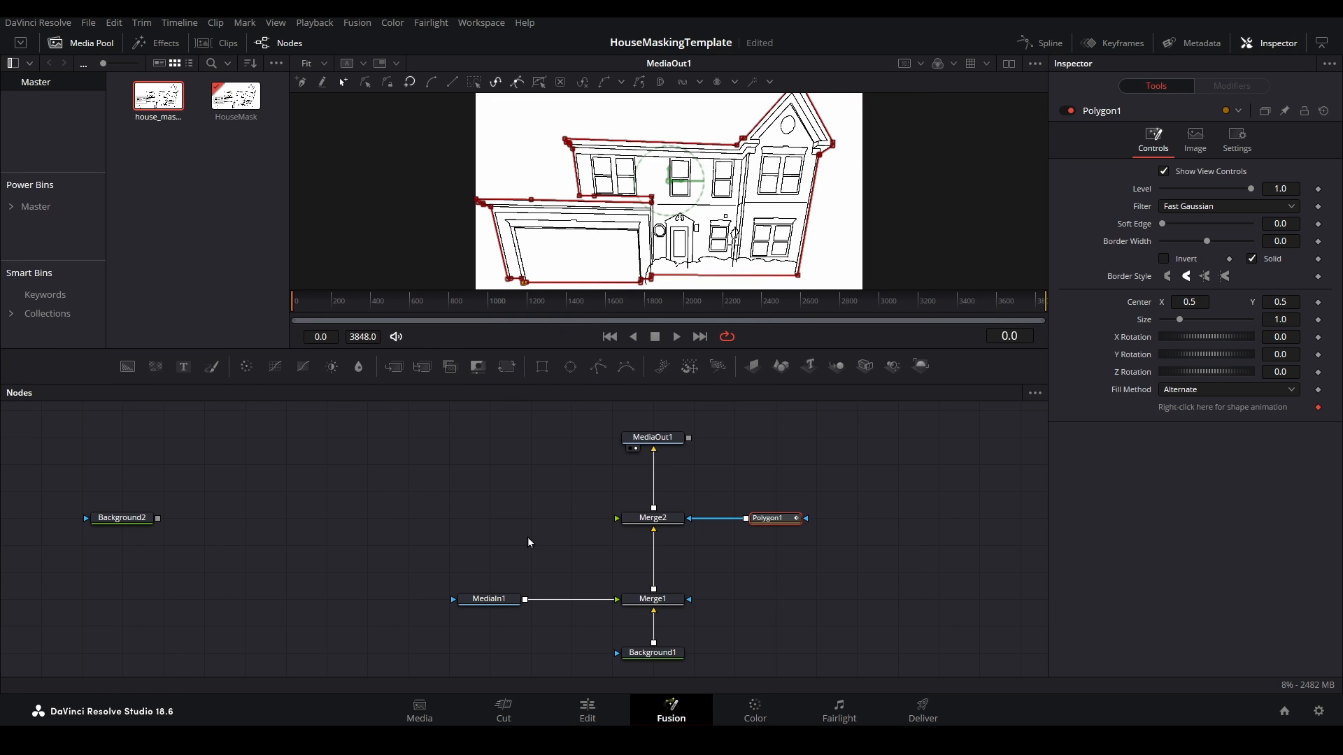
click(120, 518)
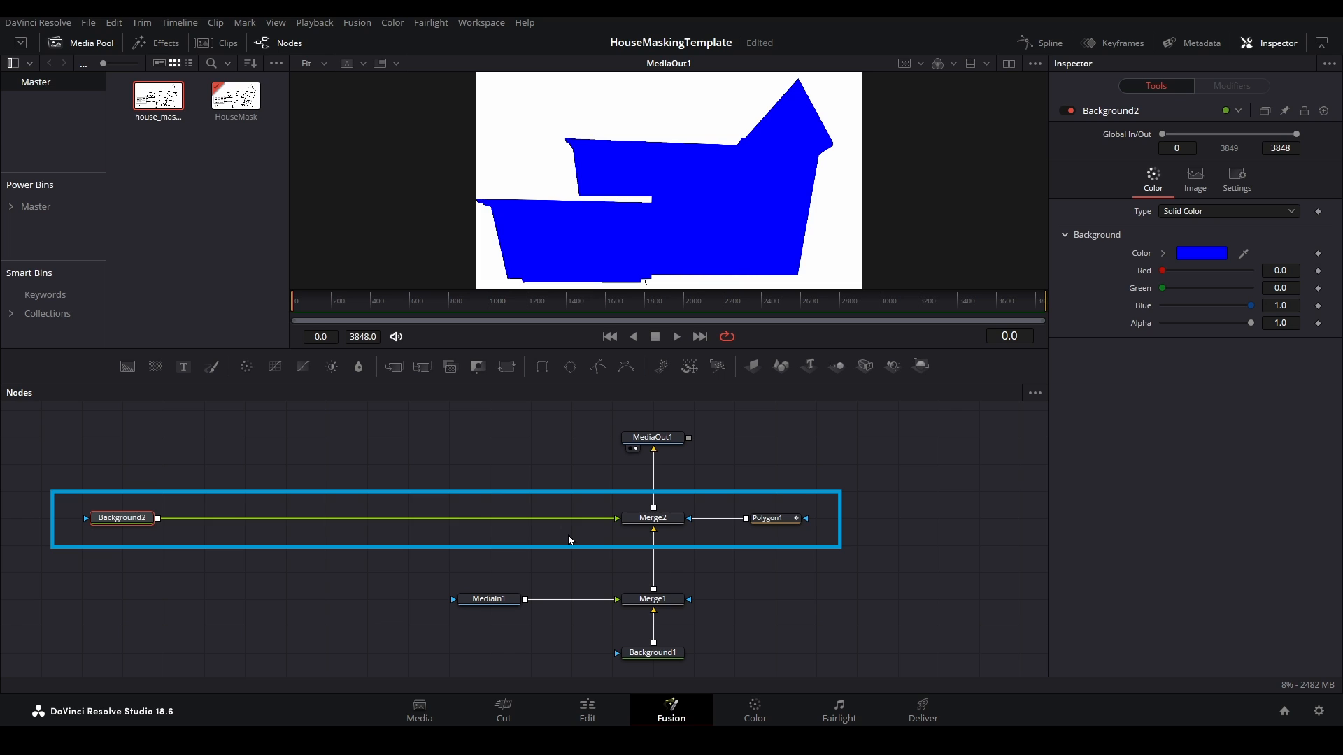
click(568, 540)
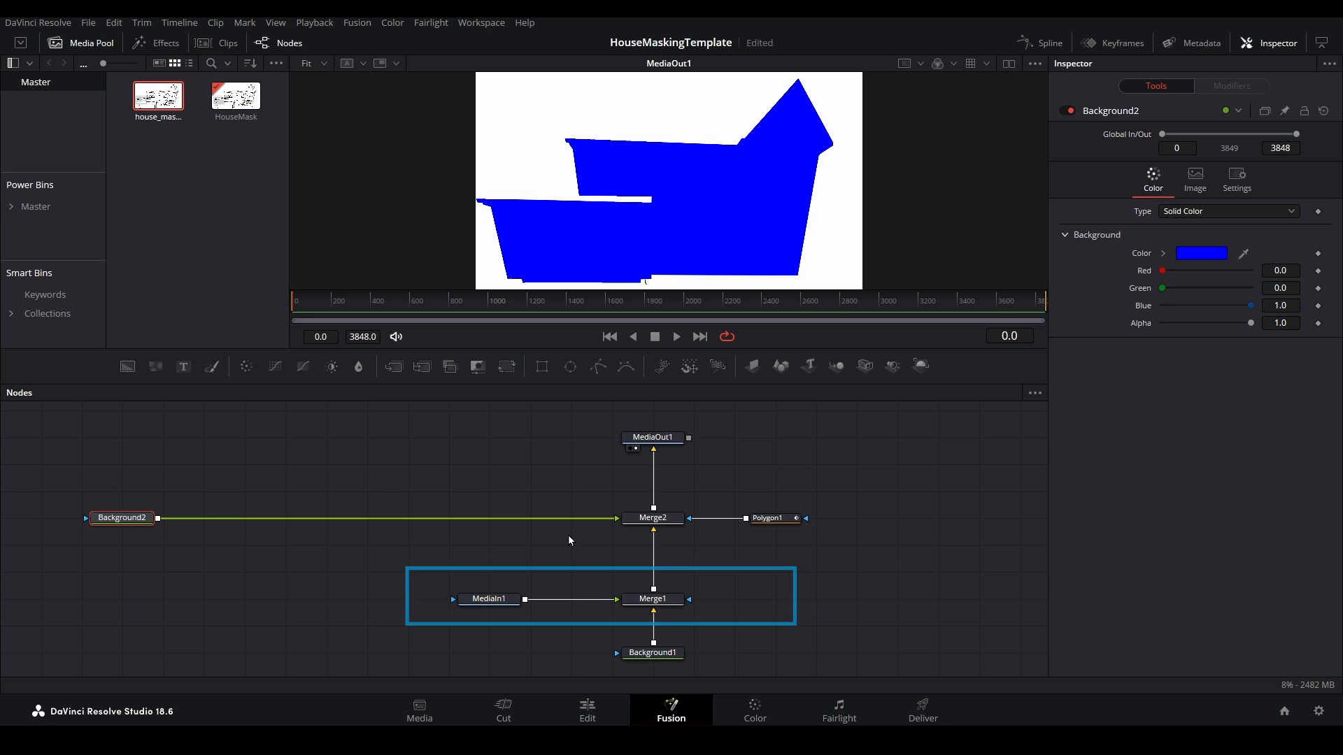
click(569, 540)
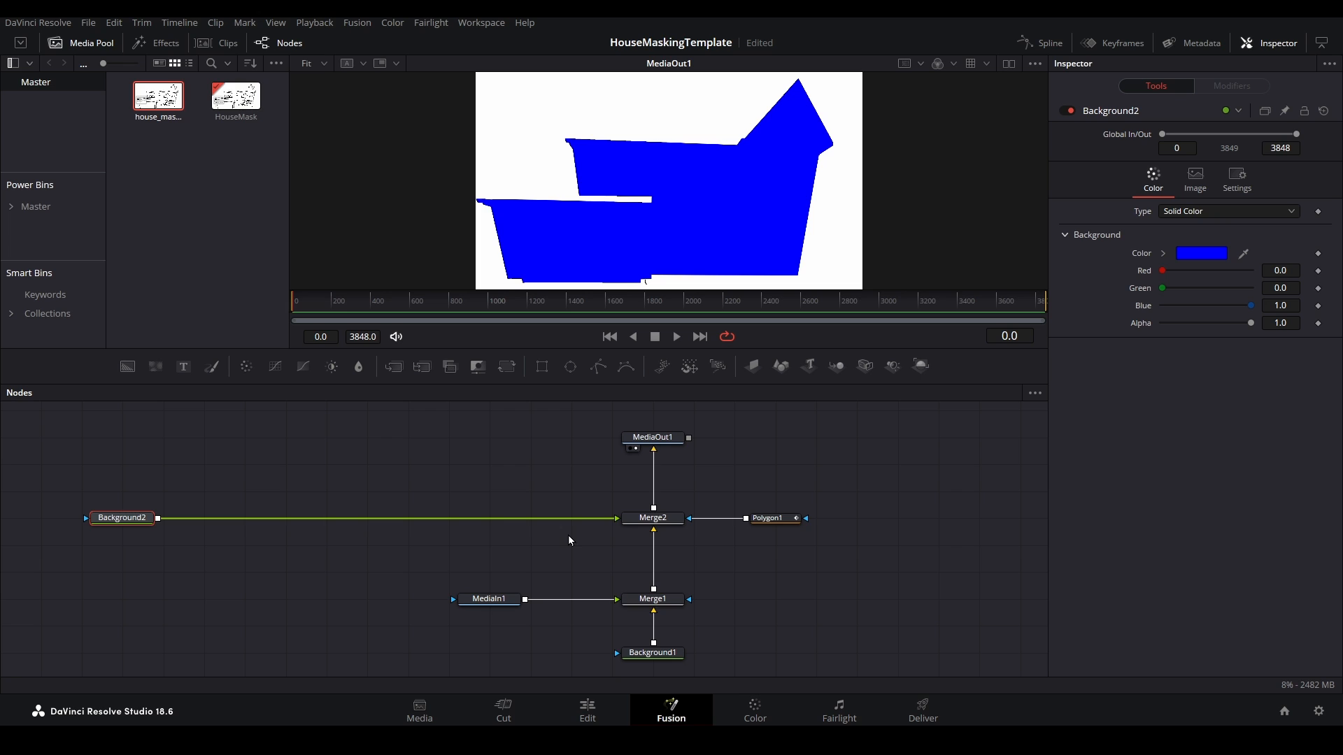
mouse_move(593, 550)
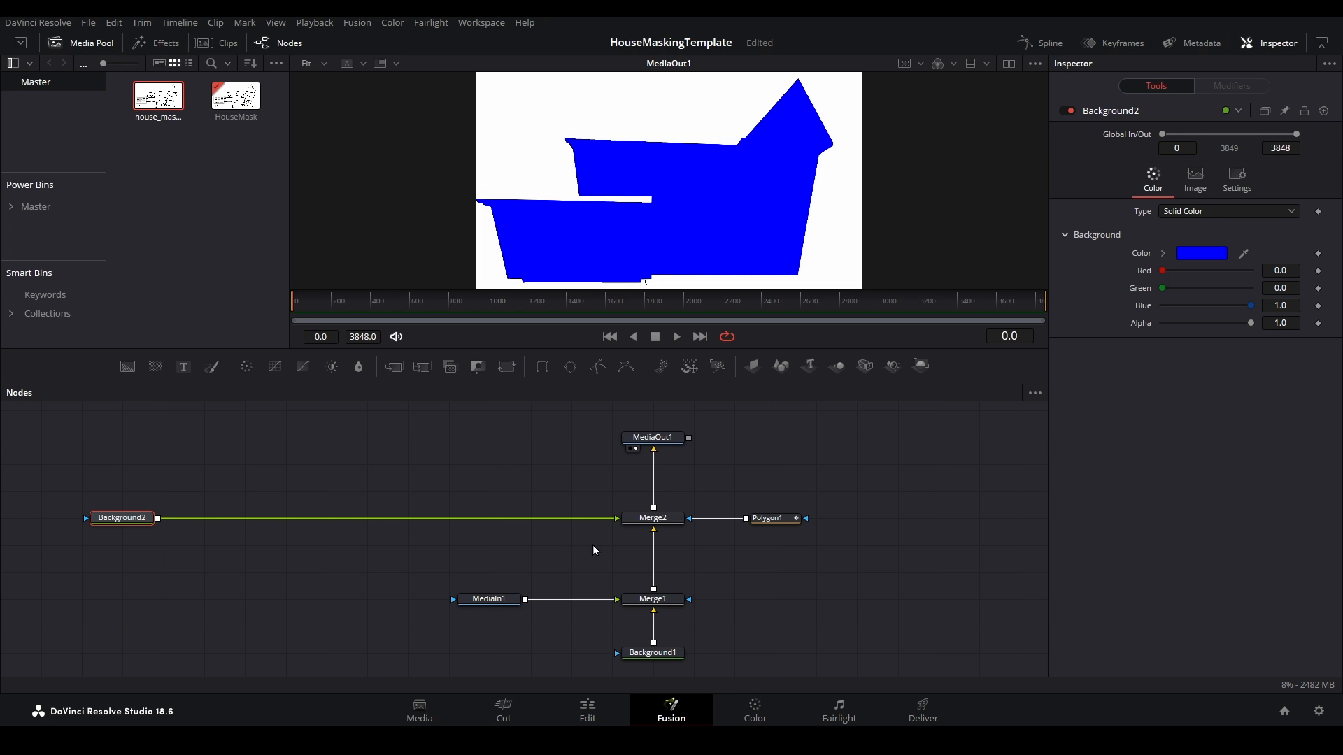
Unplug Background2 from Merge2 so the plain house line drawing shows again.
click(653, 599)
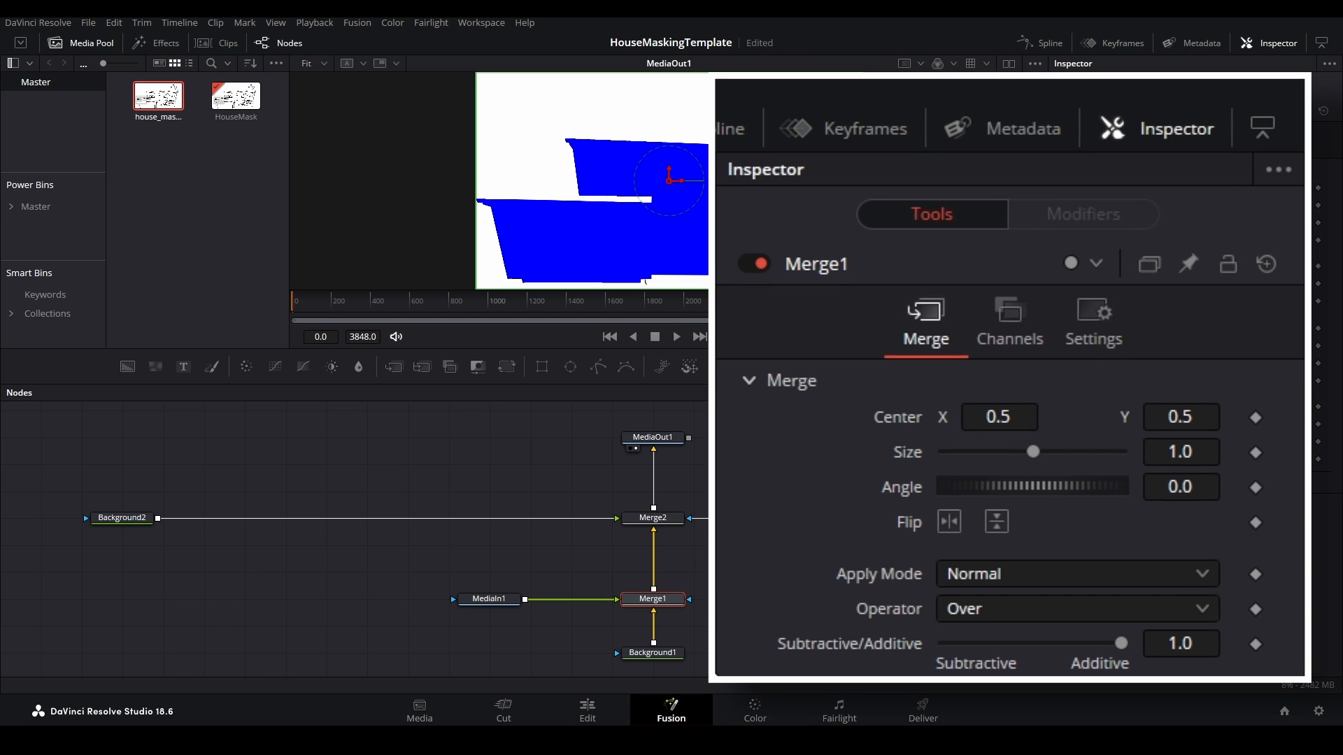
click(753, 264)
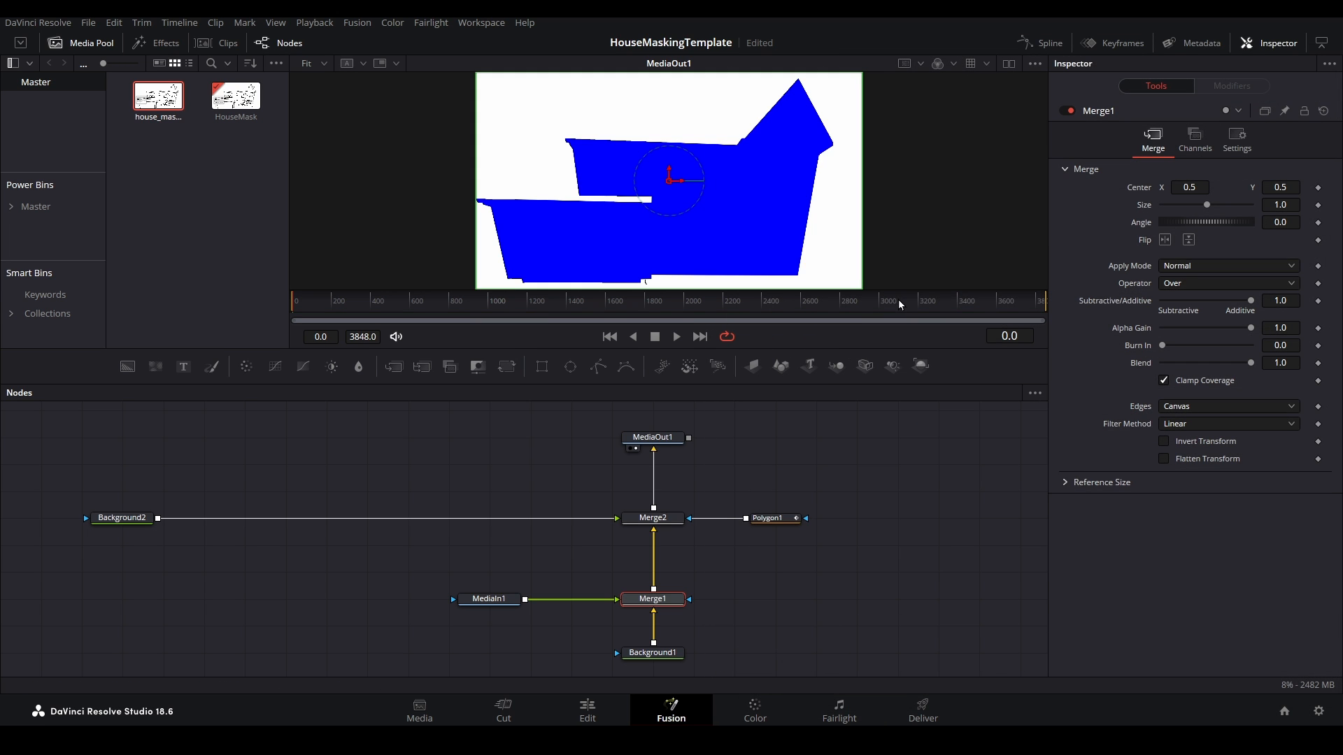
click(652, 517)
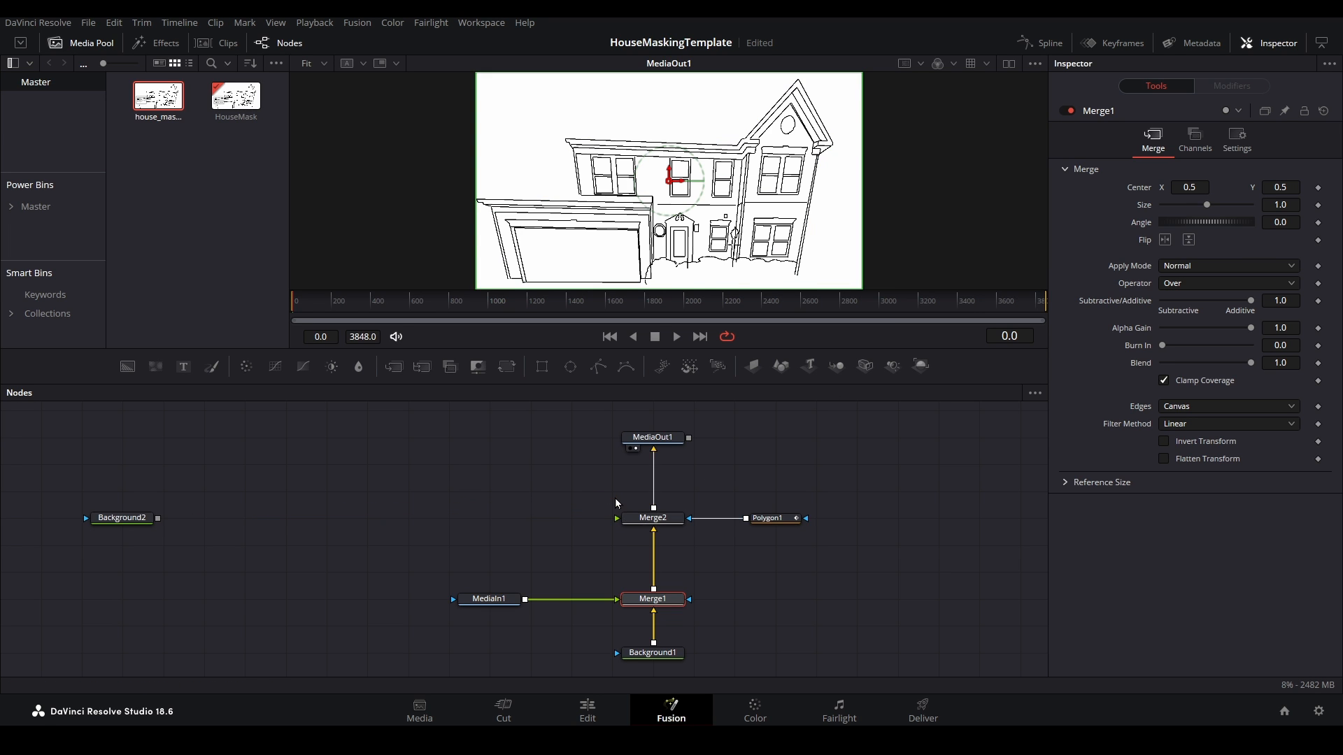
mouse_move(700, 516)
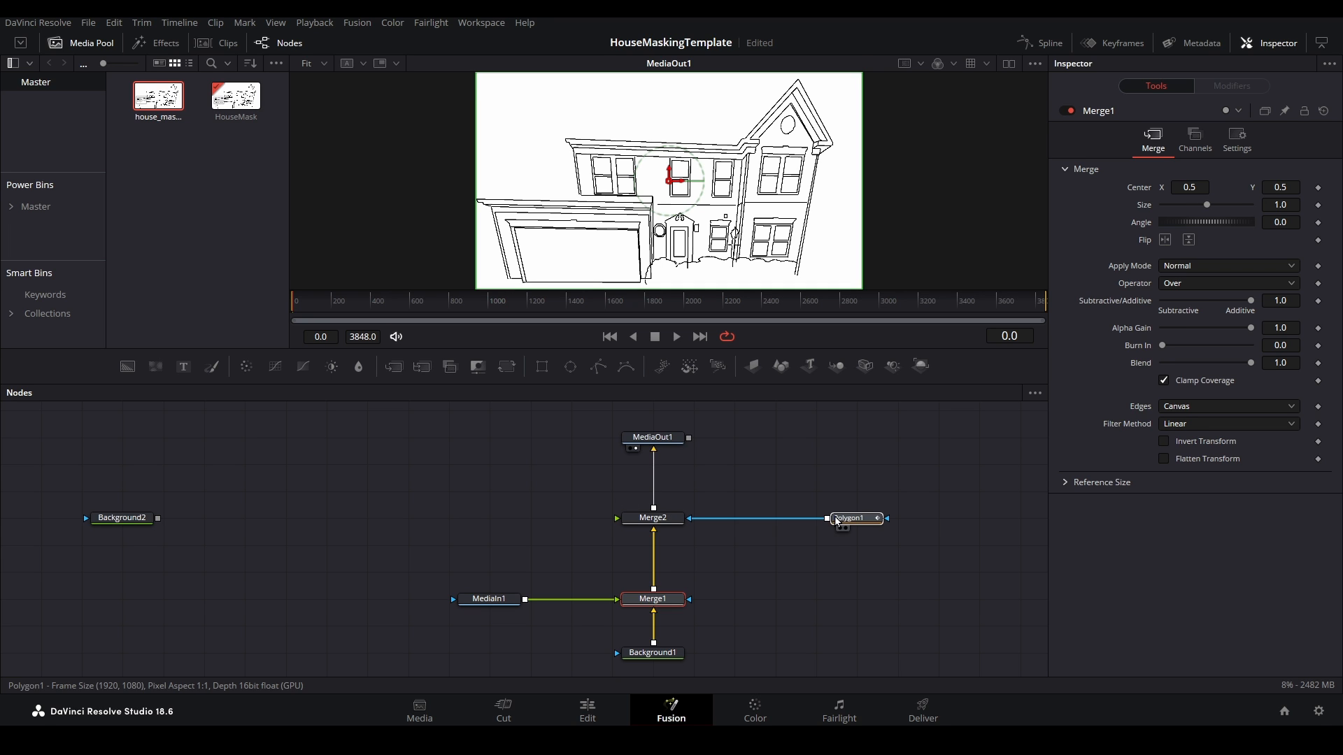
Add Polygon2 set to Subtract into Polygon1 and reconnect Background2 to Merge2.
click(852, 517)
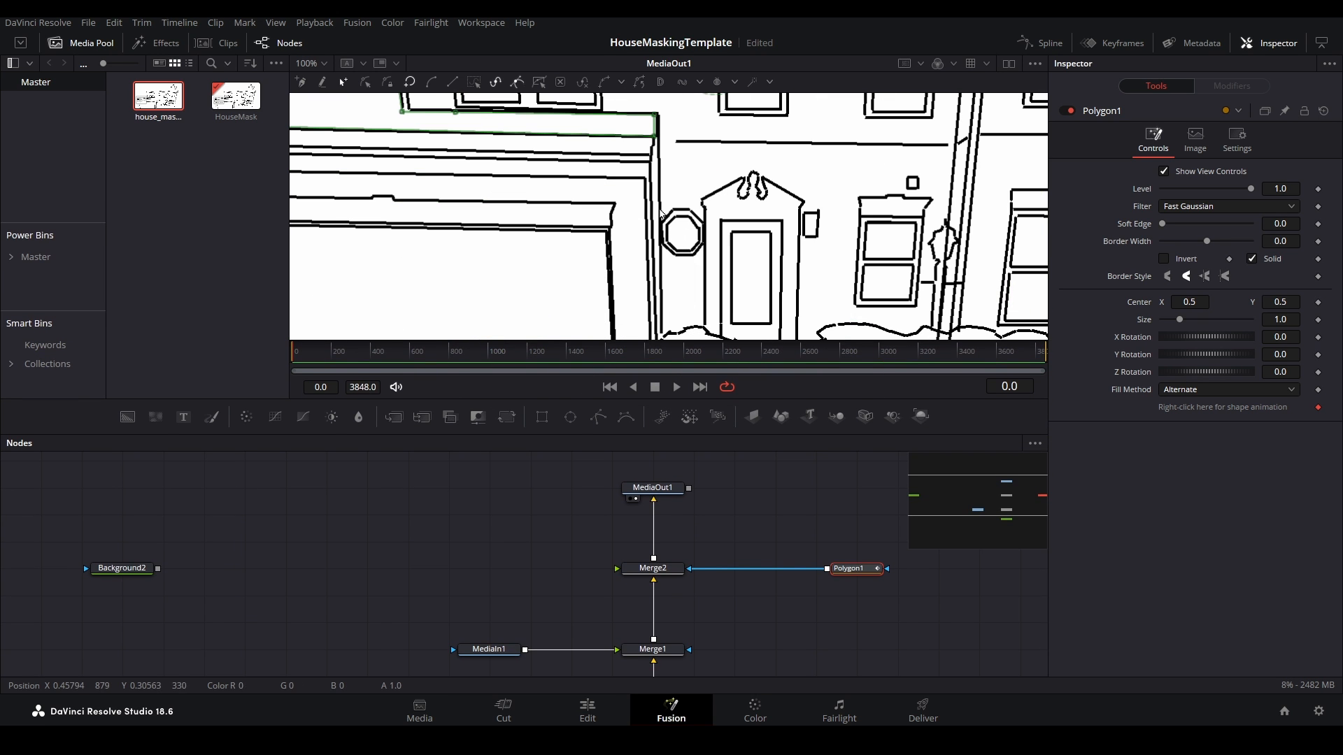
mouse_move(660, 136)
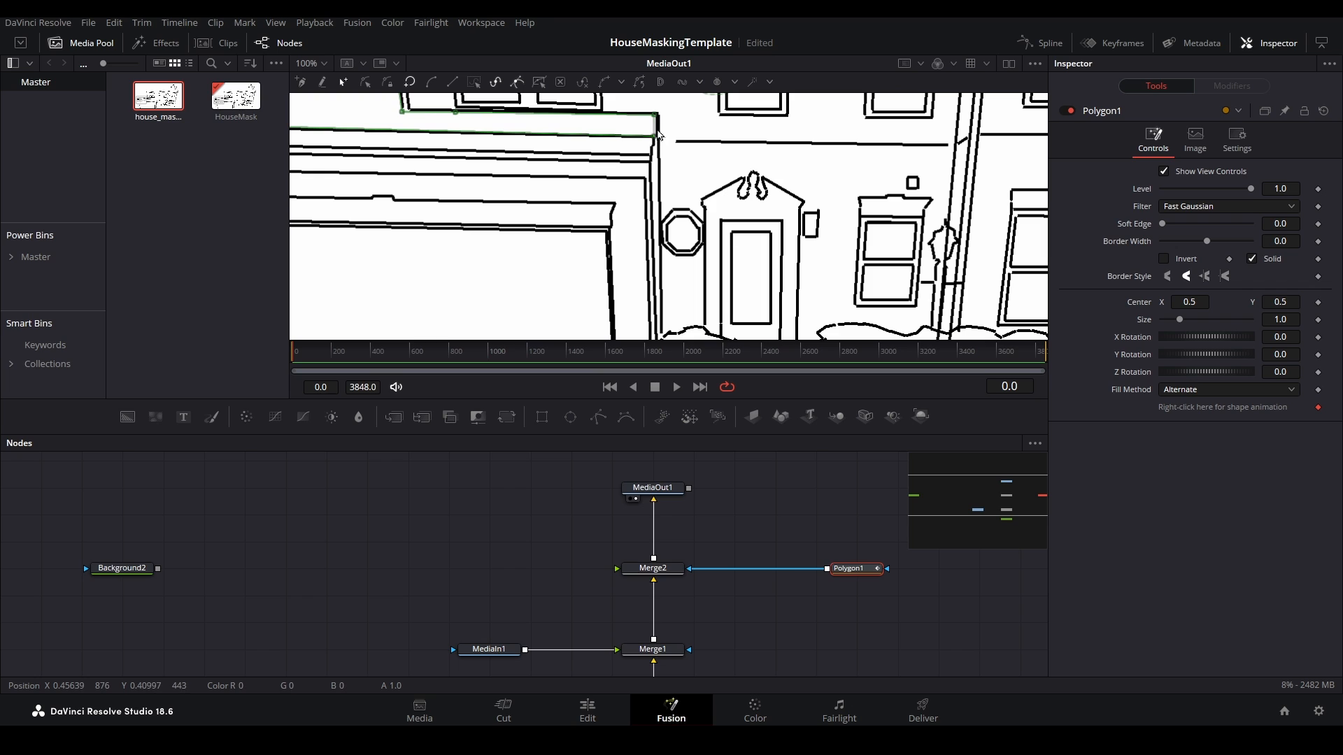
mouse_move(661, 303)
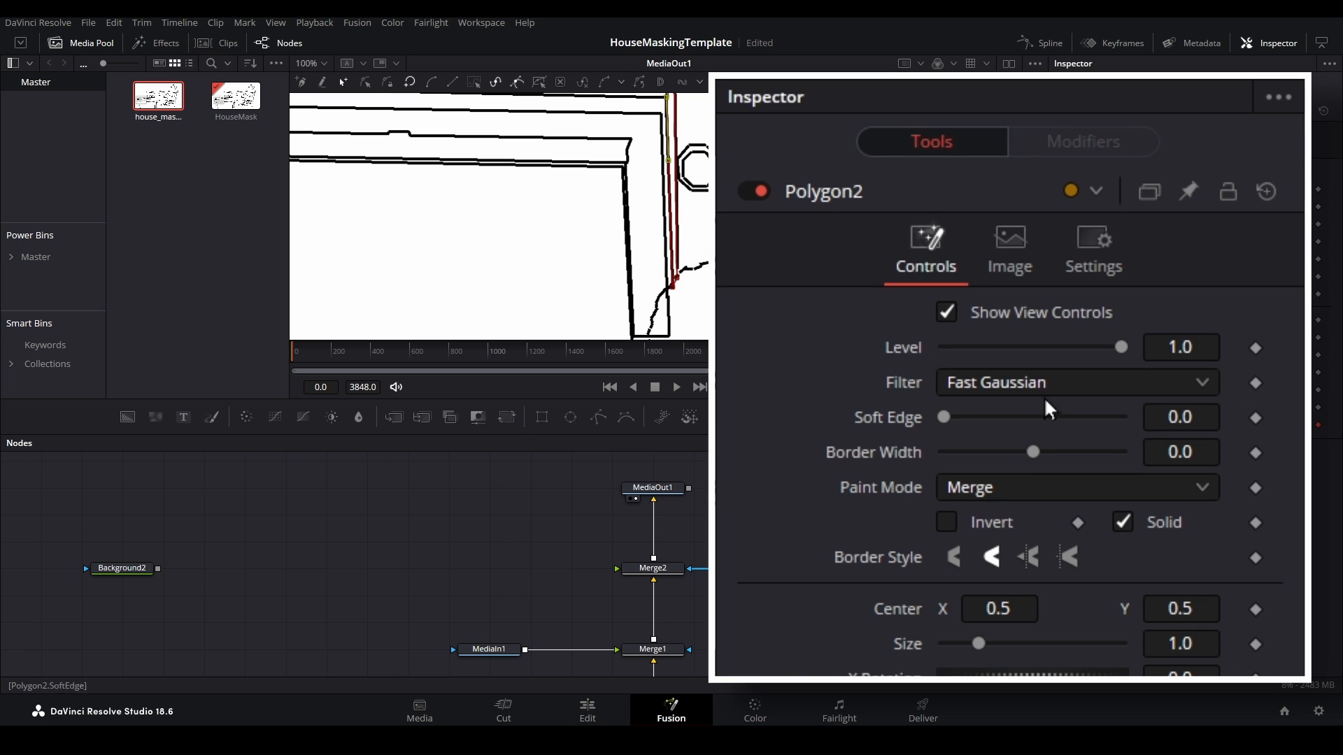
click(1074, 487)
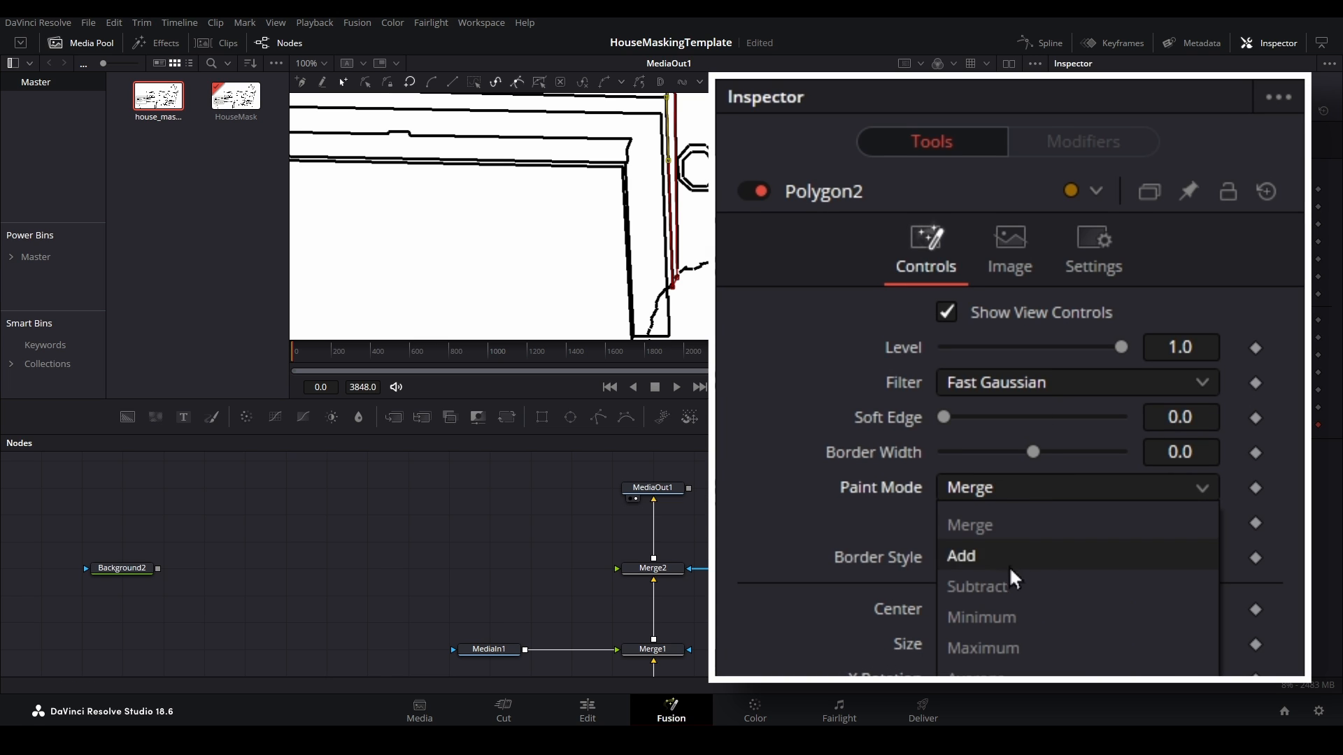
click(977, 586)
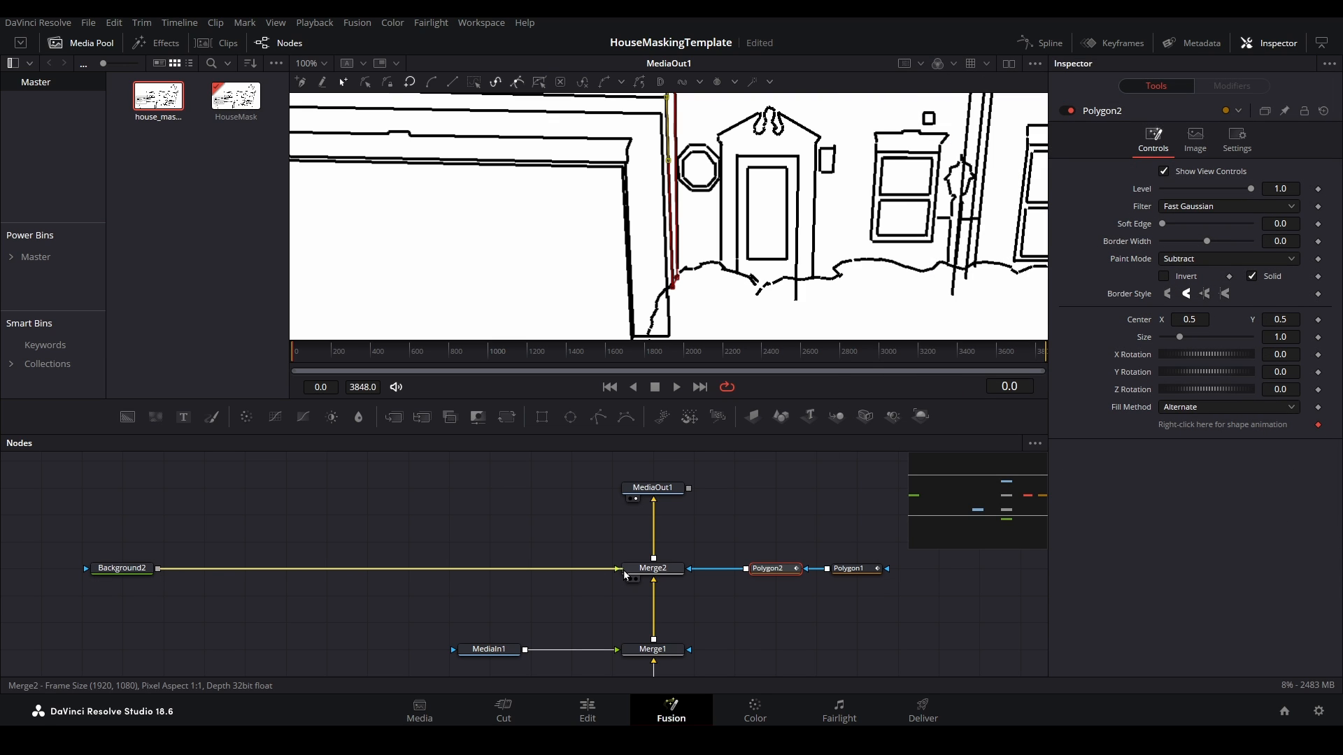
click(653, 644)
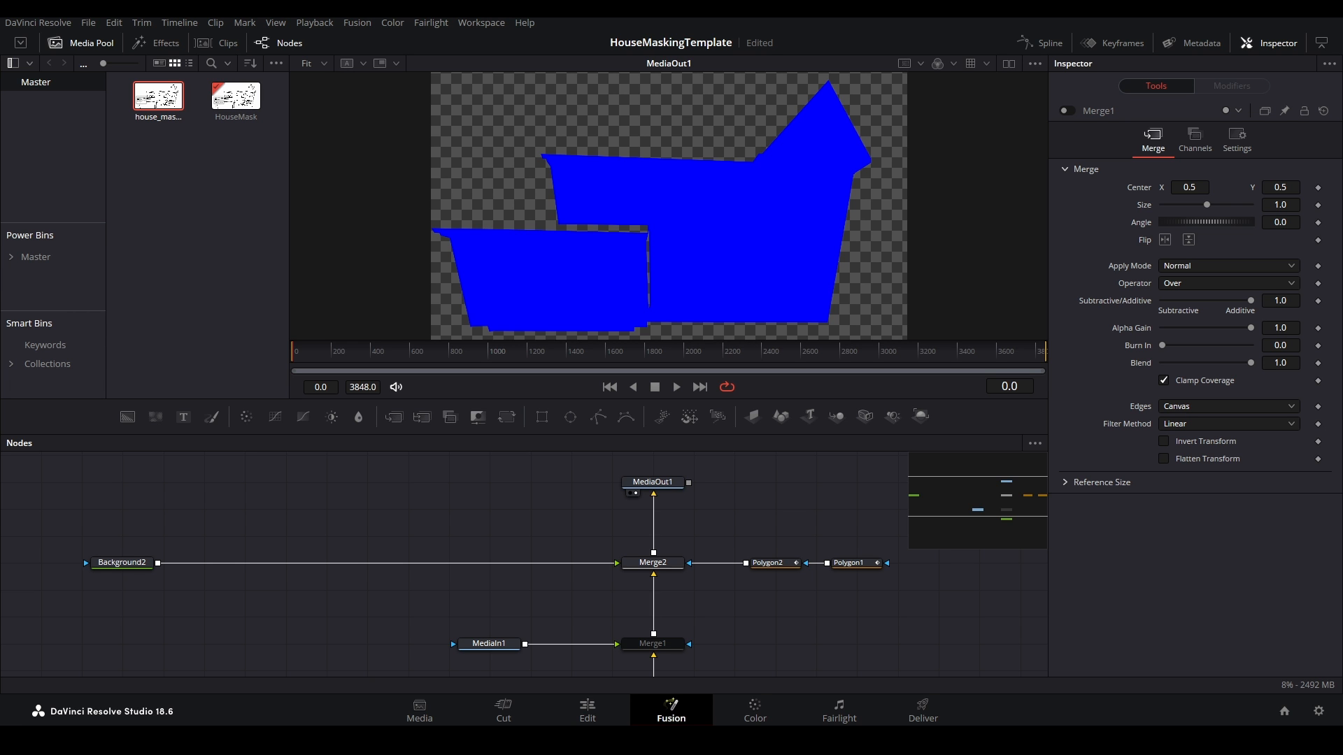
click(849, 474)
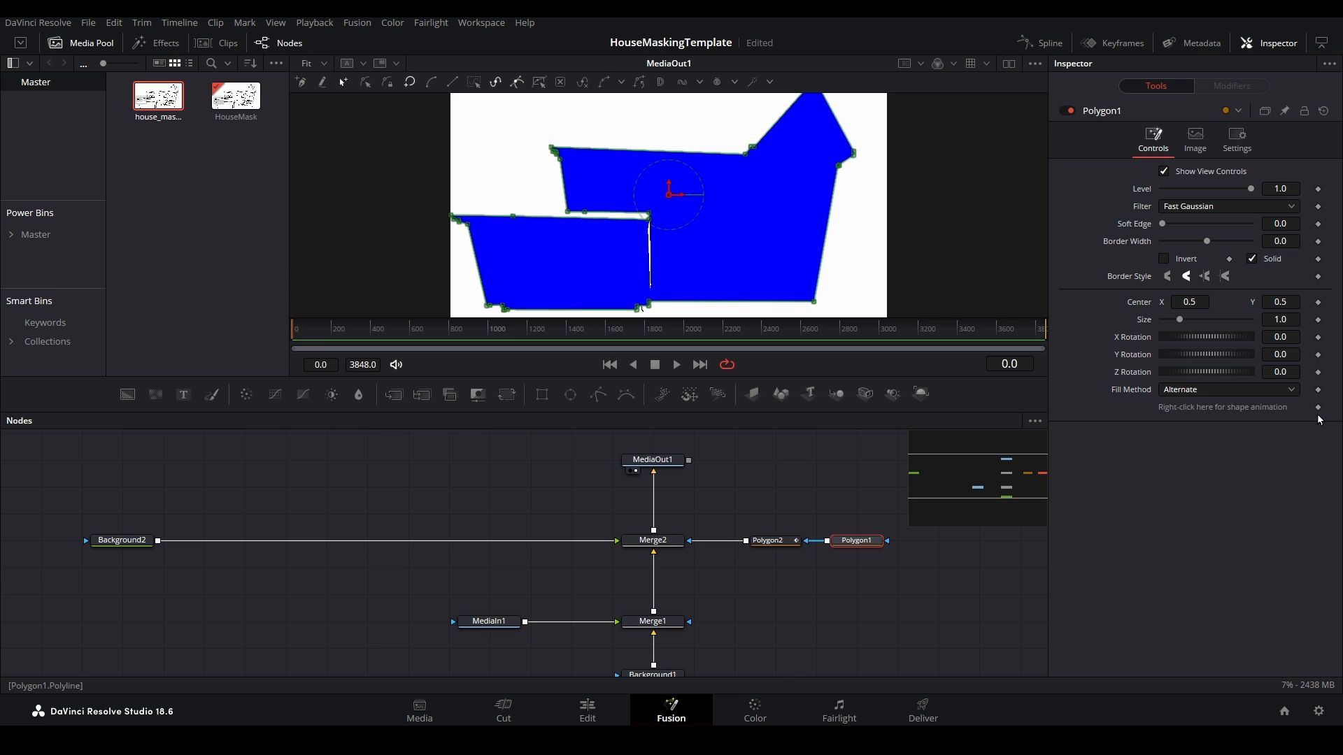
click(767, 540)
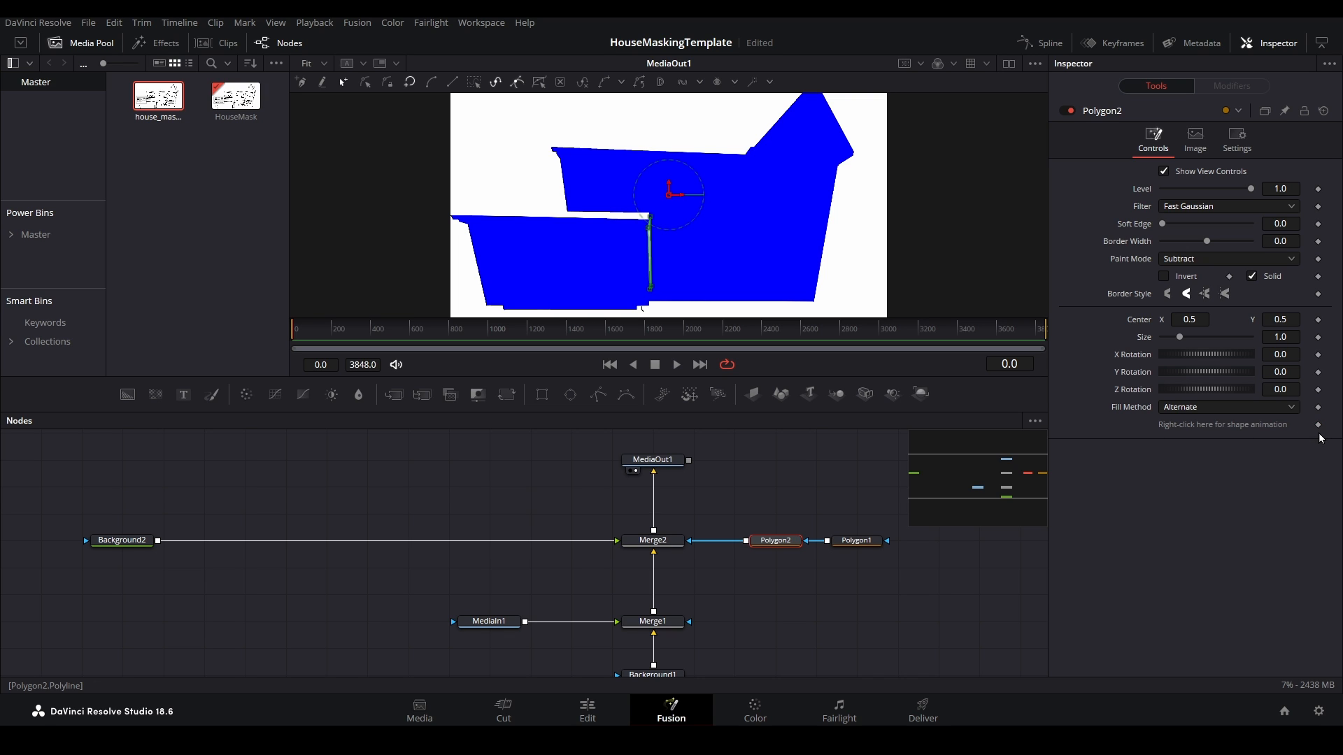
mouse_move(1121, 429)
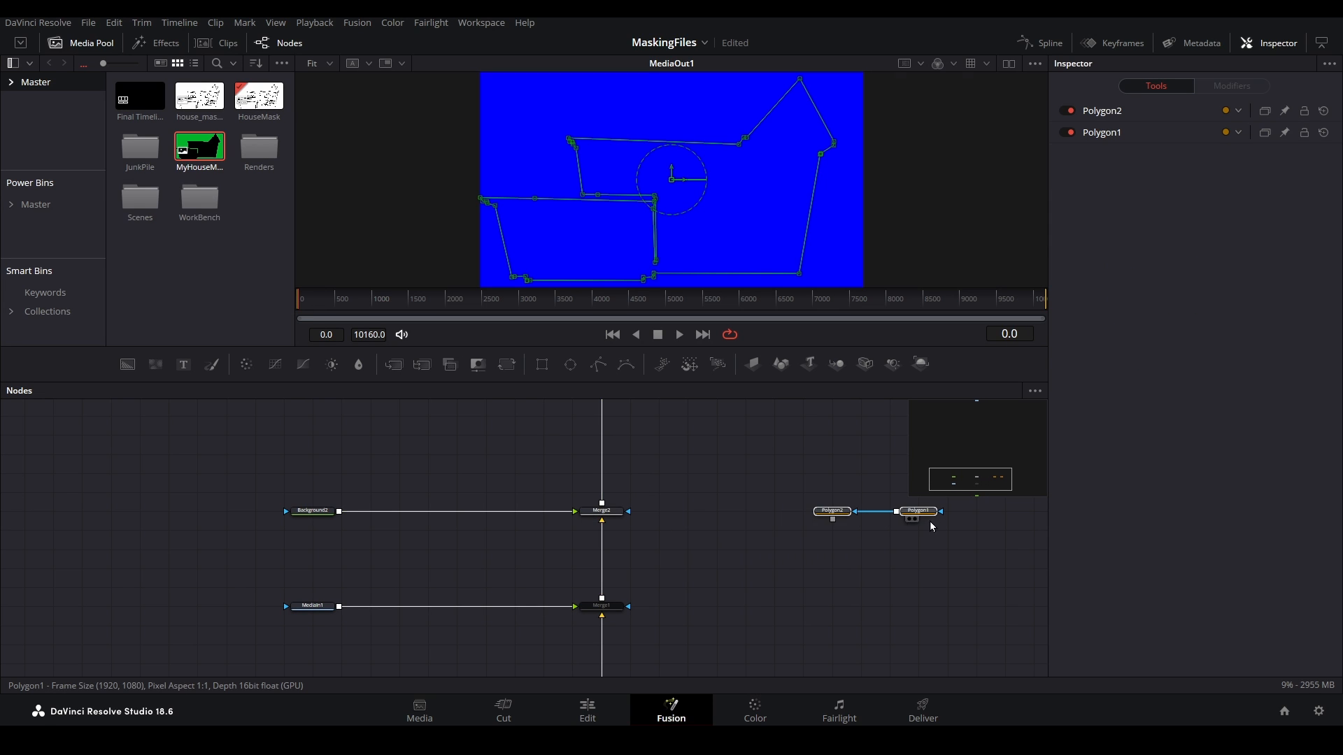
Connect MyHouseMaskFile.png from the Media Pool into Merge2's mask input.
click(917, 511)
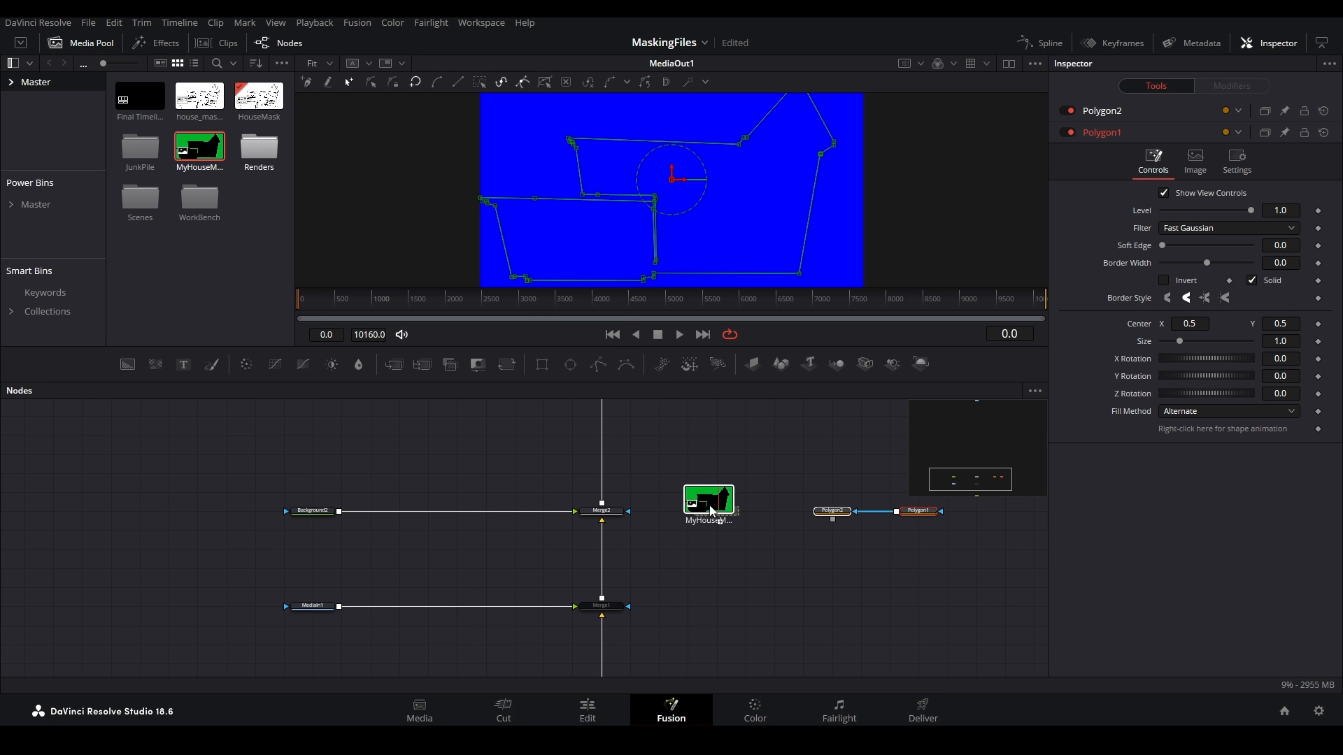
click(709, 498)
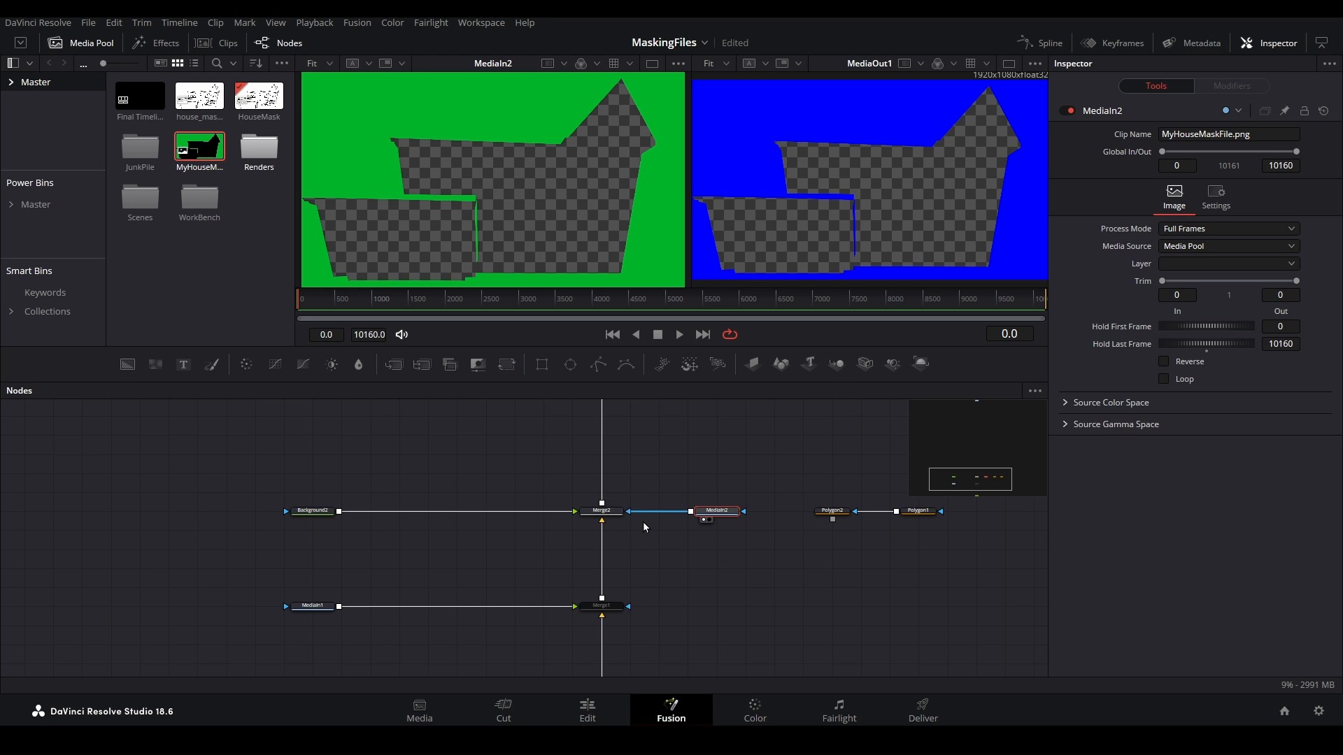
click(601, 511)
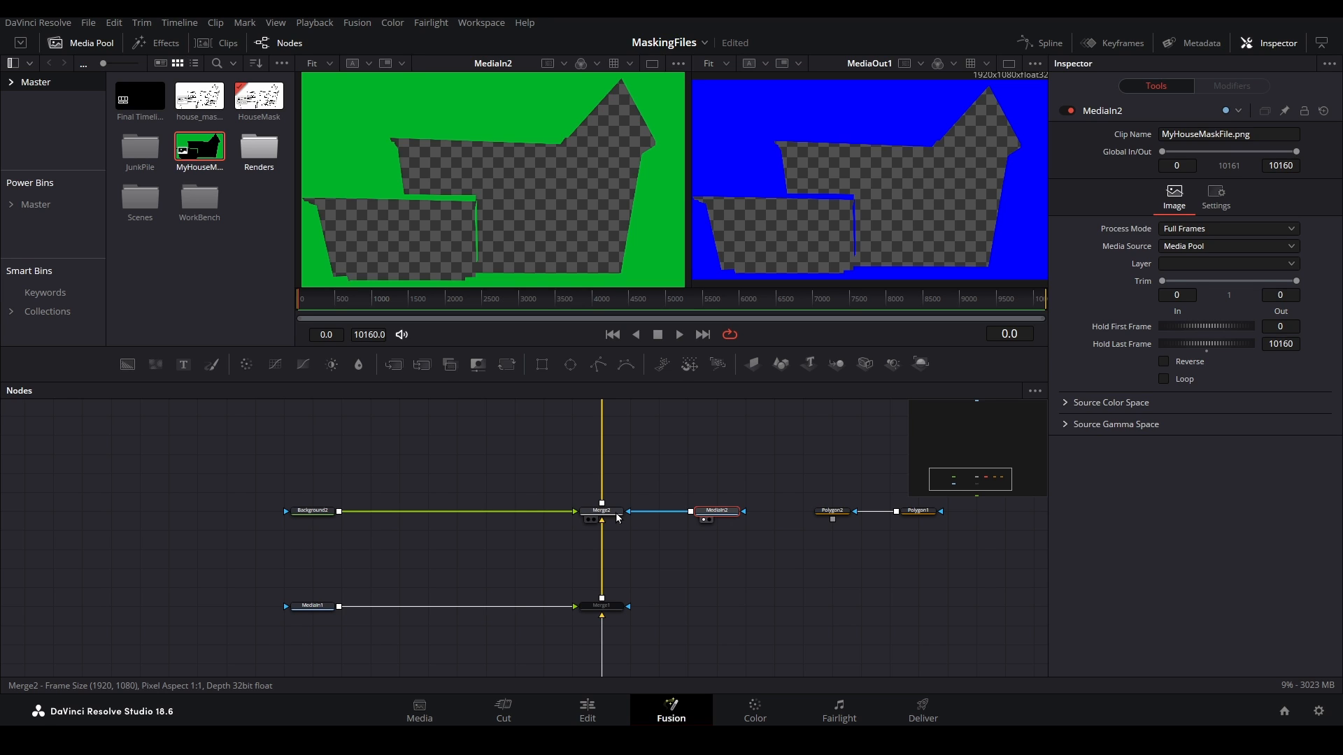
click(601, 512)
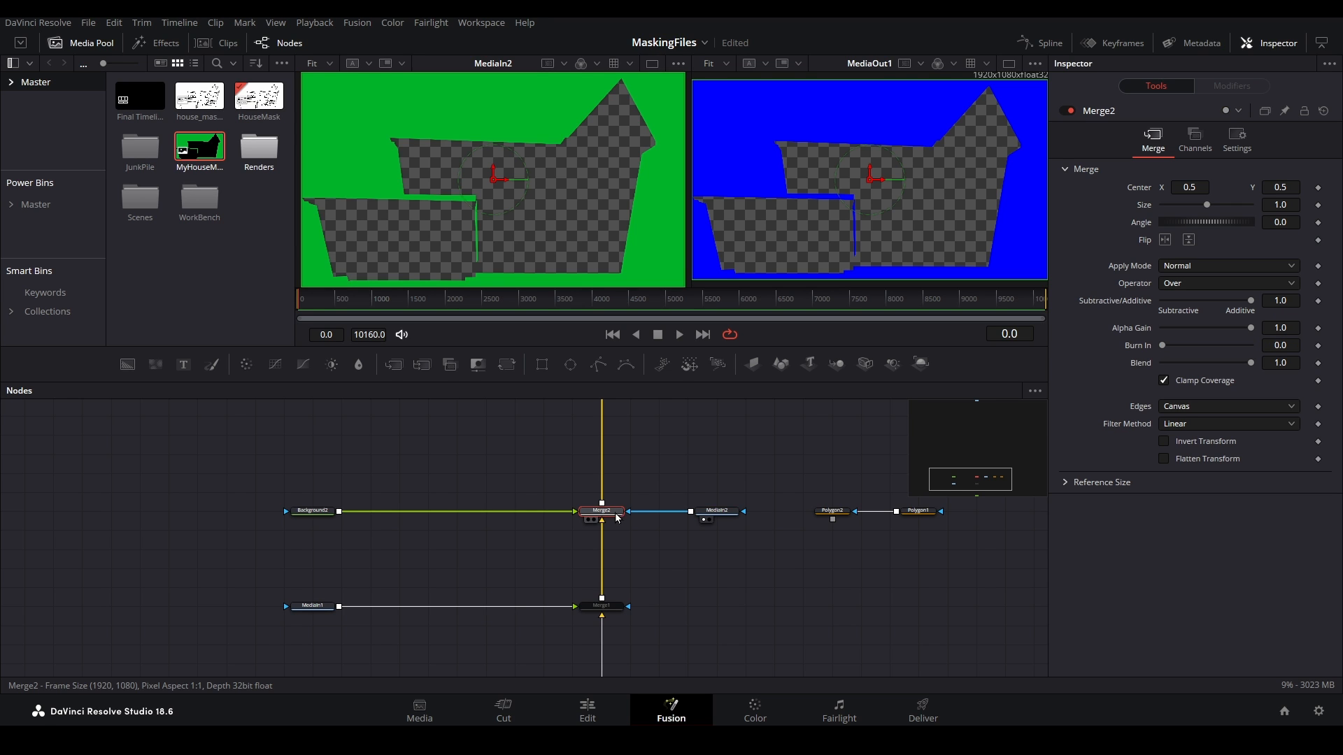
Enable Apply Mask Inverted in Merge2's Settings so the house image masks the blue background.
click(1235, 142)
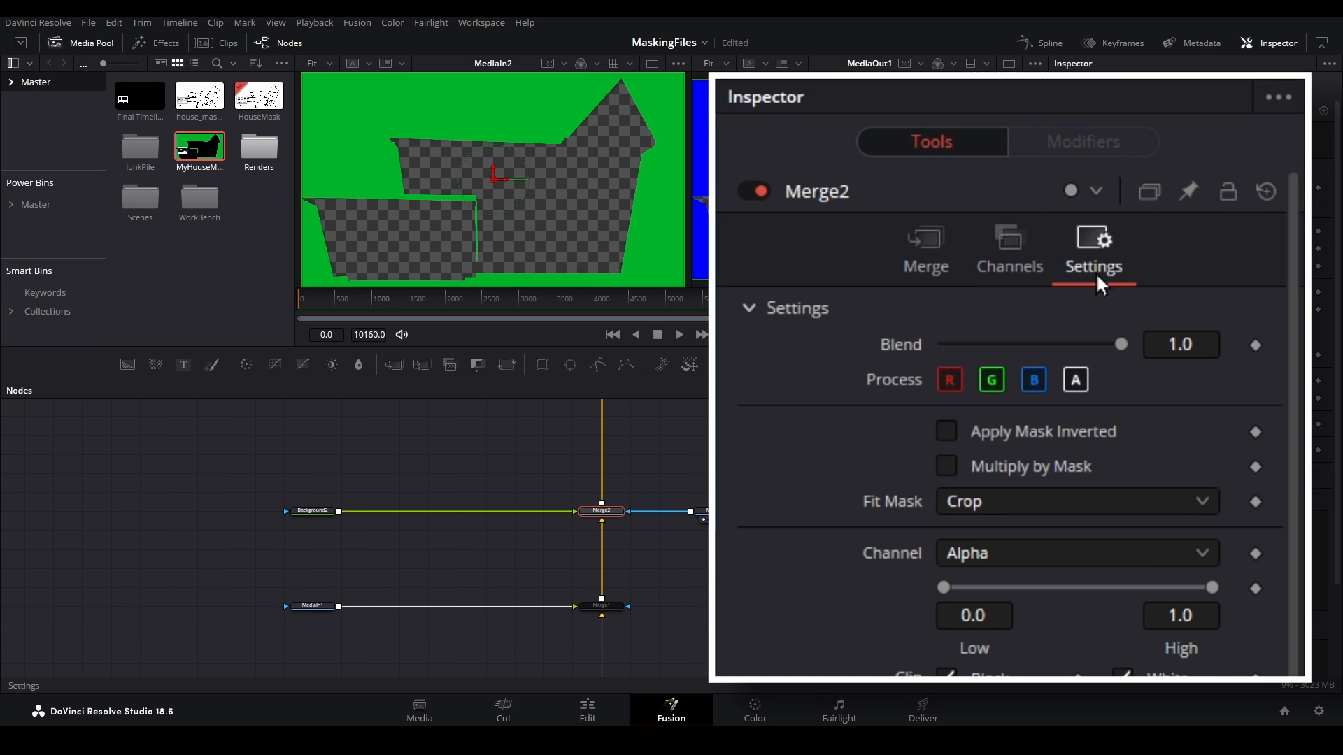
mouse_move(953, 453)
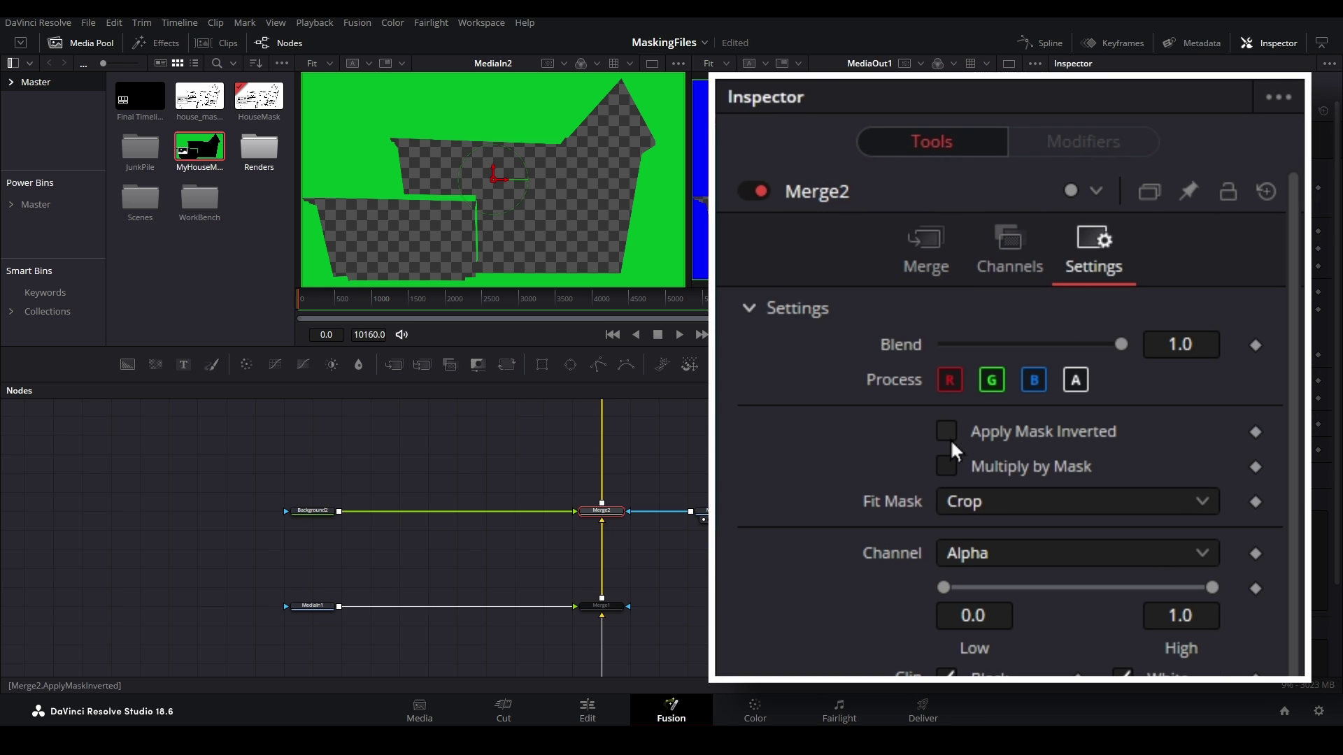
click(946, 431)
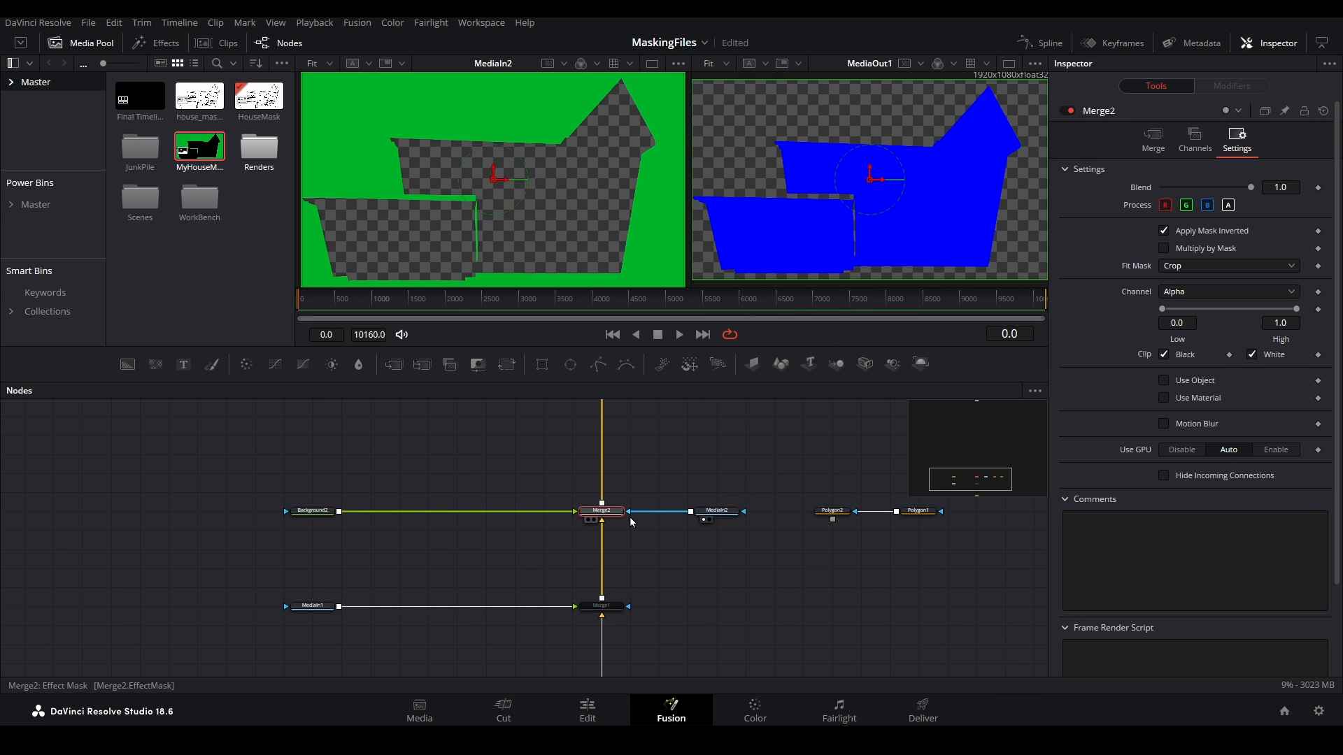
click(601, 510)
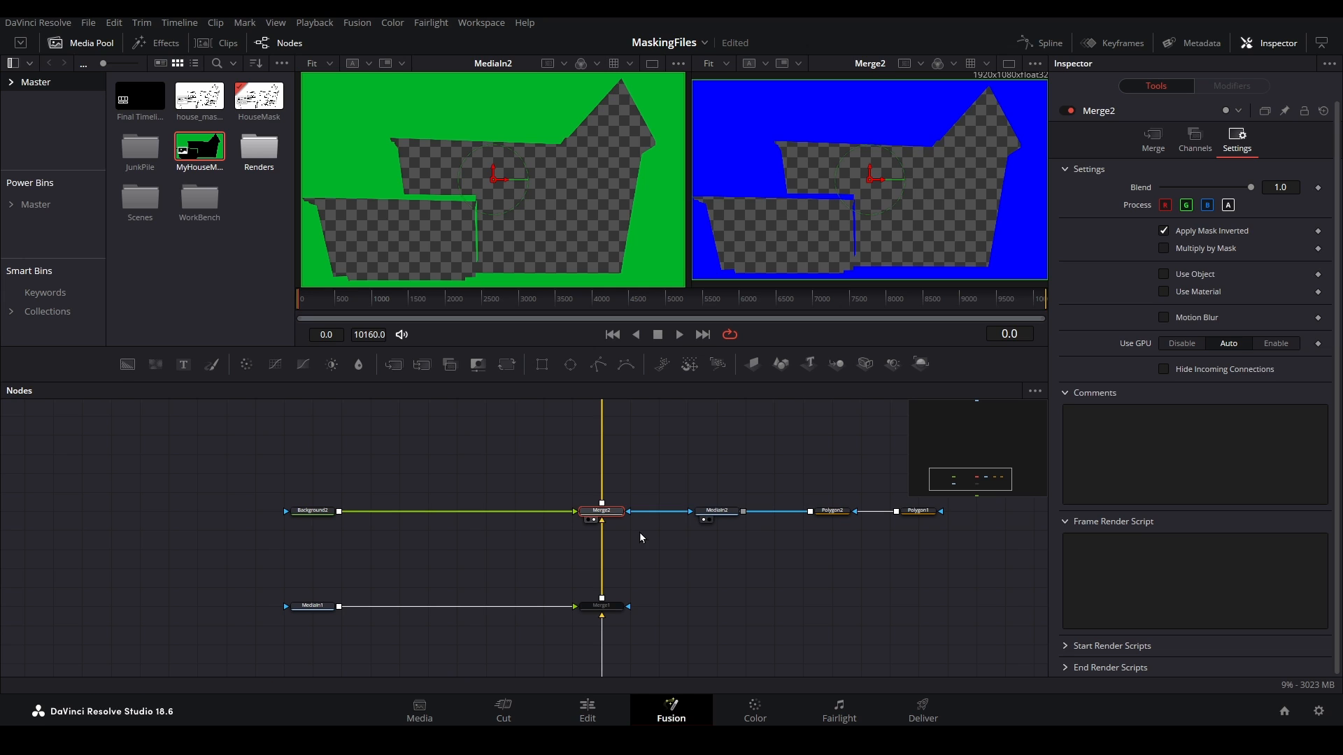
mouse_move(1147, 262)
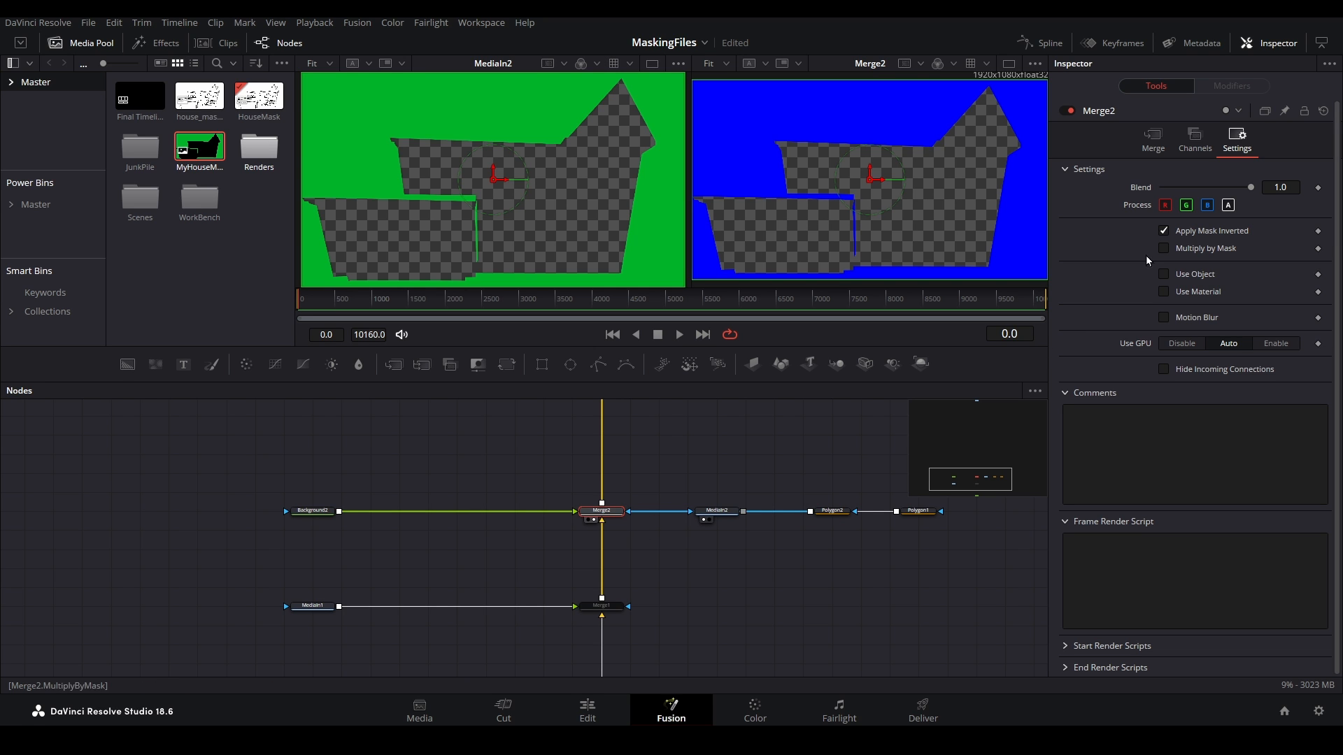
click(1162, 231)
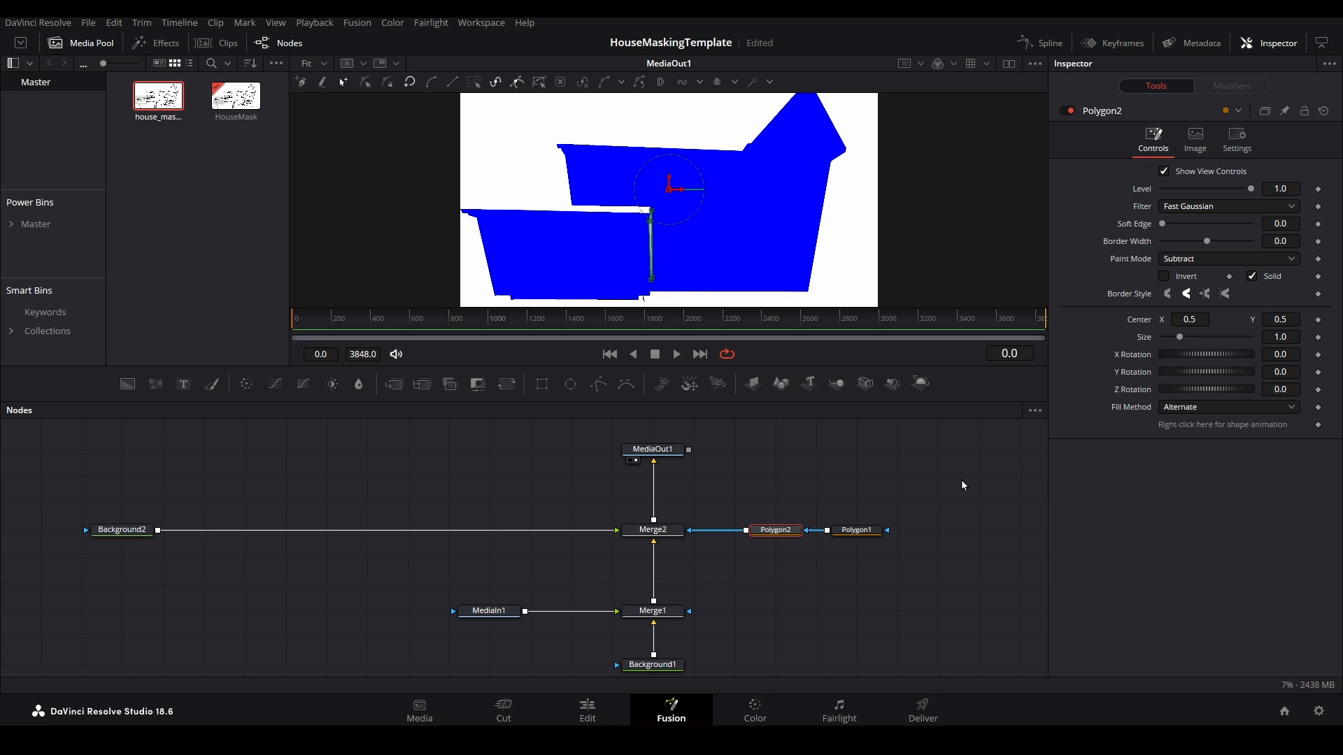
Switch to the GingerBreadLane project's Edit page showing the HouseMask timeline.
click(586, 709)
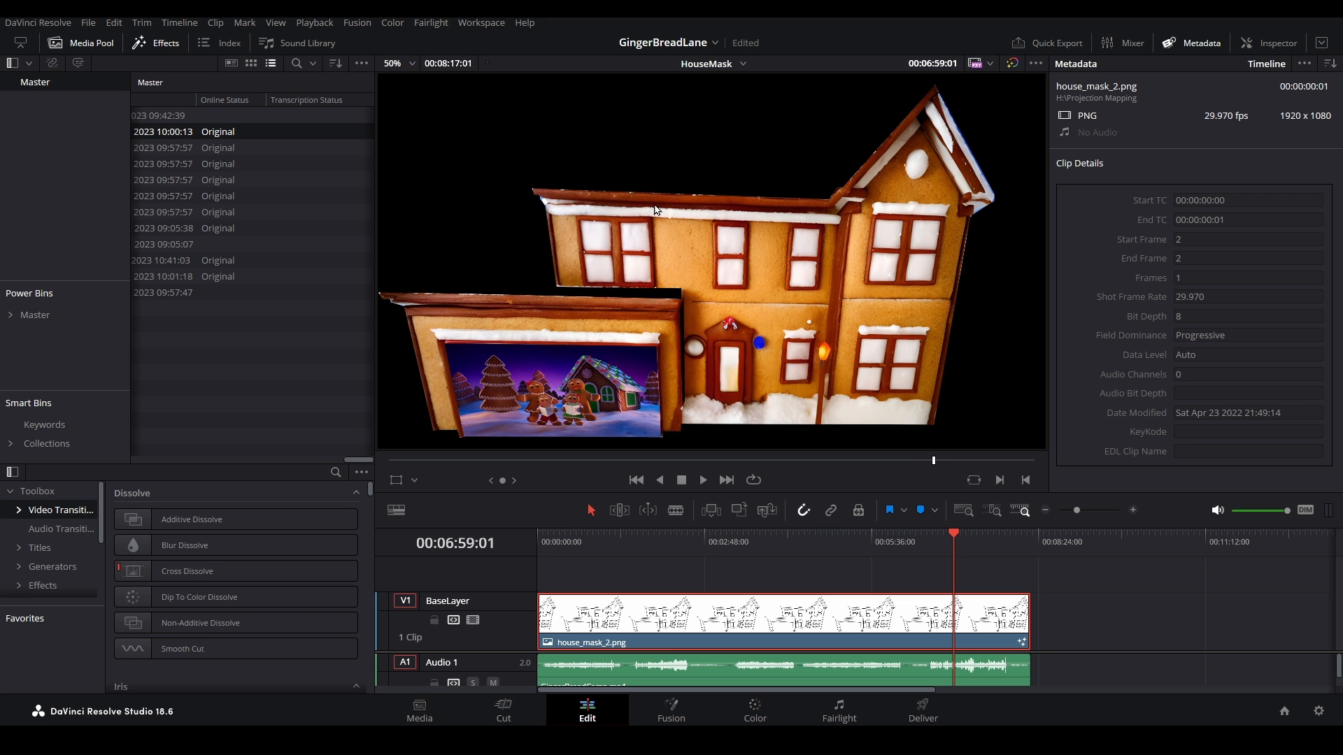
mouse_move(965, 281)
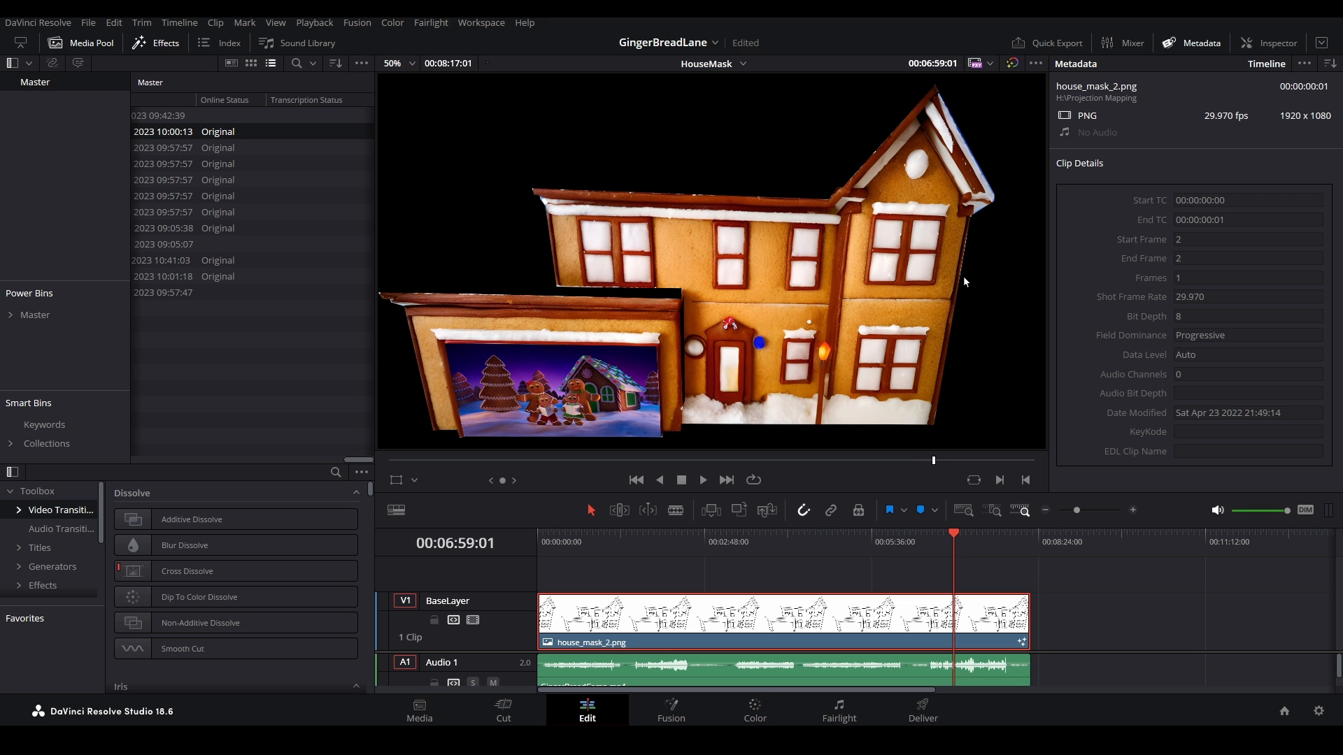